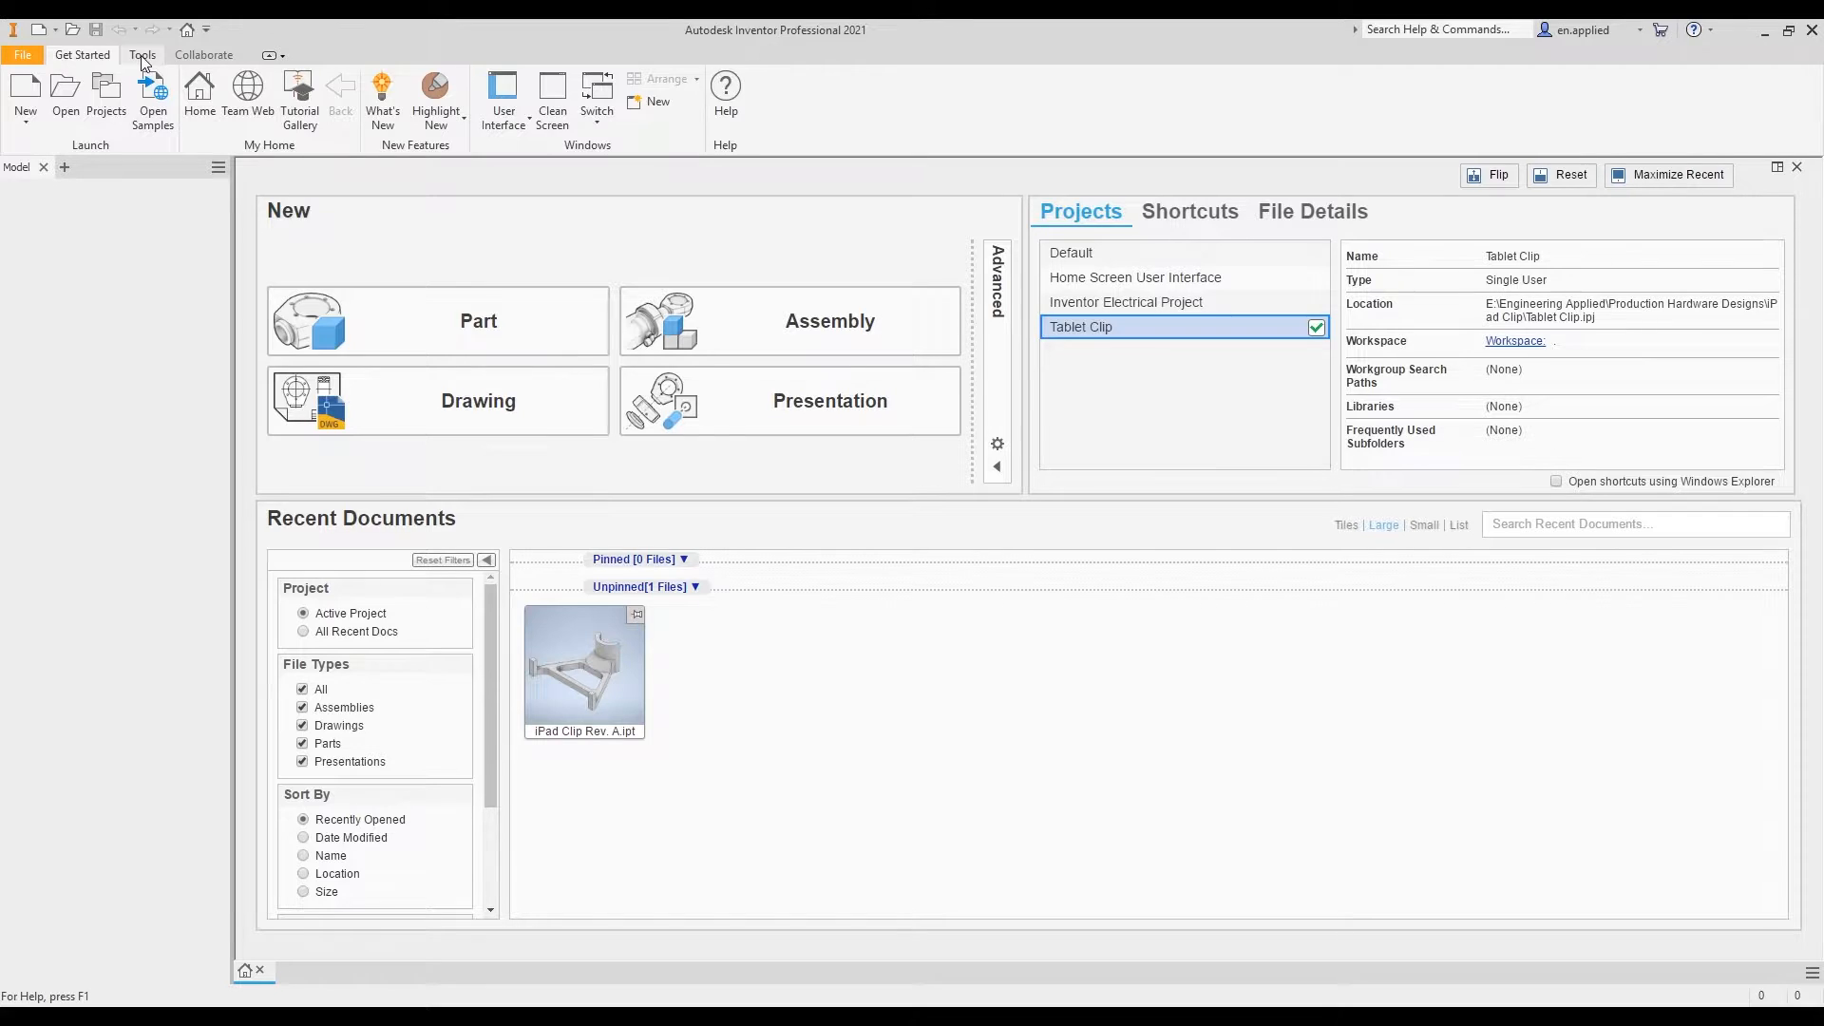
- Show the Tools ribbon commands on the Inventor home screen
click(143, 55)
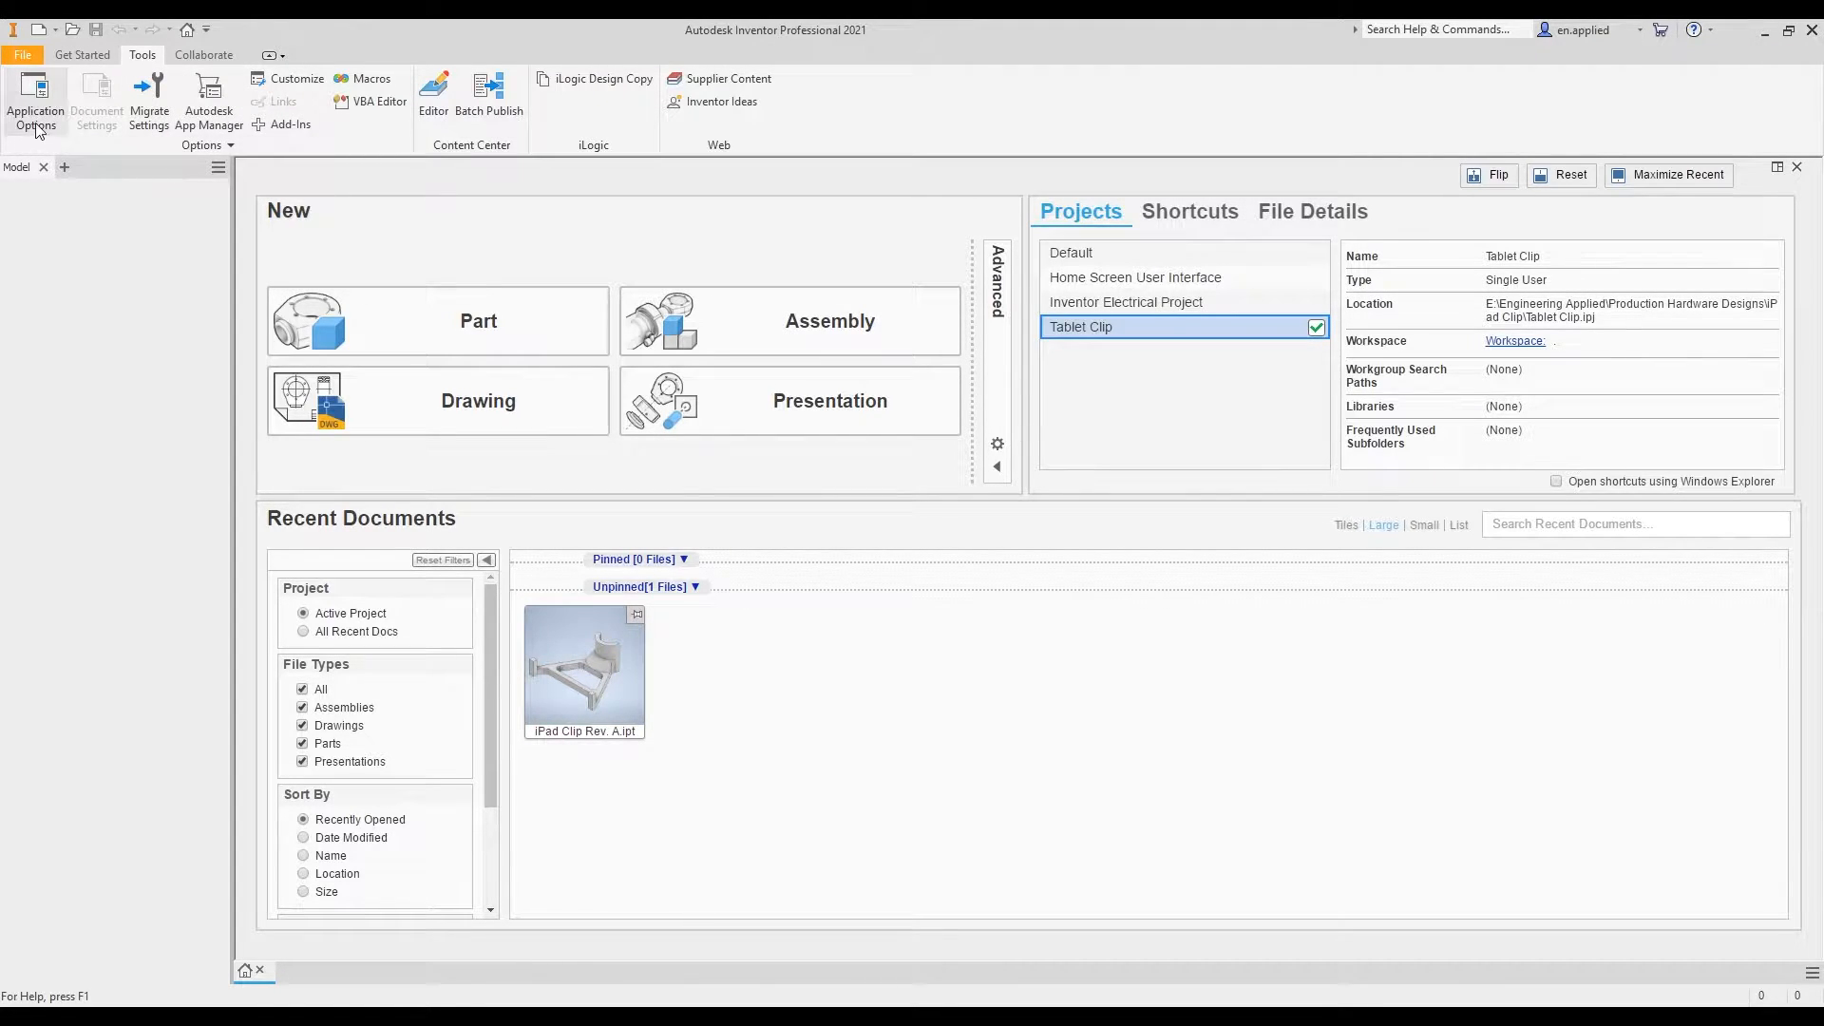
click(34, 103)
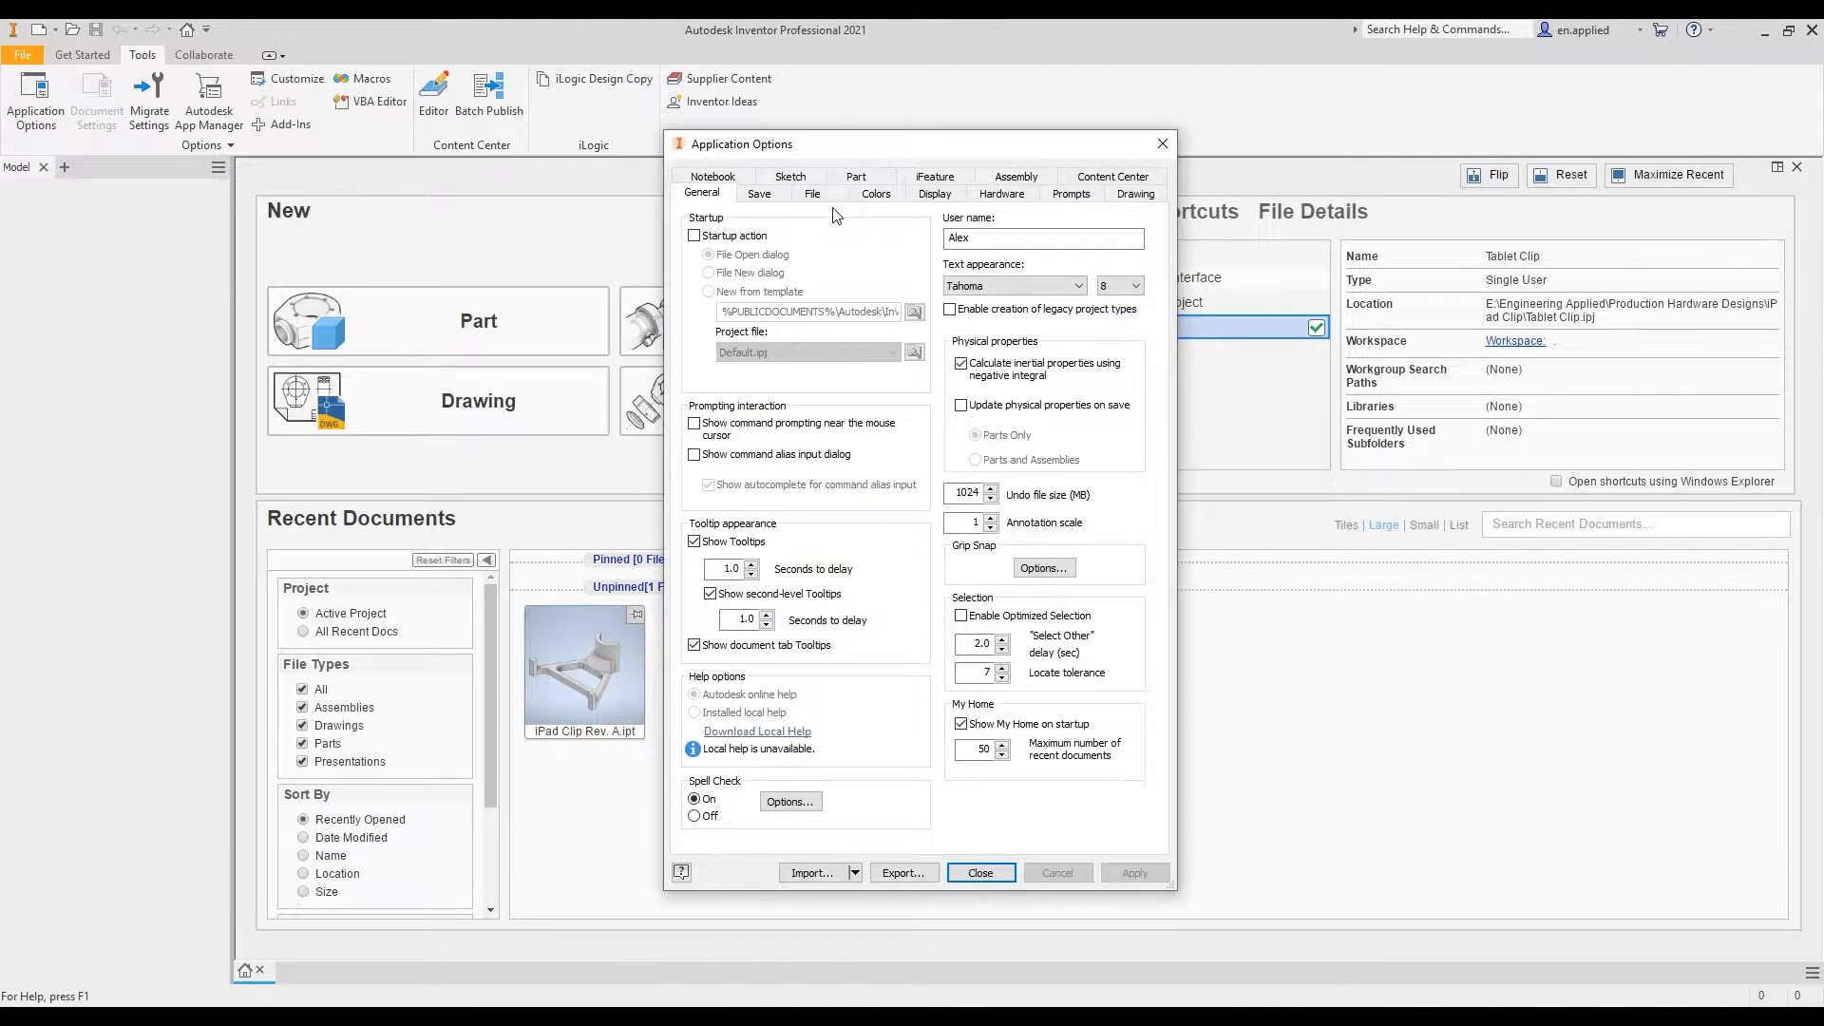
click(811, 194)
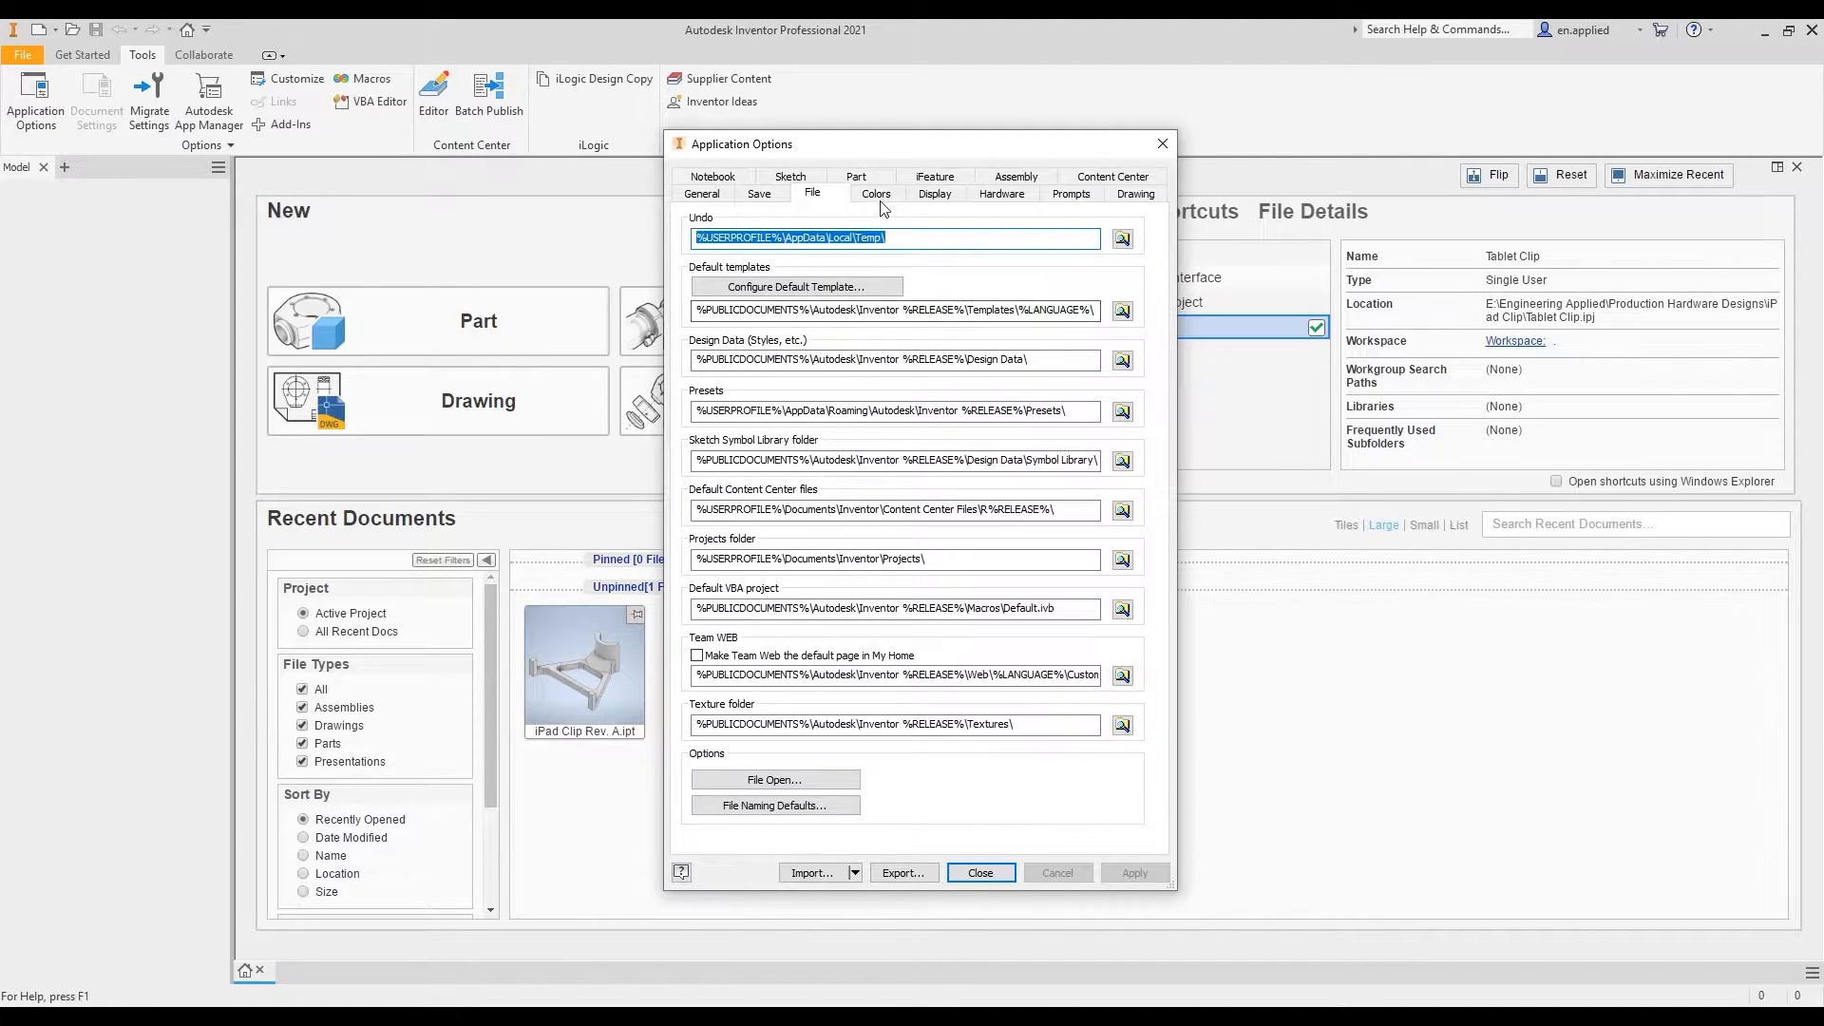
click(874, 194)
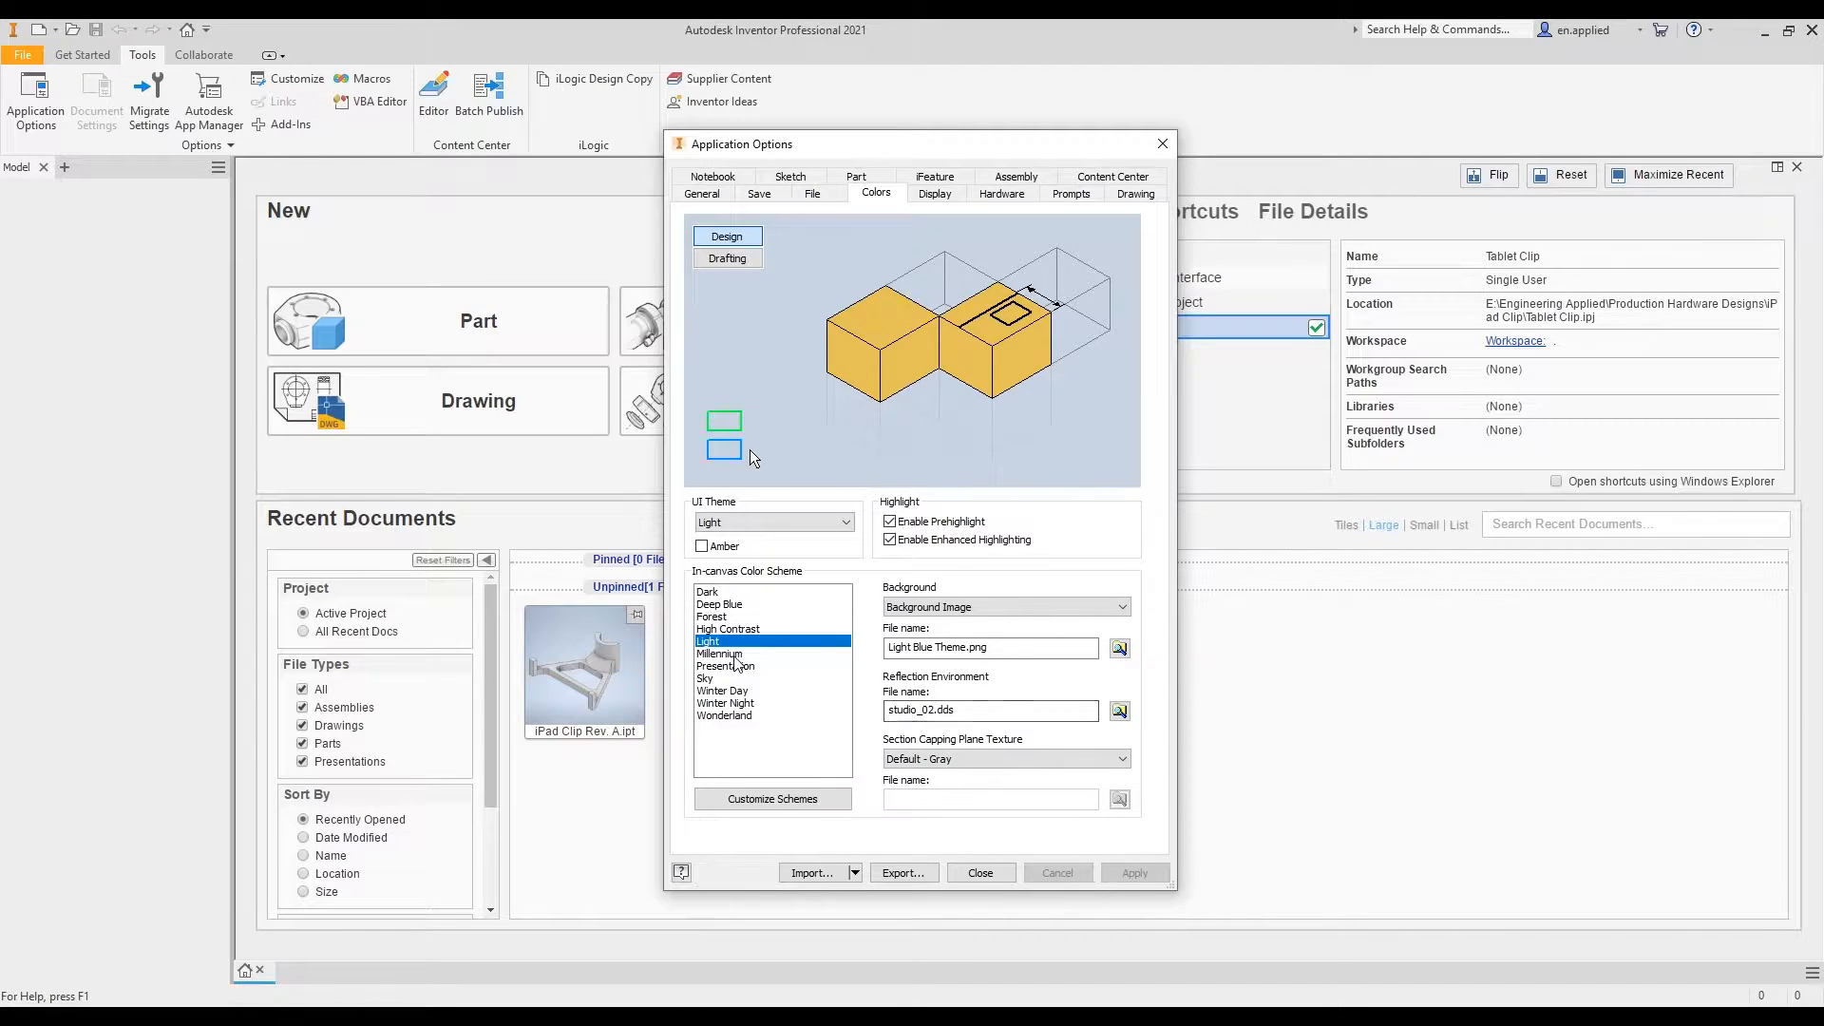
click(724, 717)
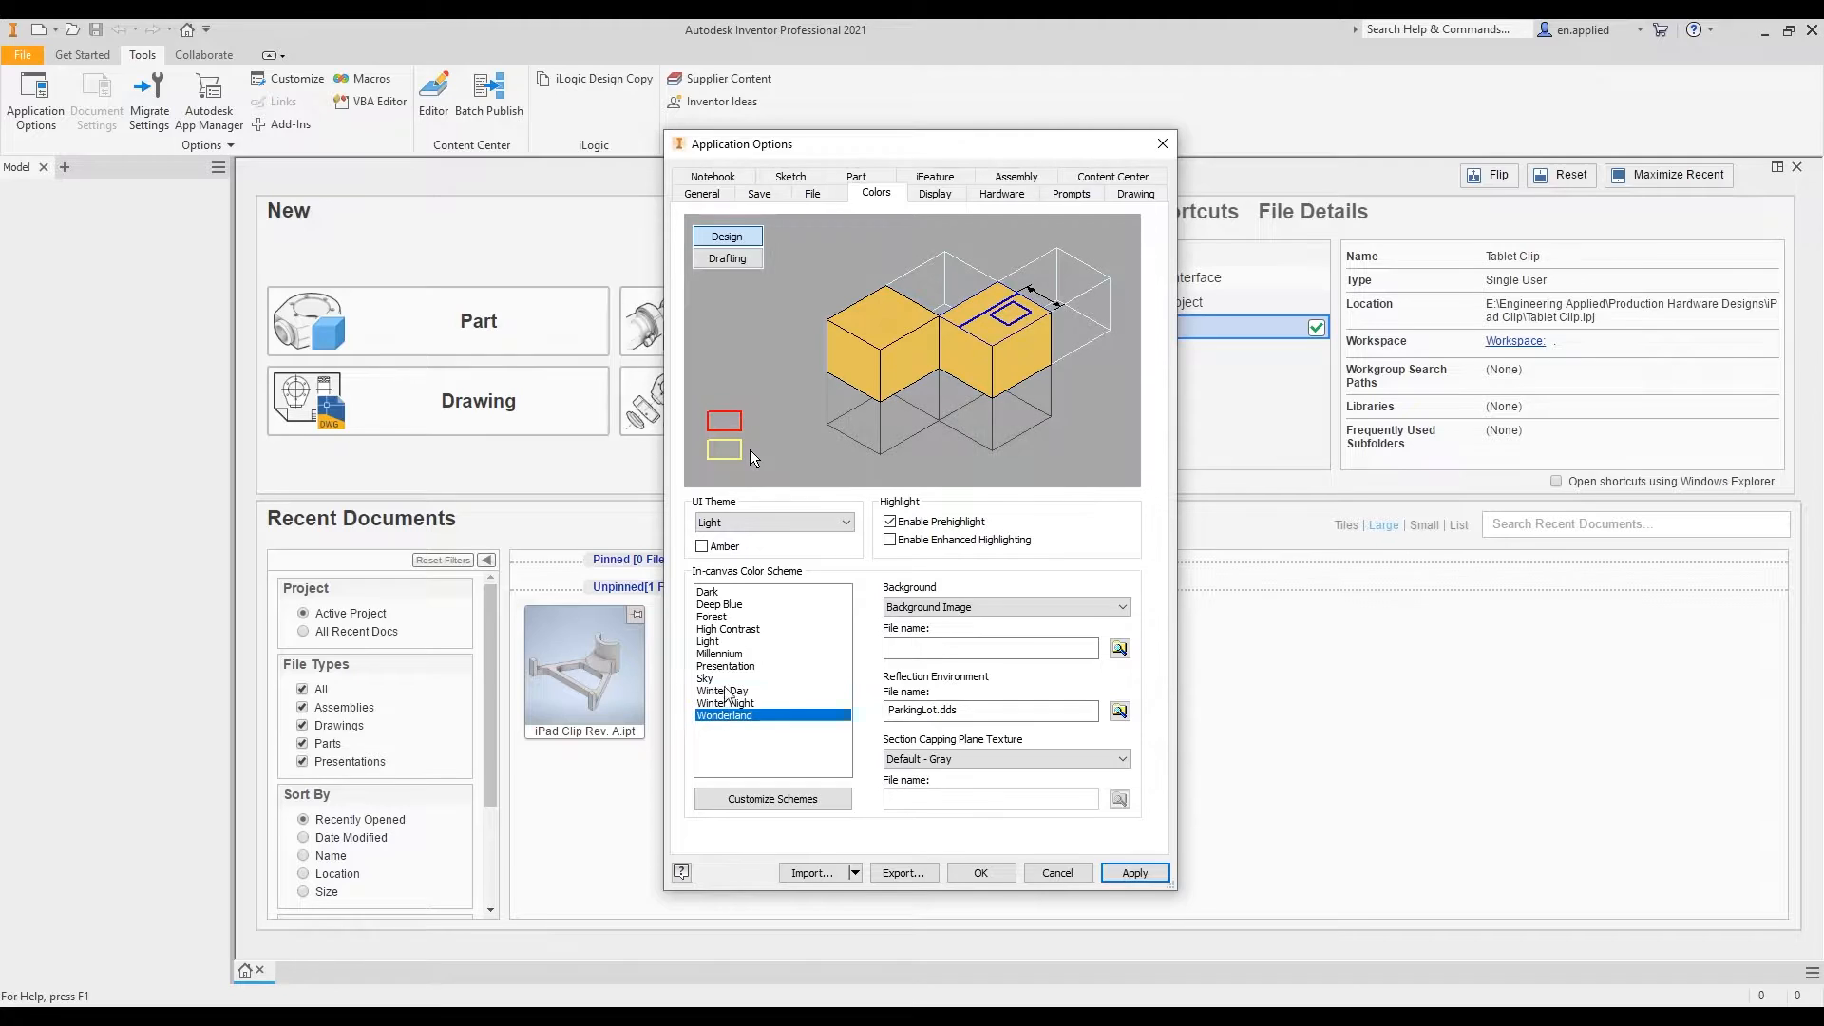
click(707, 640)
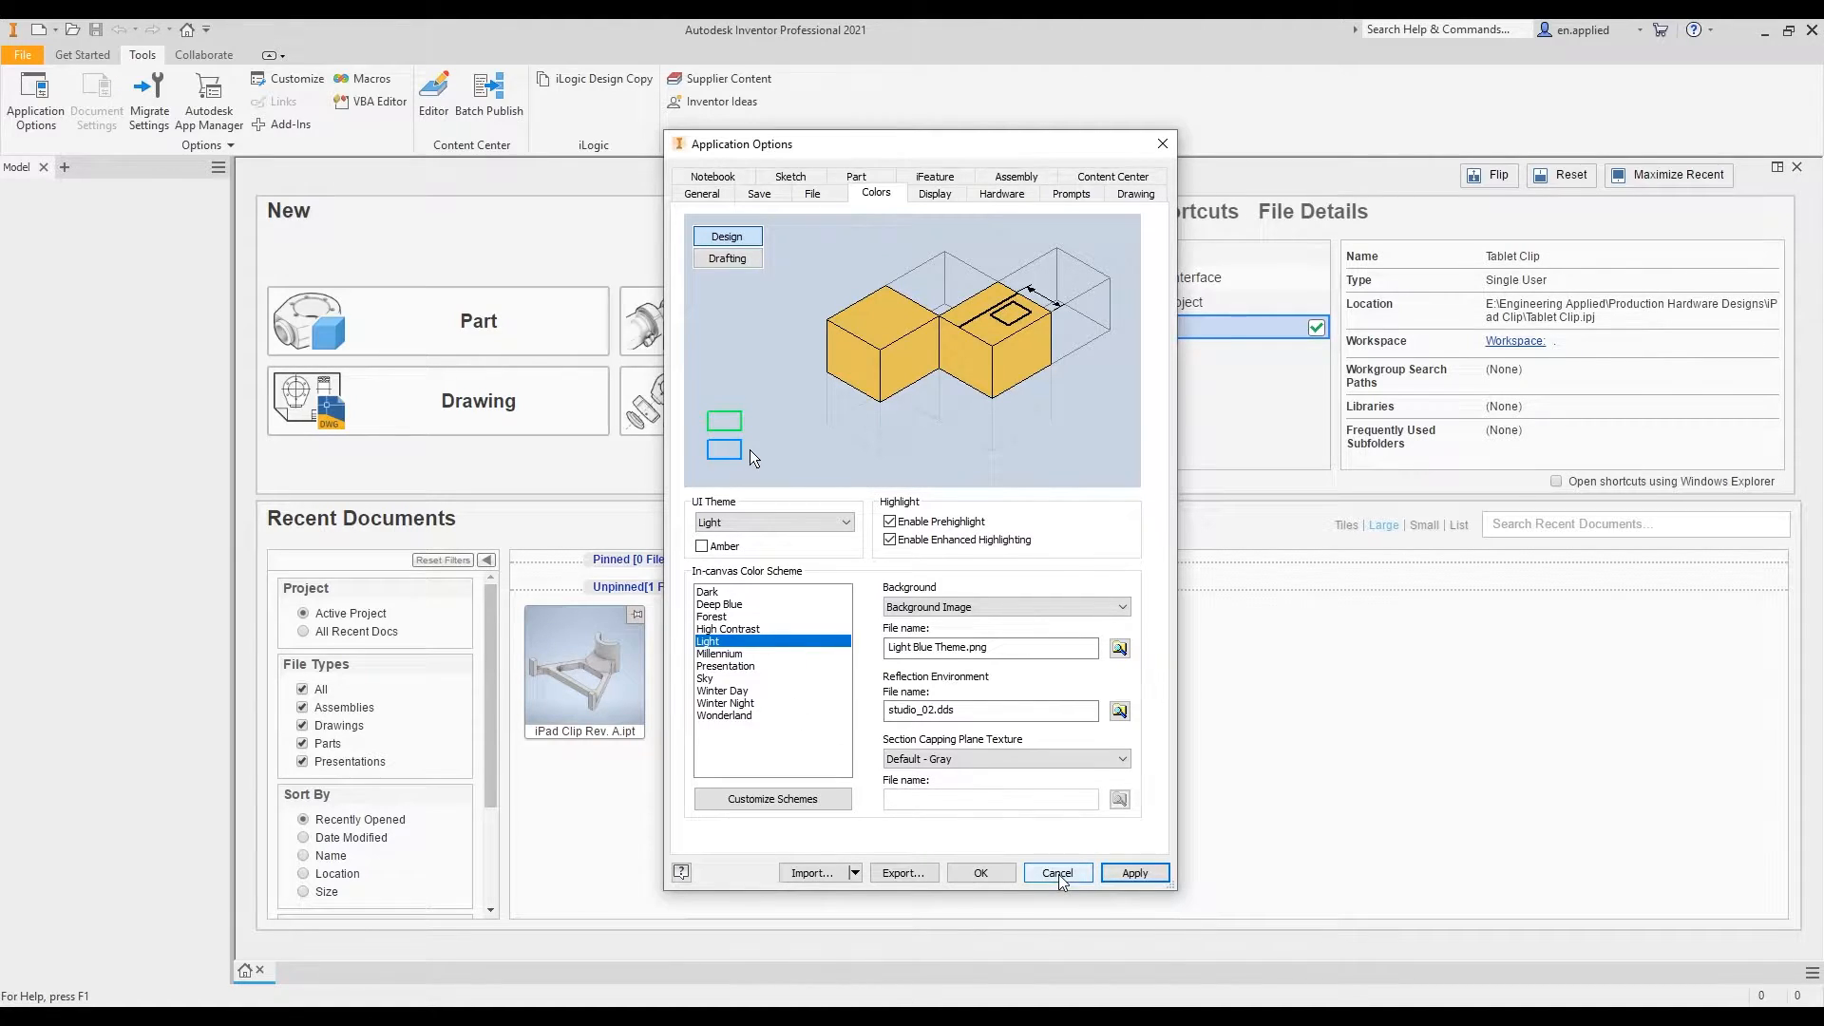
click(1056, 872)
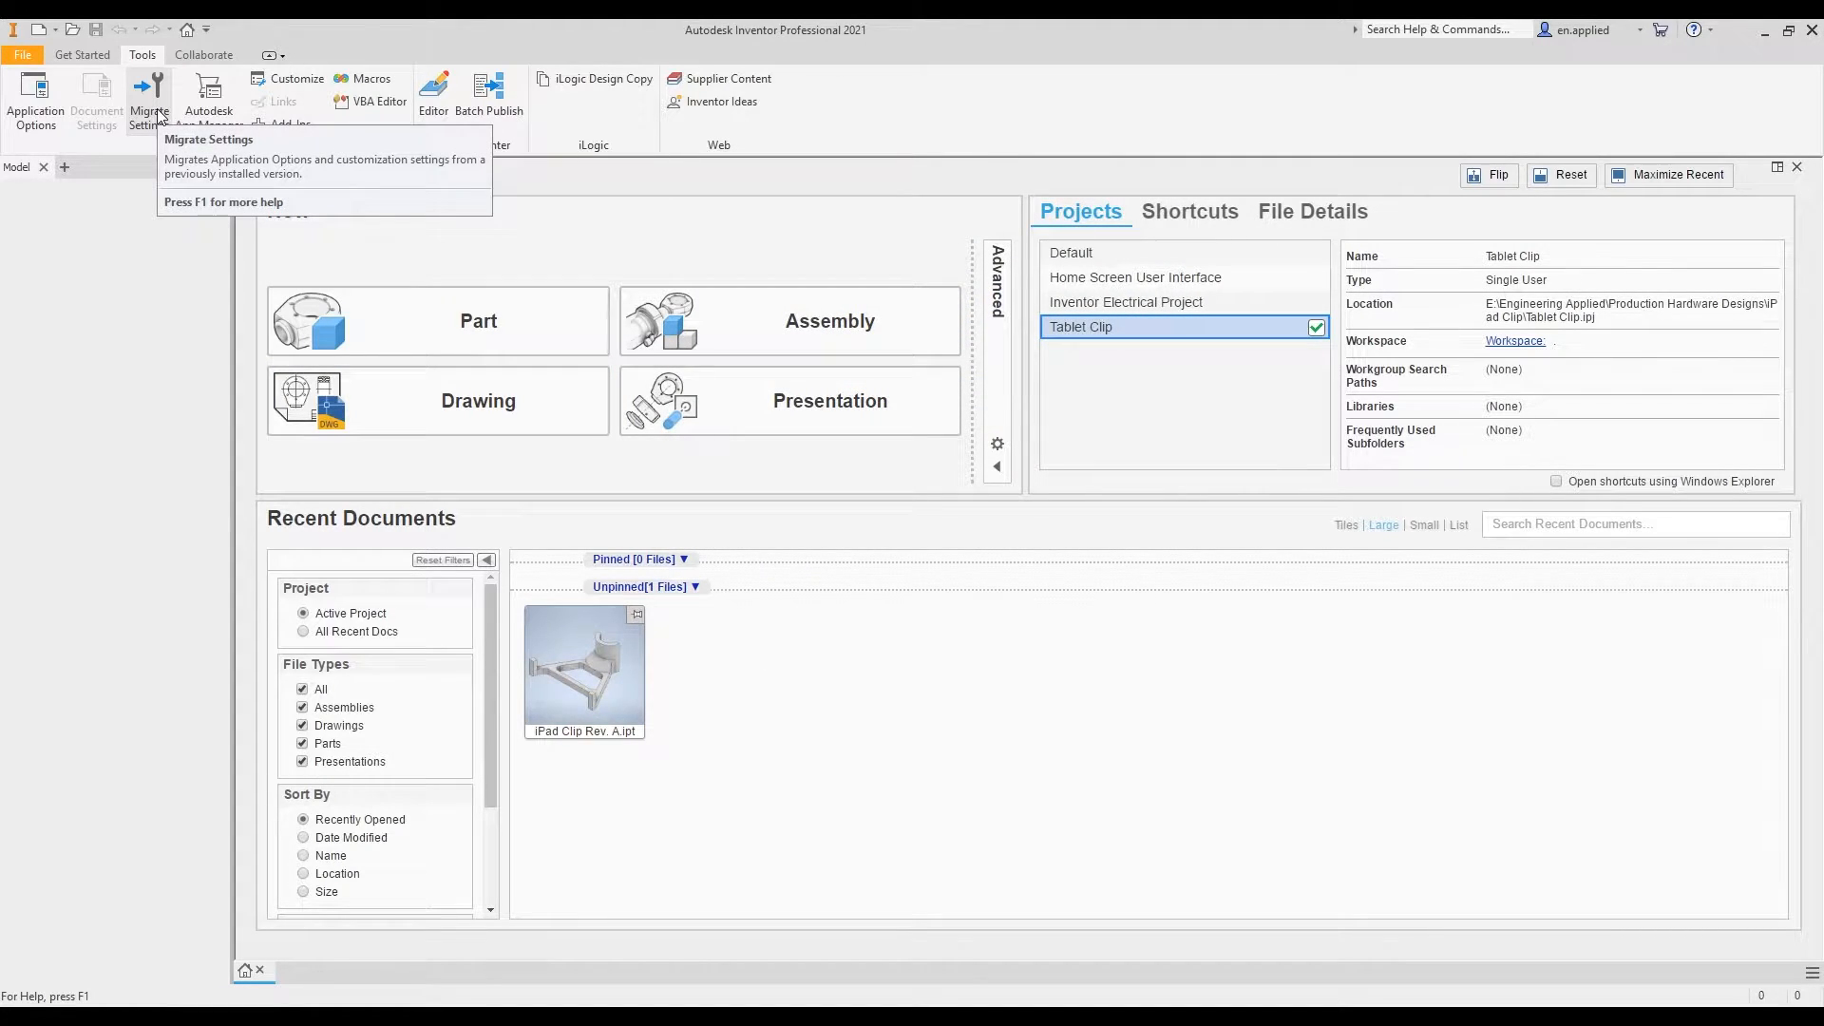
click(148, 99)
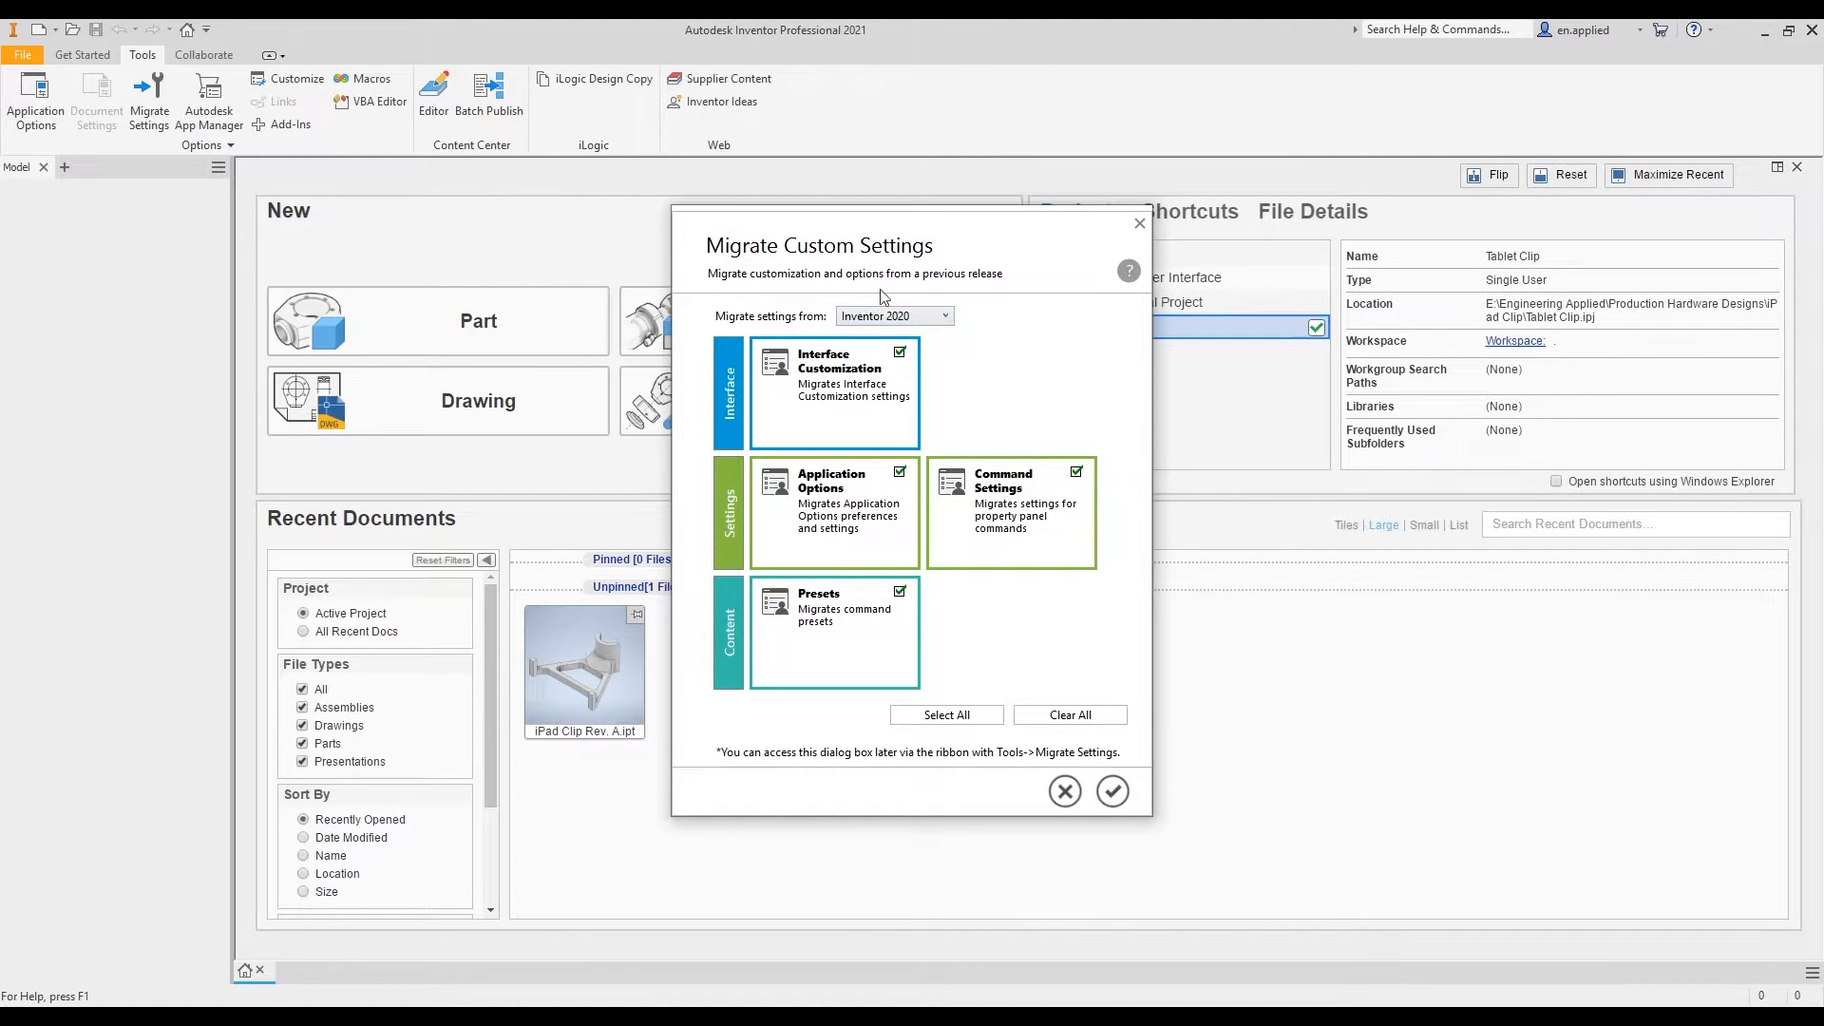
mouse_move(882, 427)
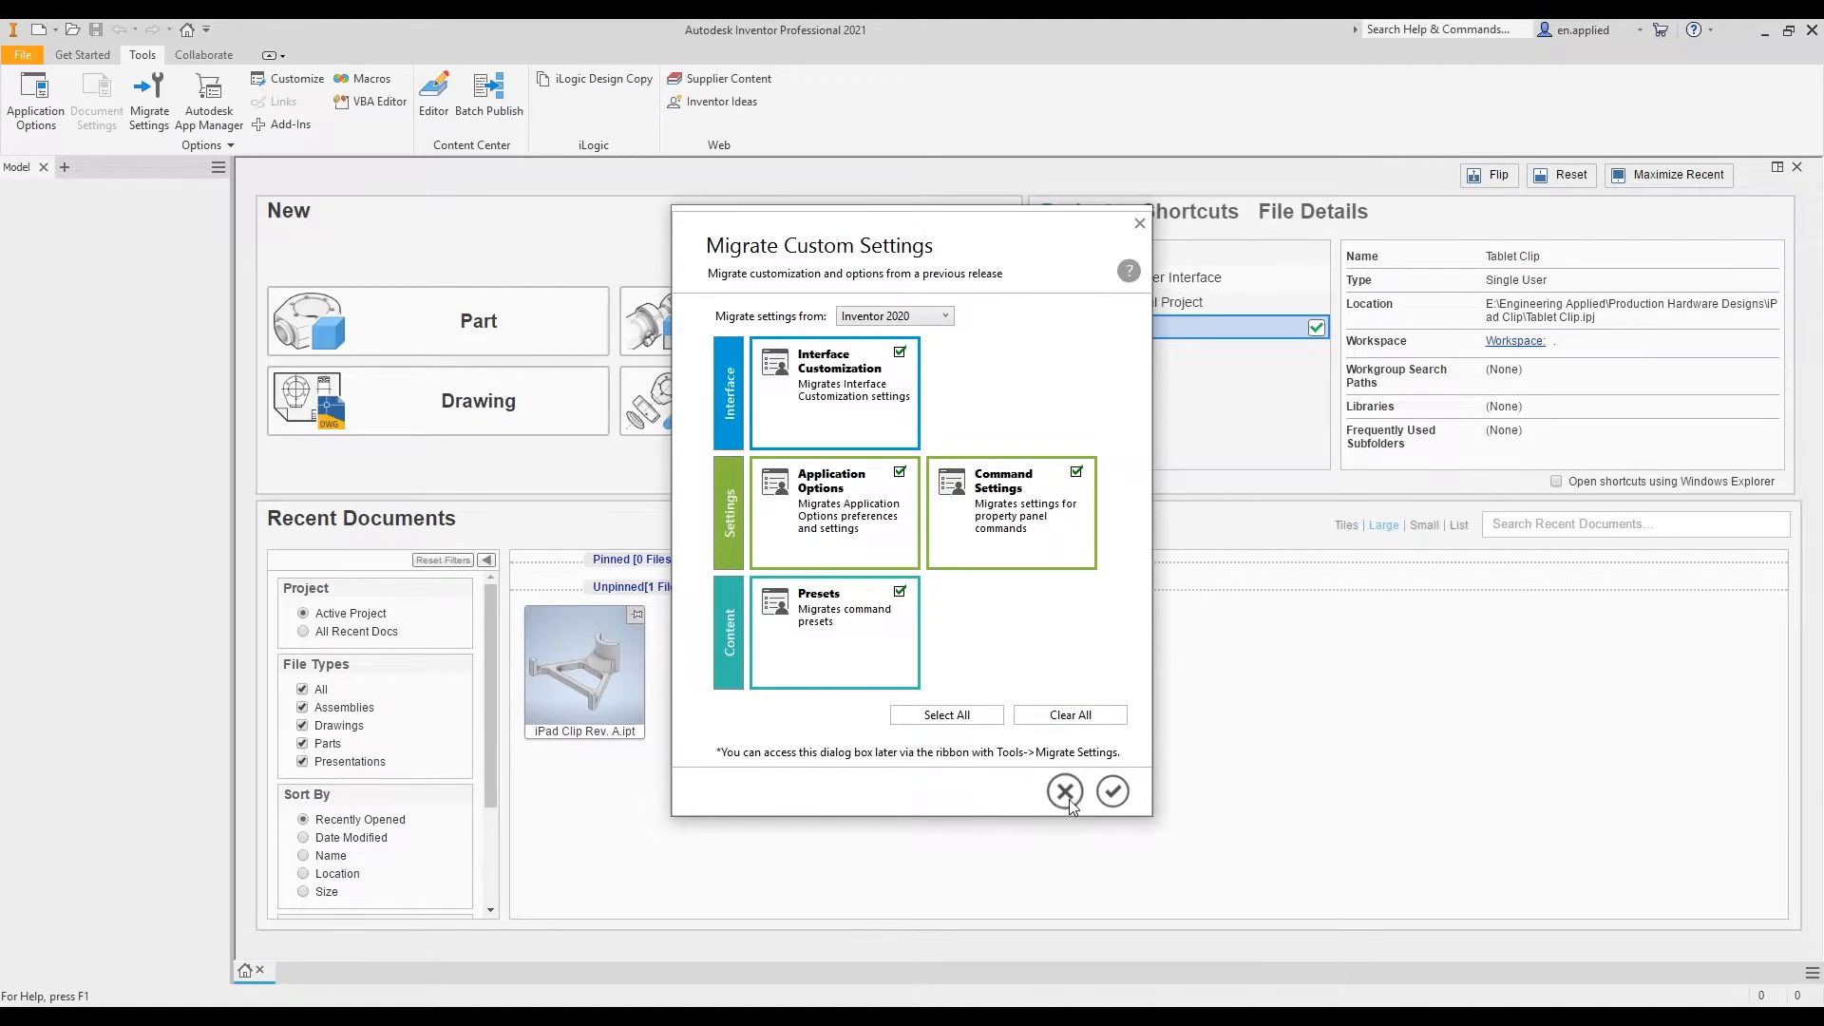
click(1064, 792)
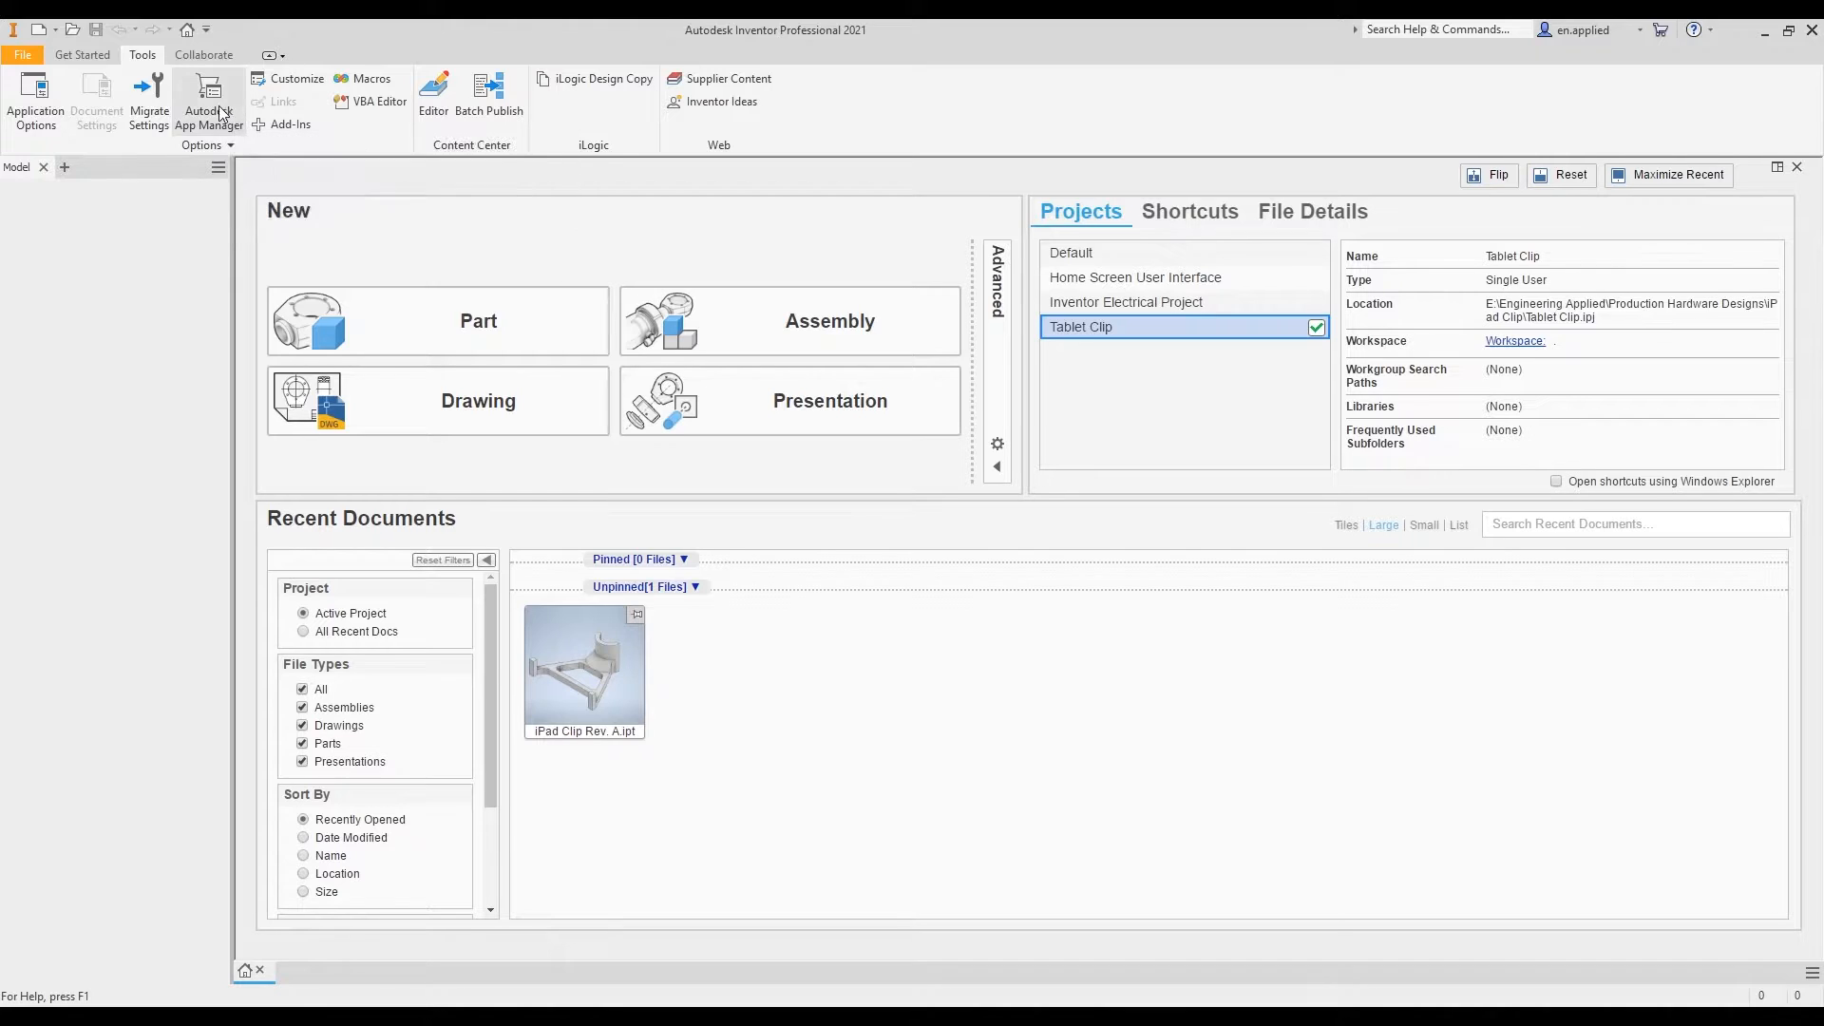
click(209, 103)
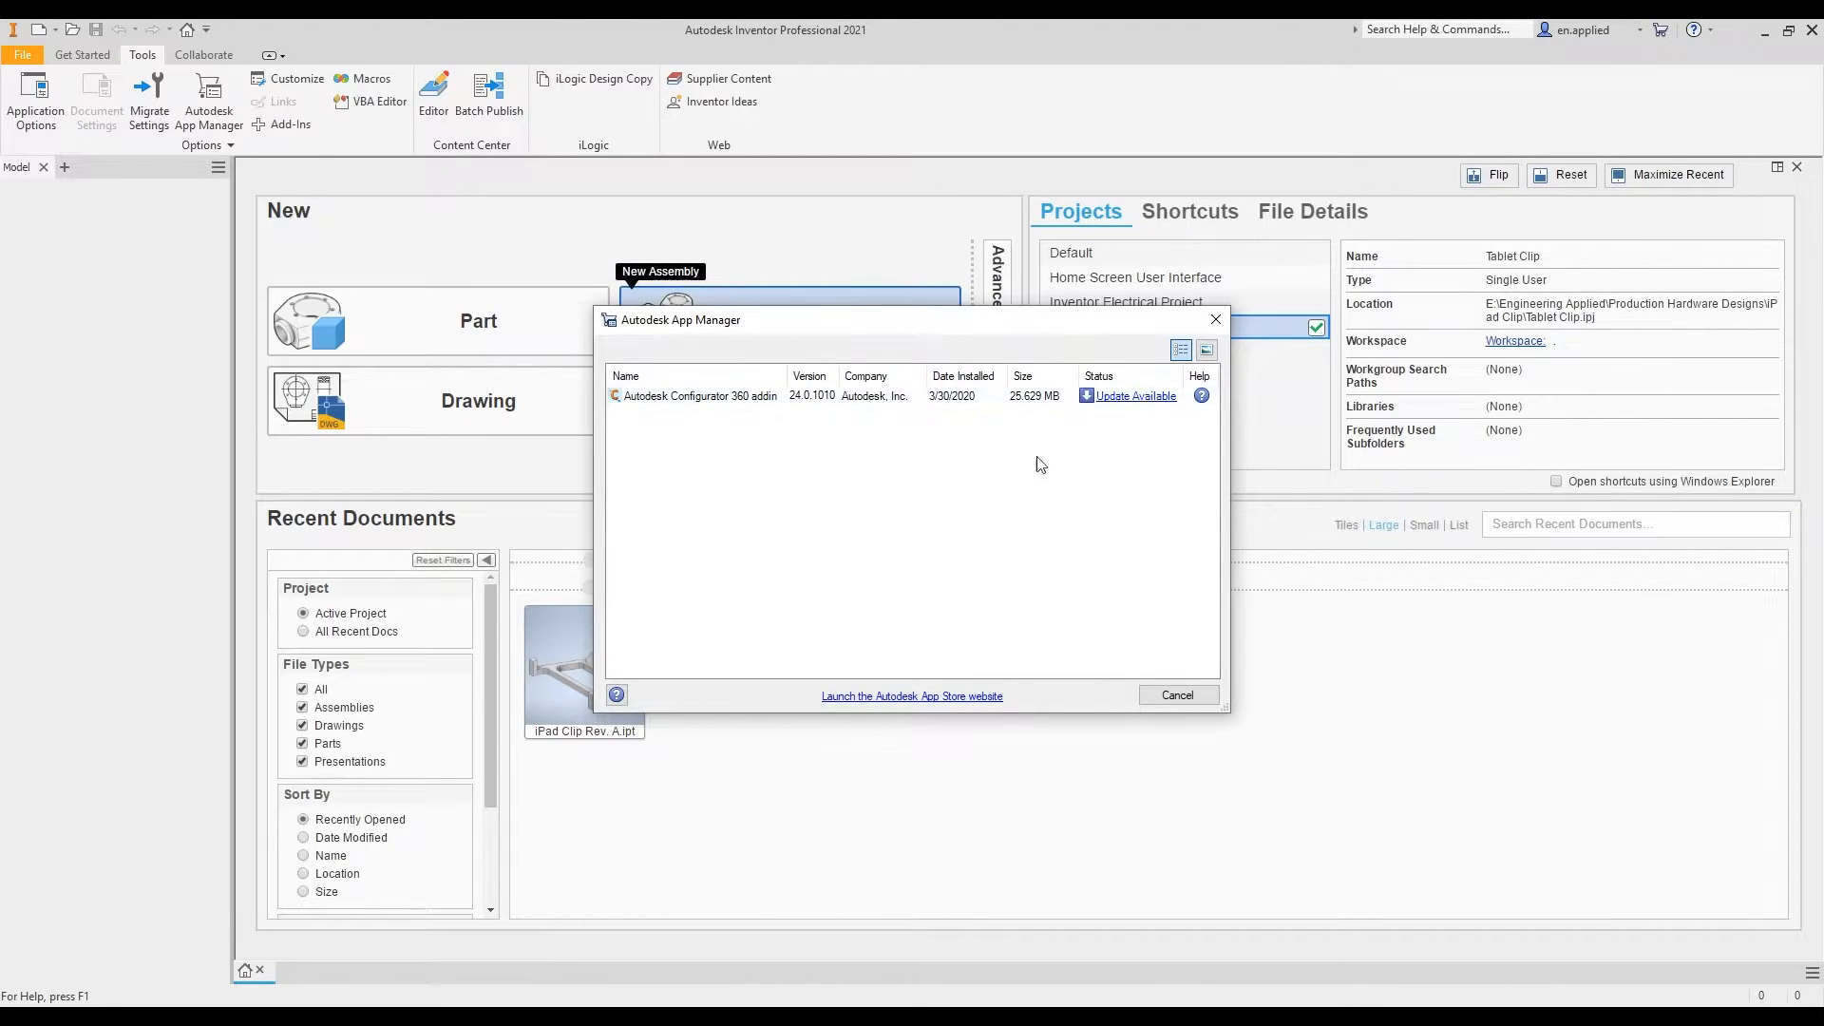
click(1174, 695)
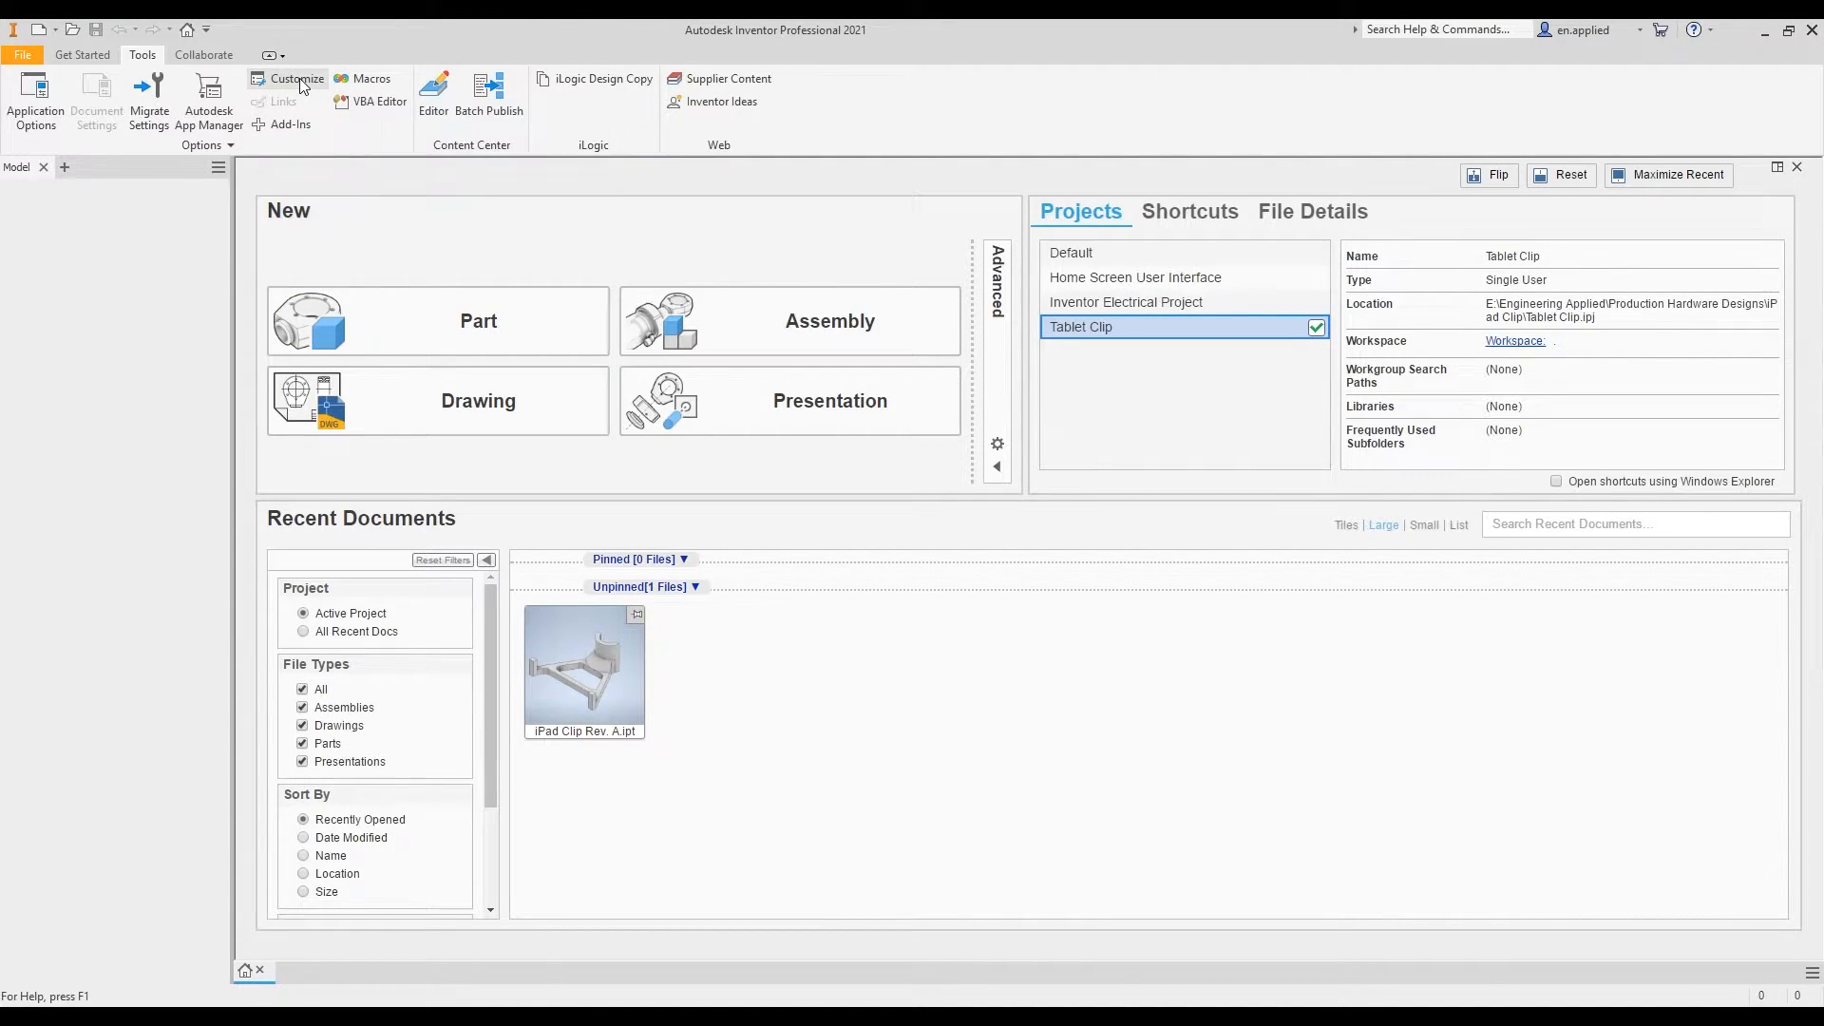
click(296, 78)
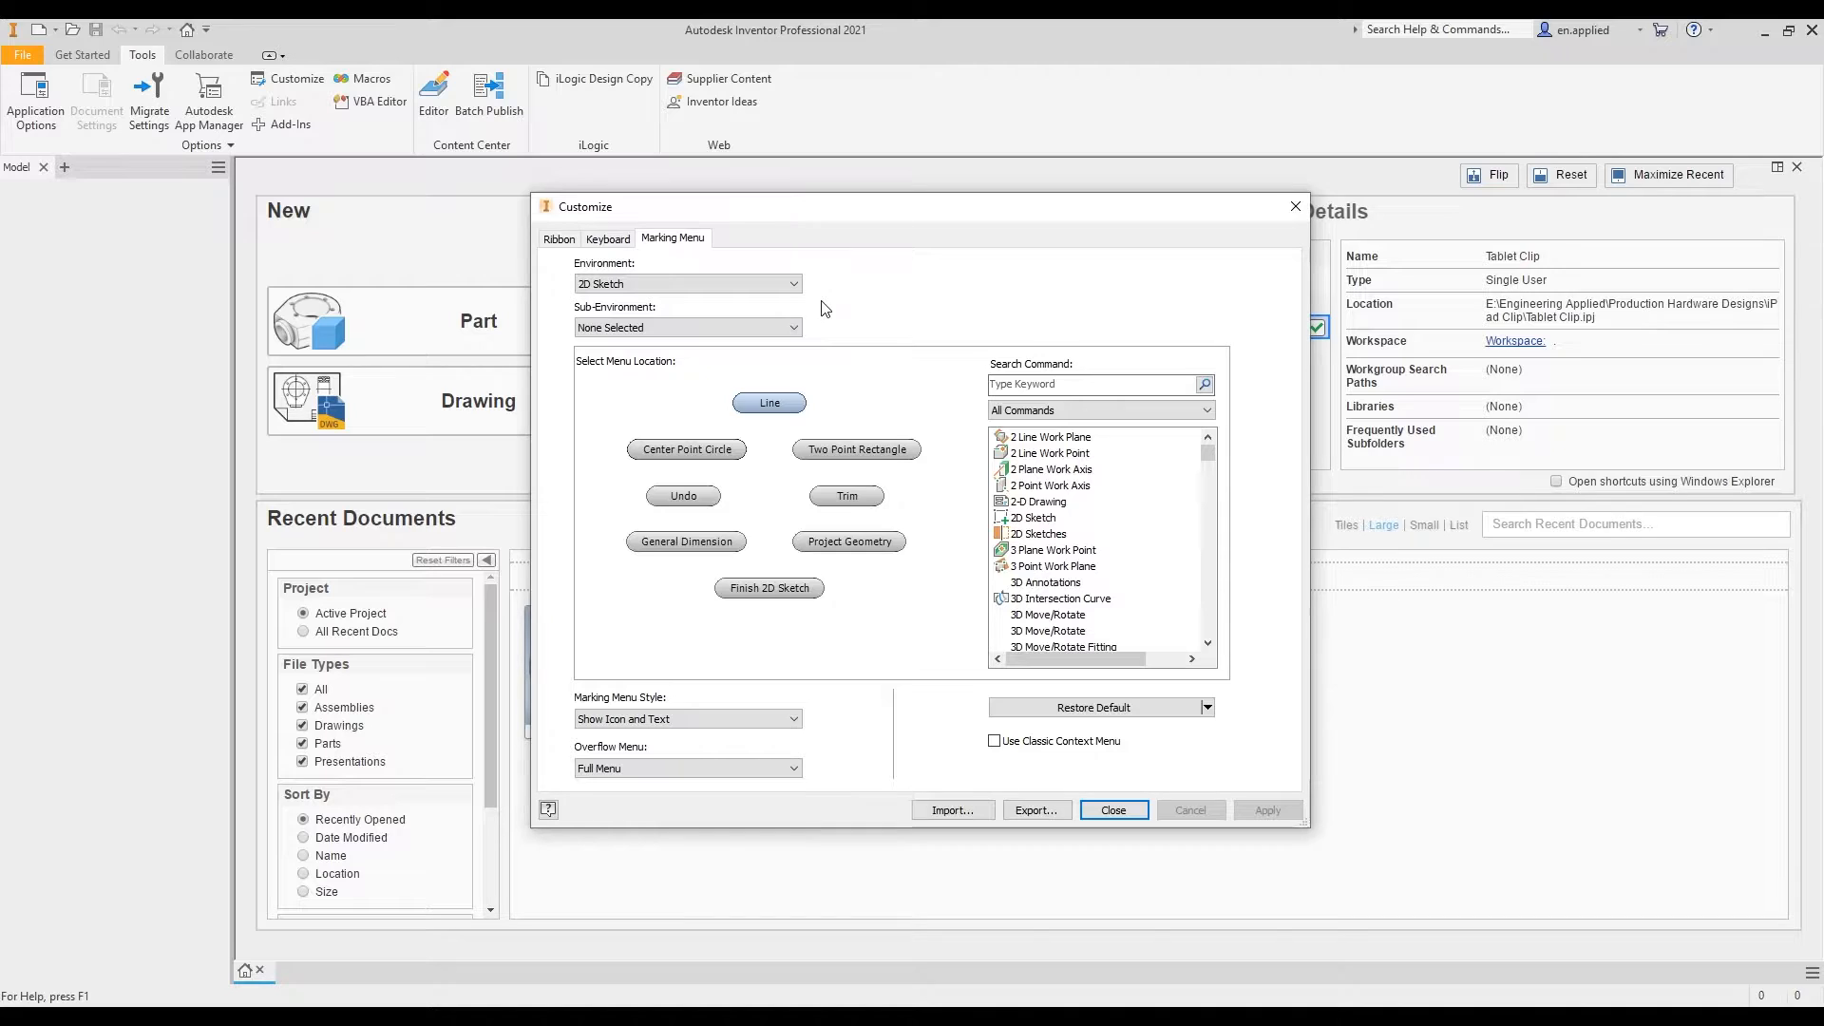
mouse_move(784, 373)
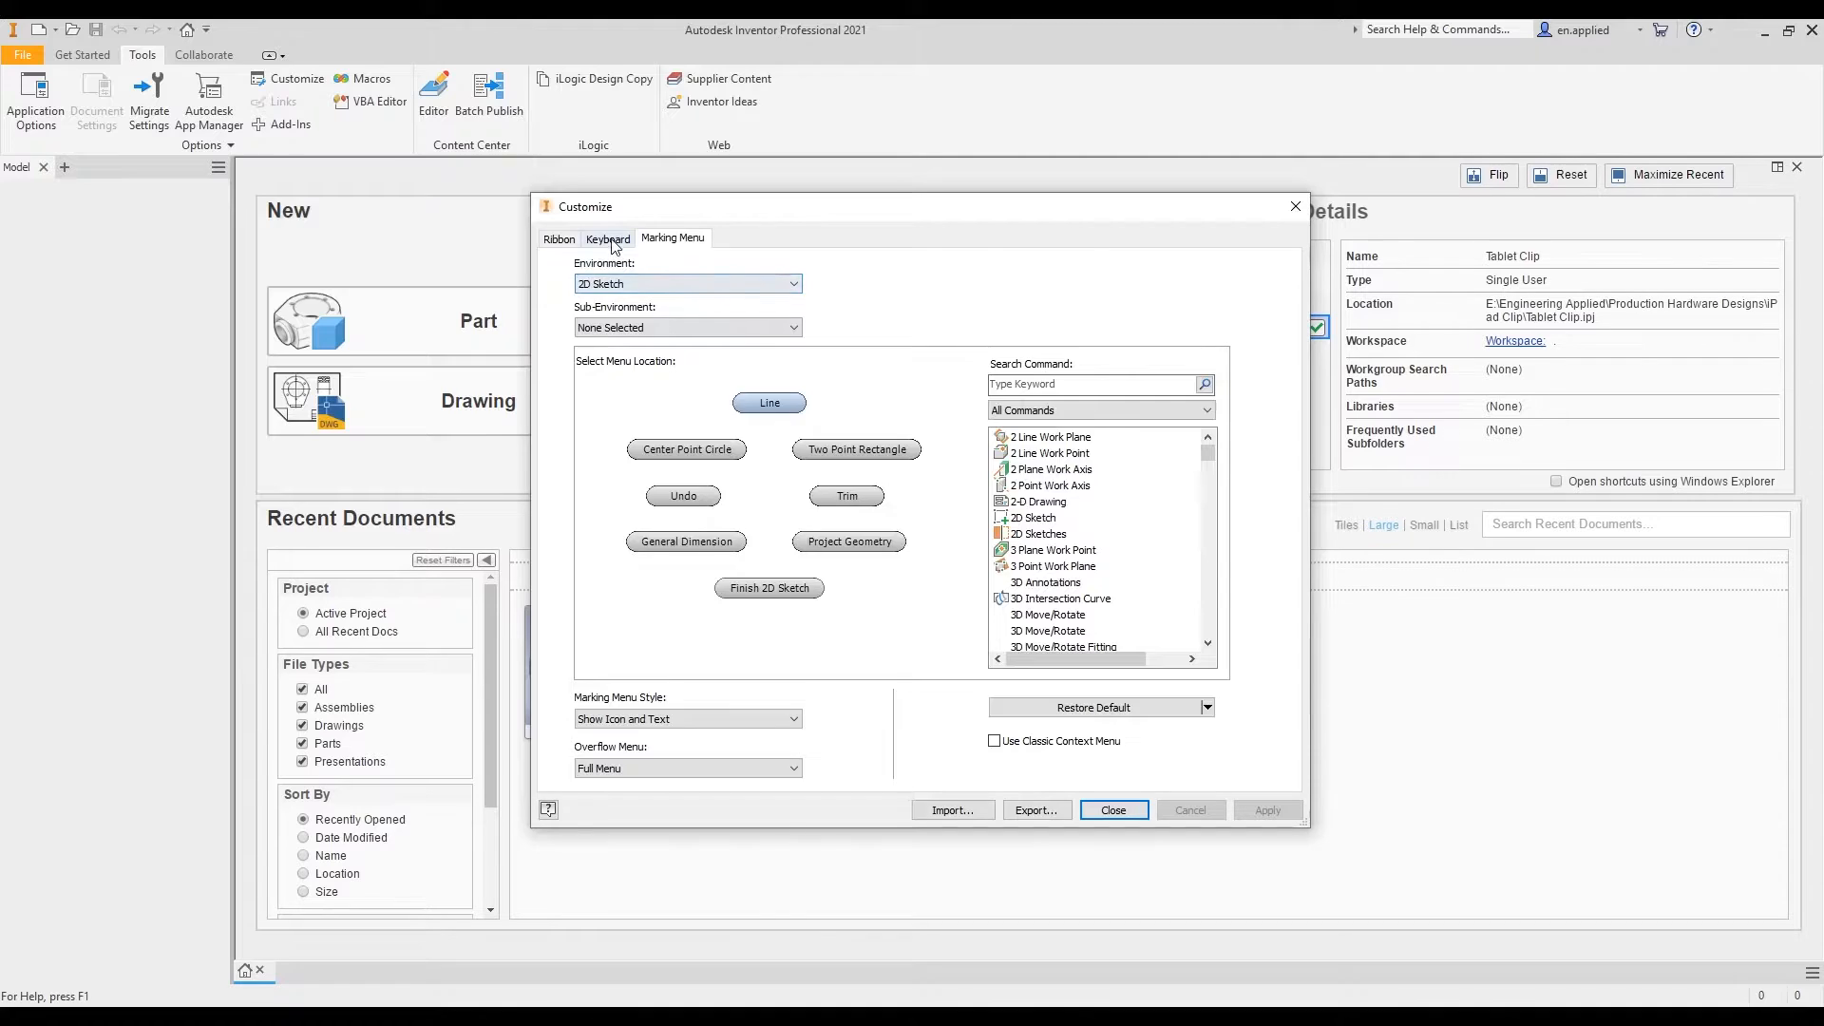
click(608, 239)
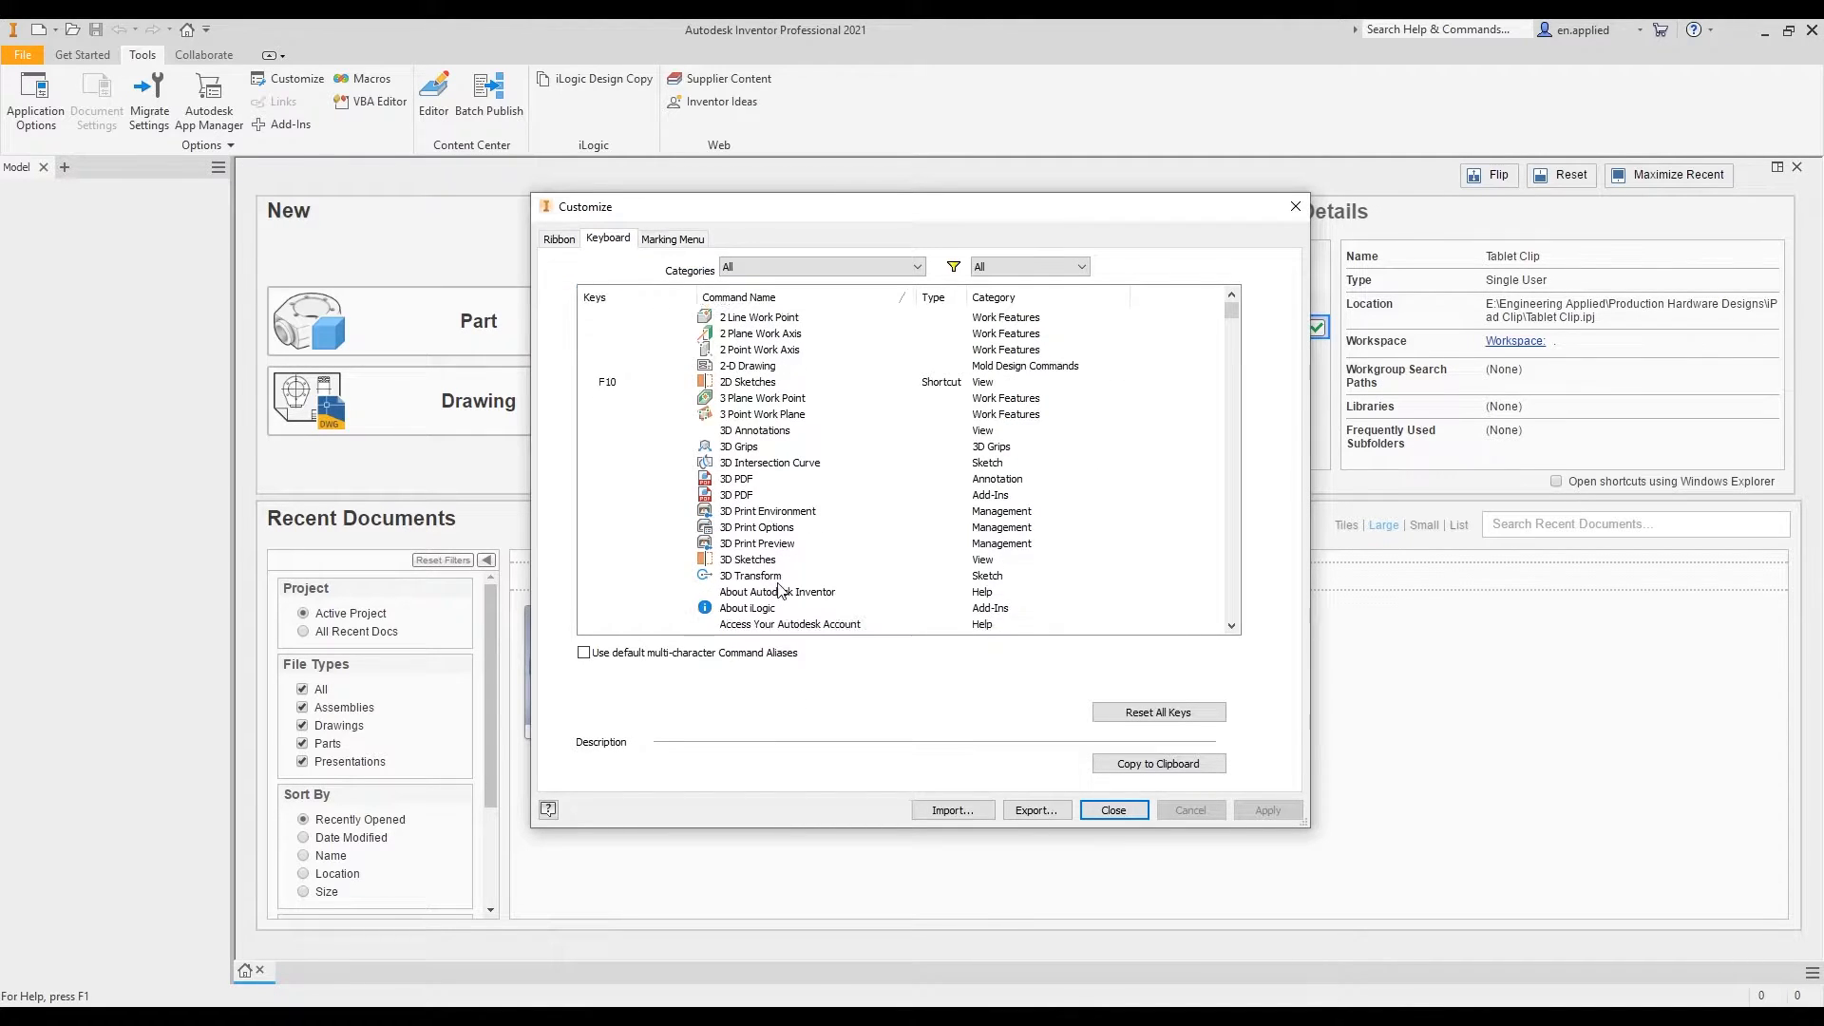
scroll(down, 3)
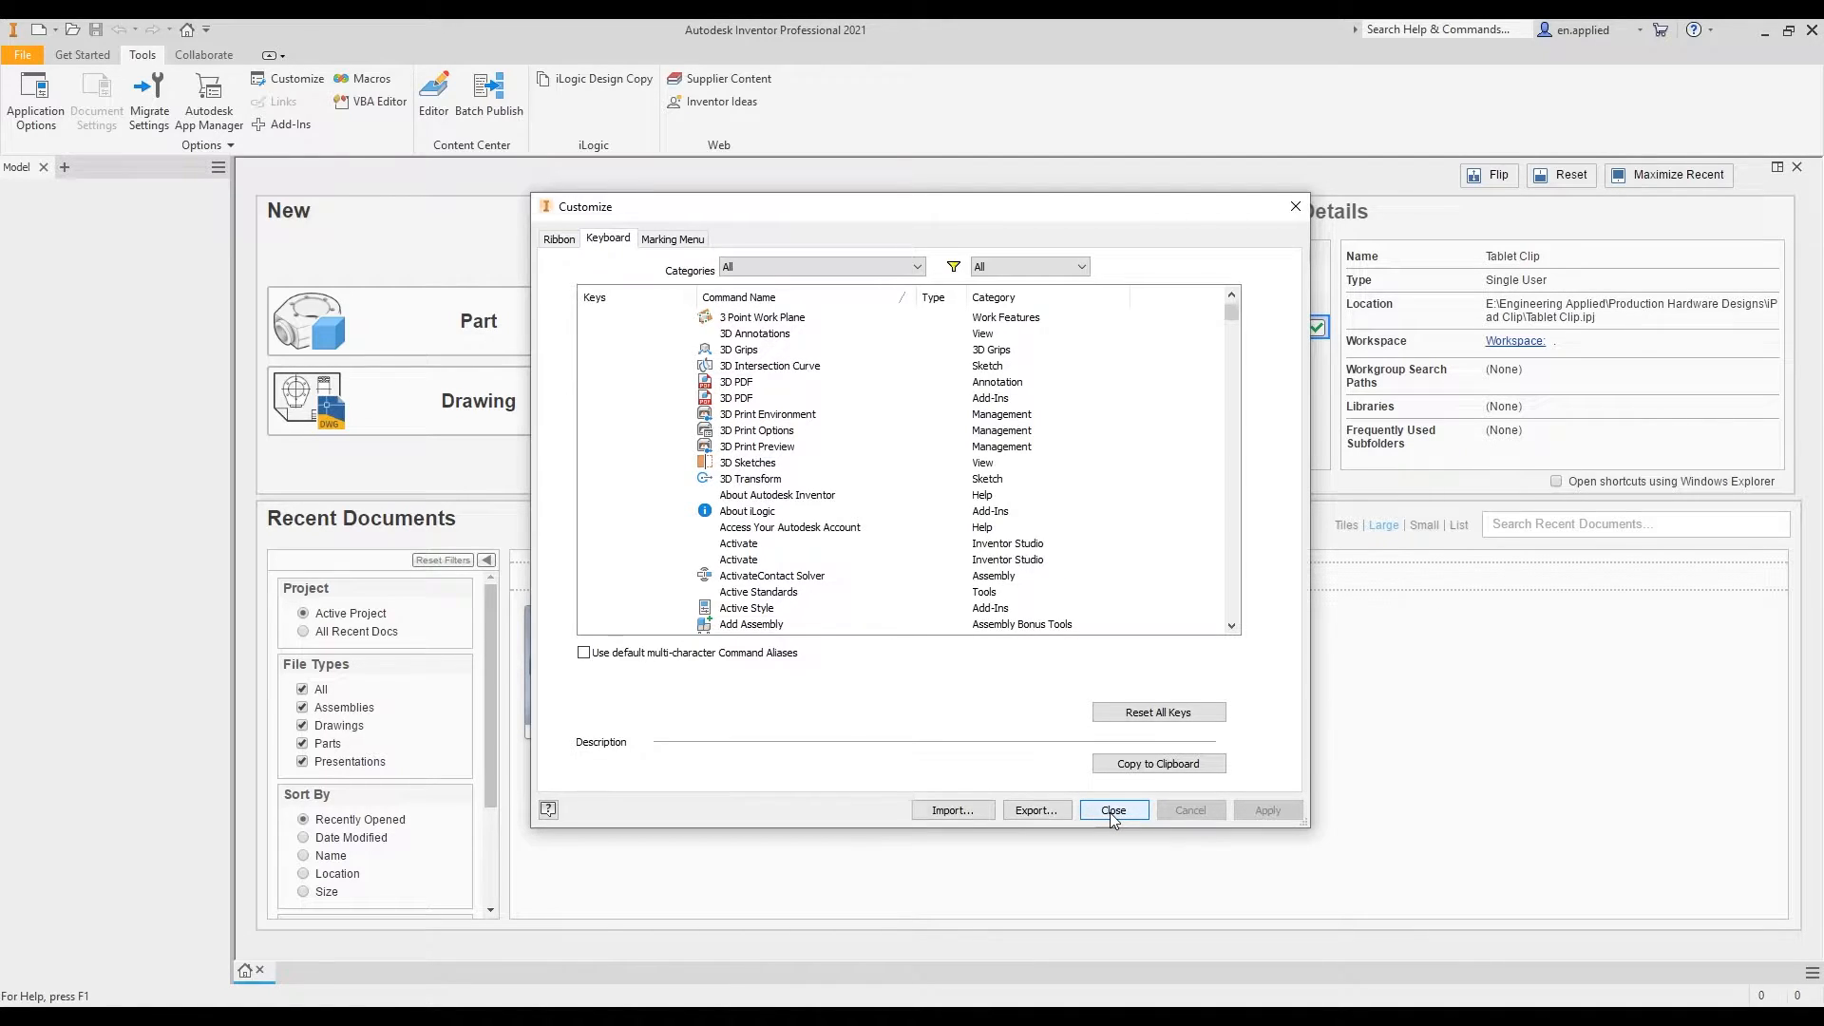
click(1111, 809)
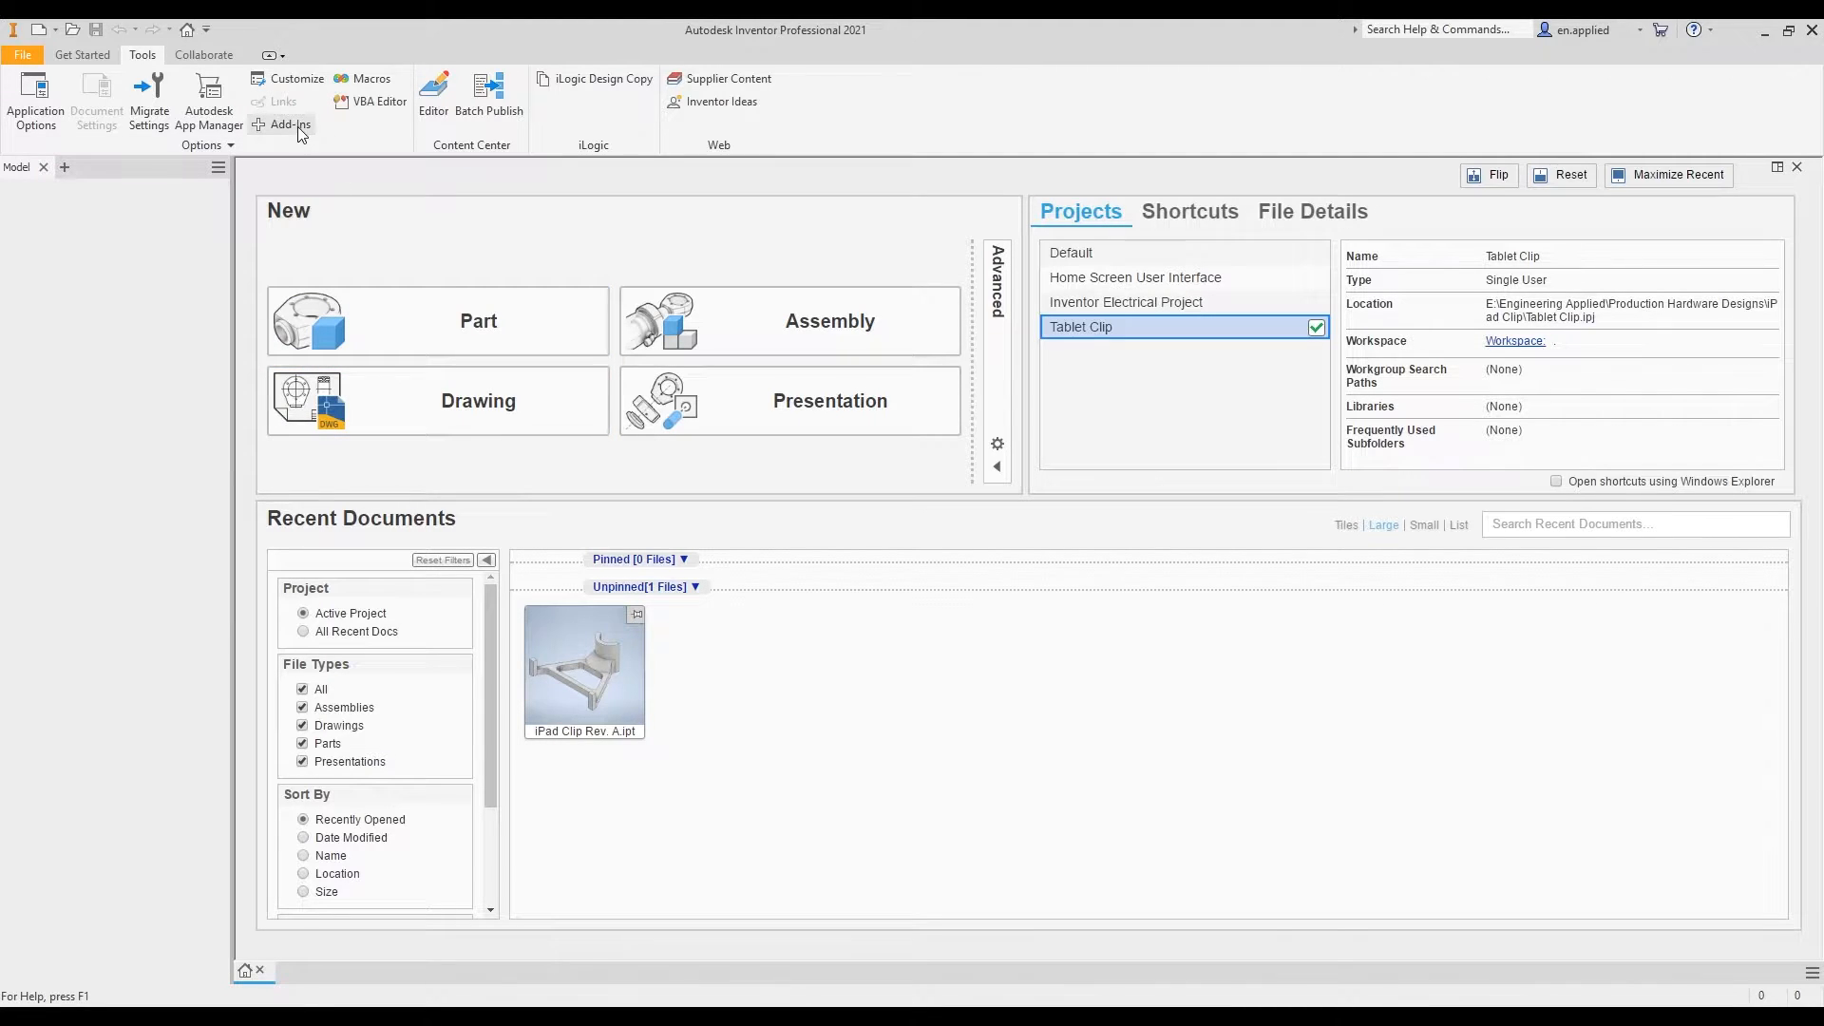
mouse_move(287, 125)
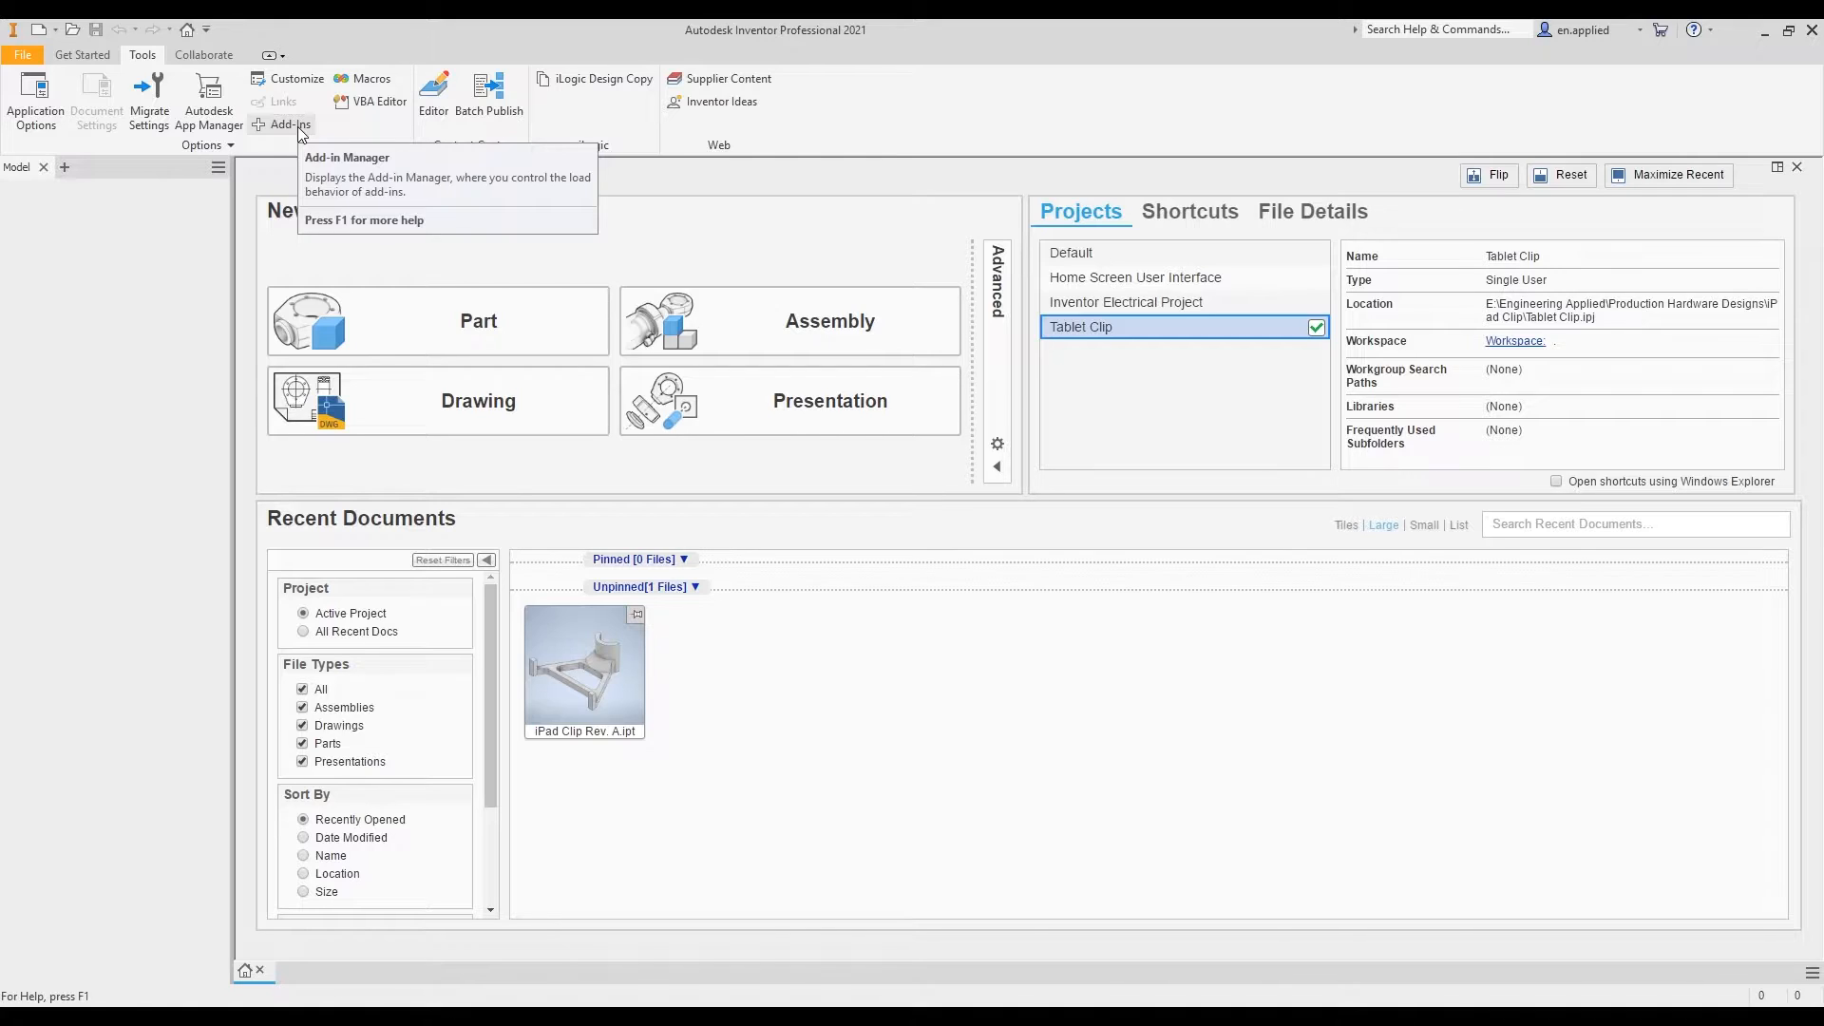
mouse_move(350, 131)
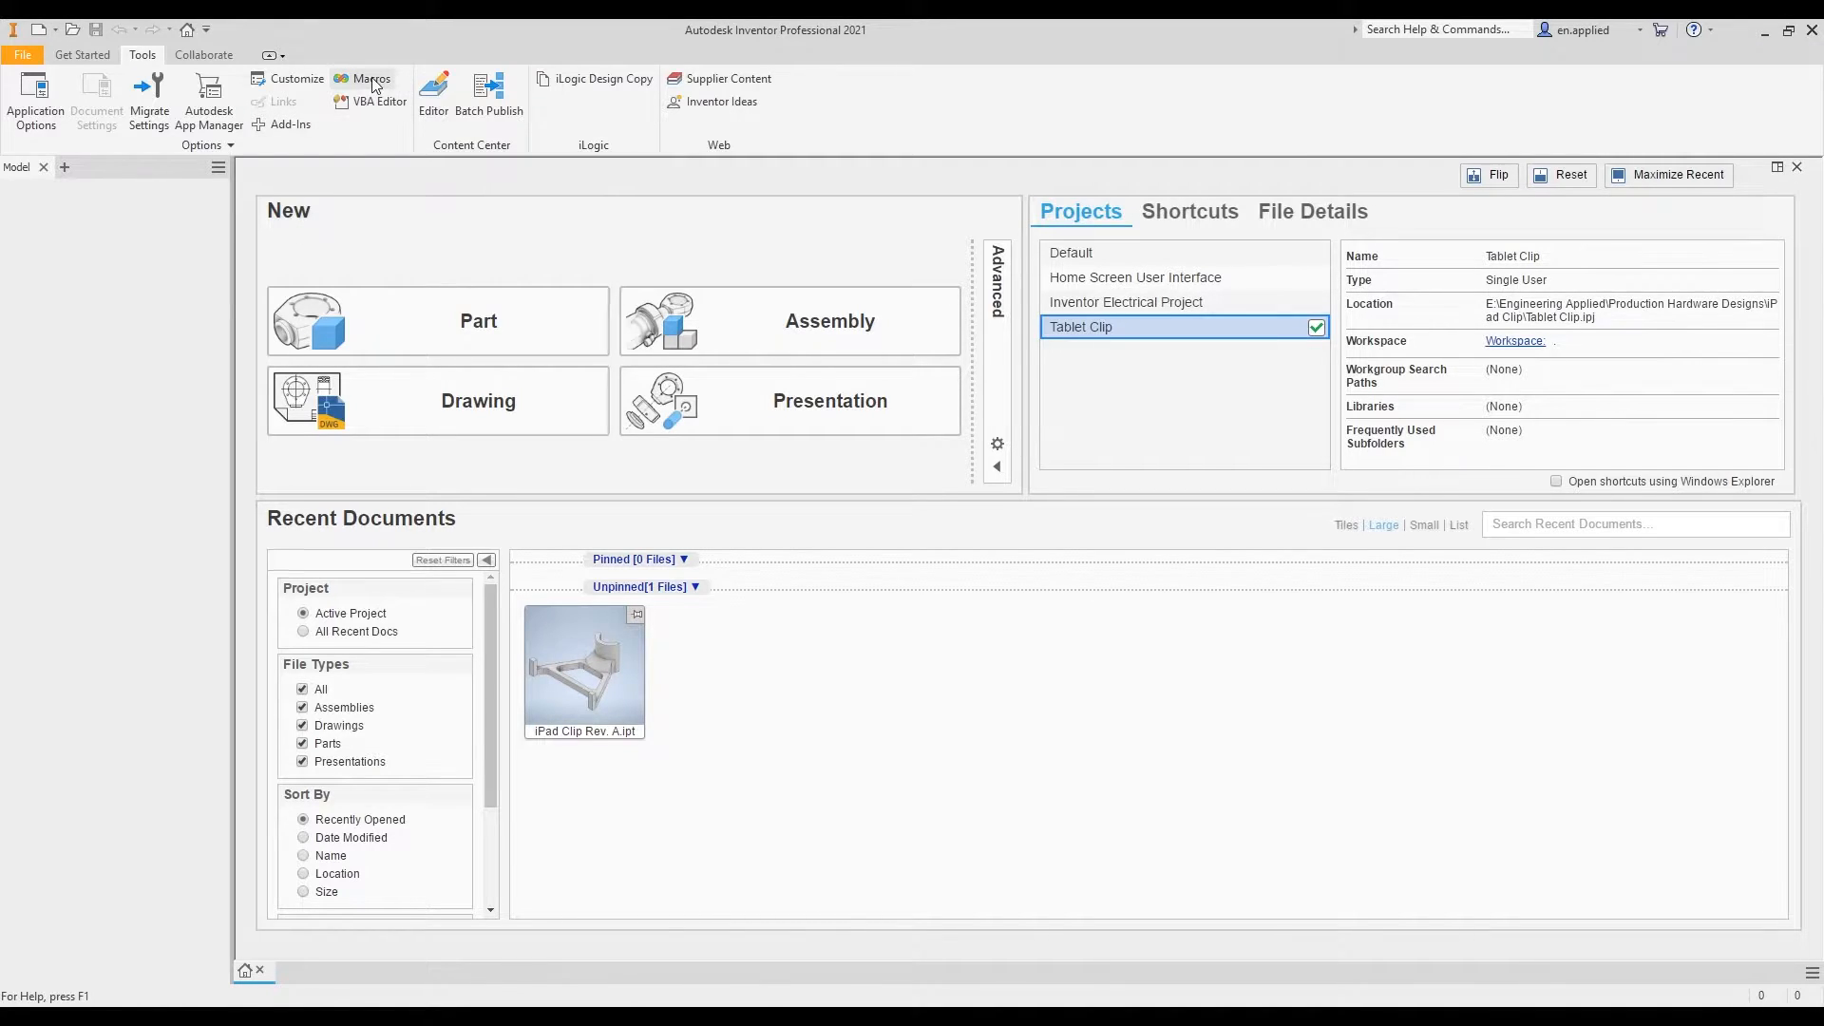
mouse_move(371, 78)
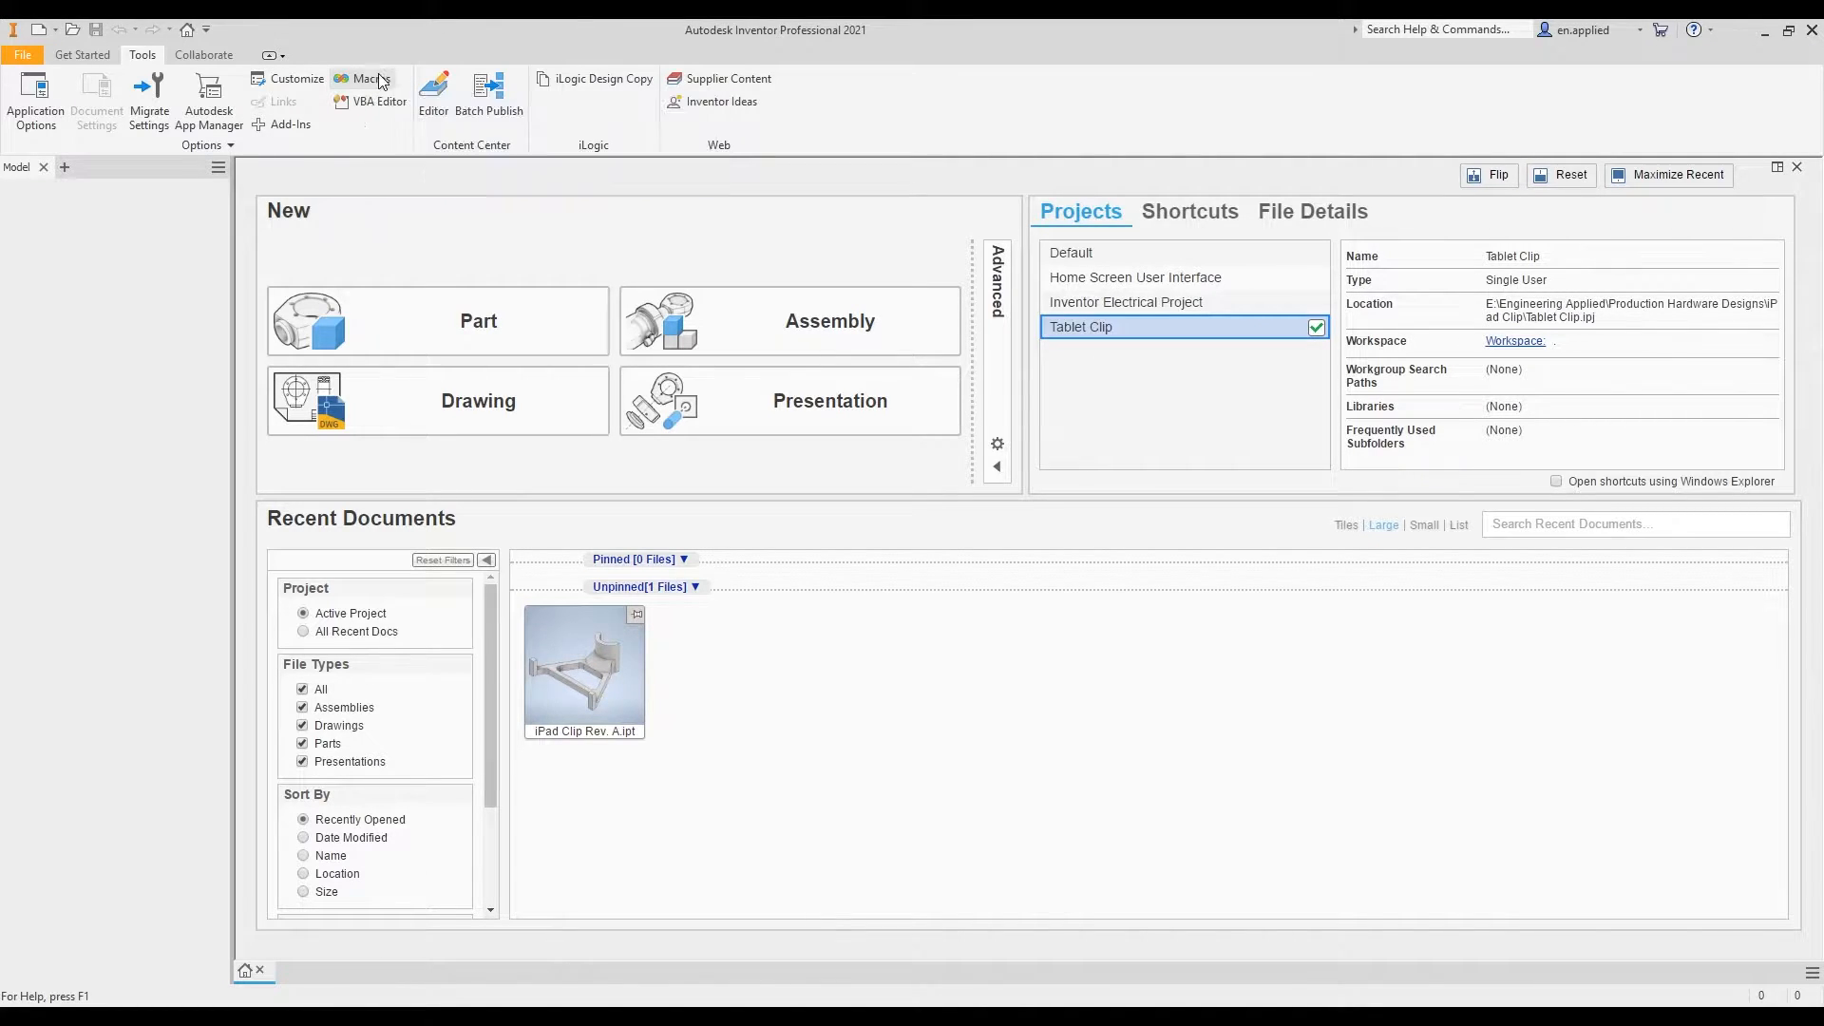
click(370, 78)
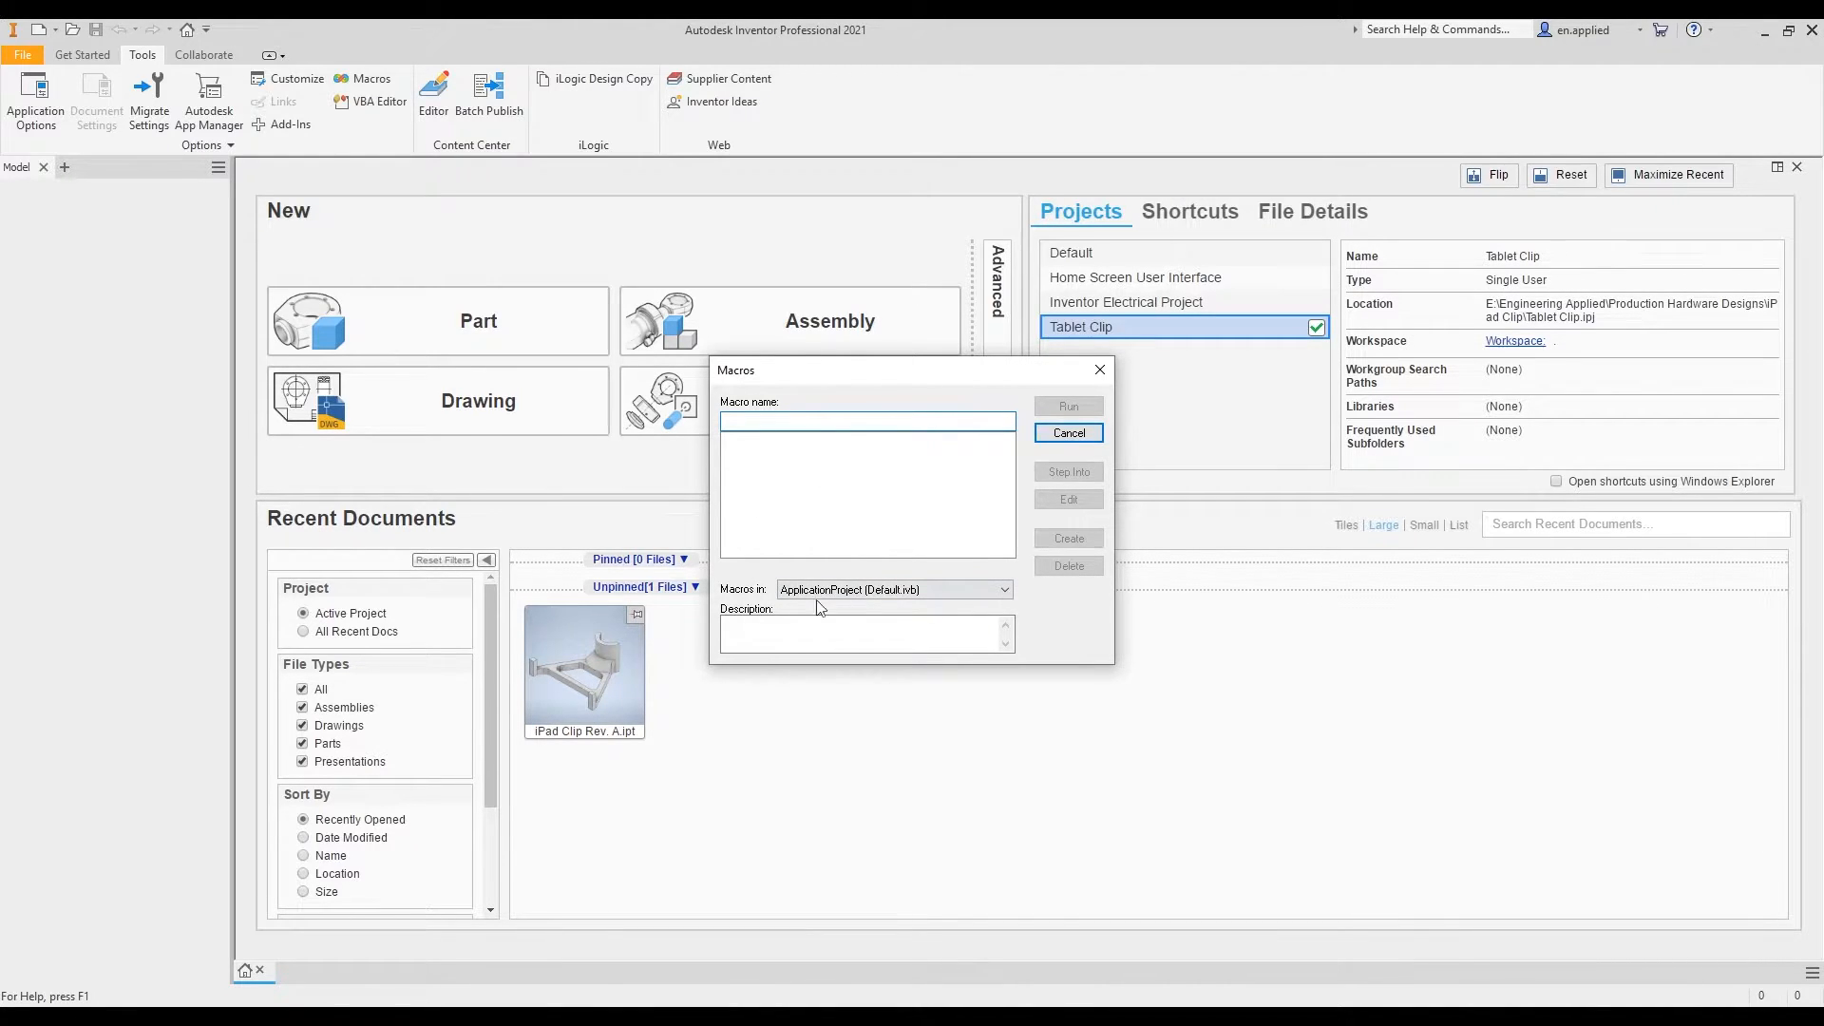
click(1066, 431)
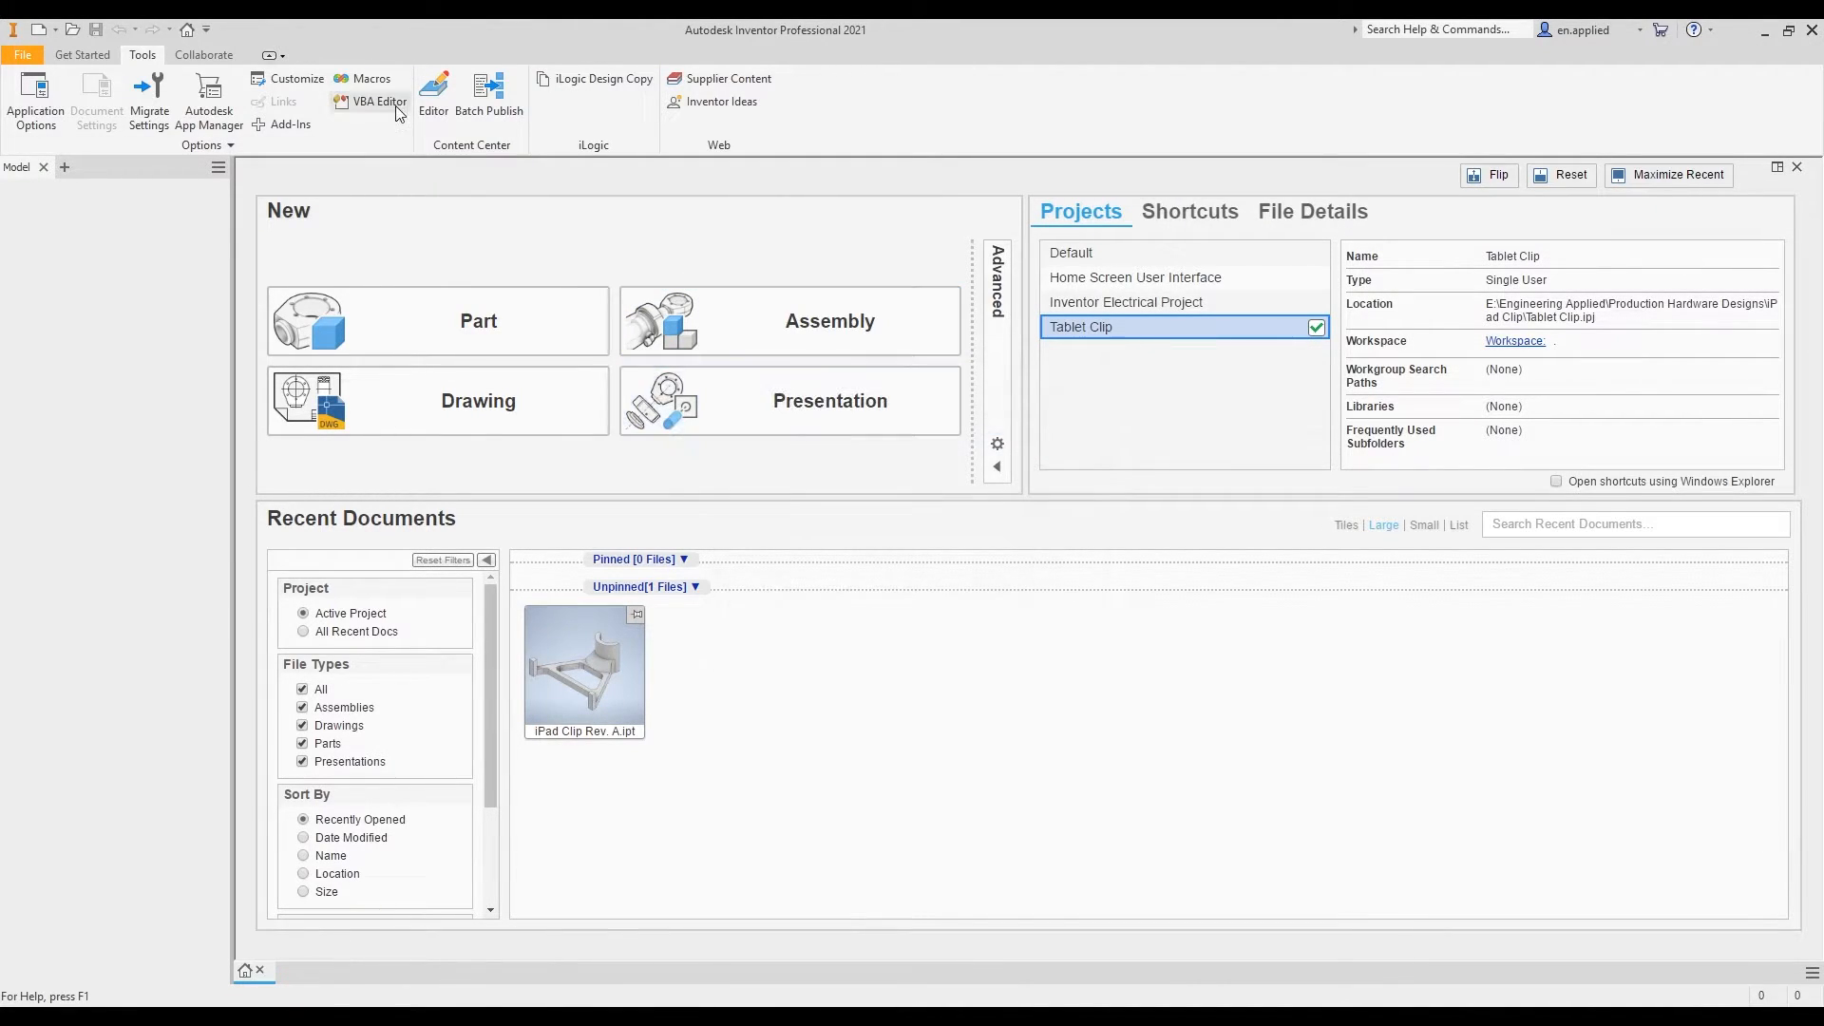
mouse_move(376, 100)
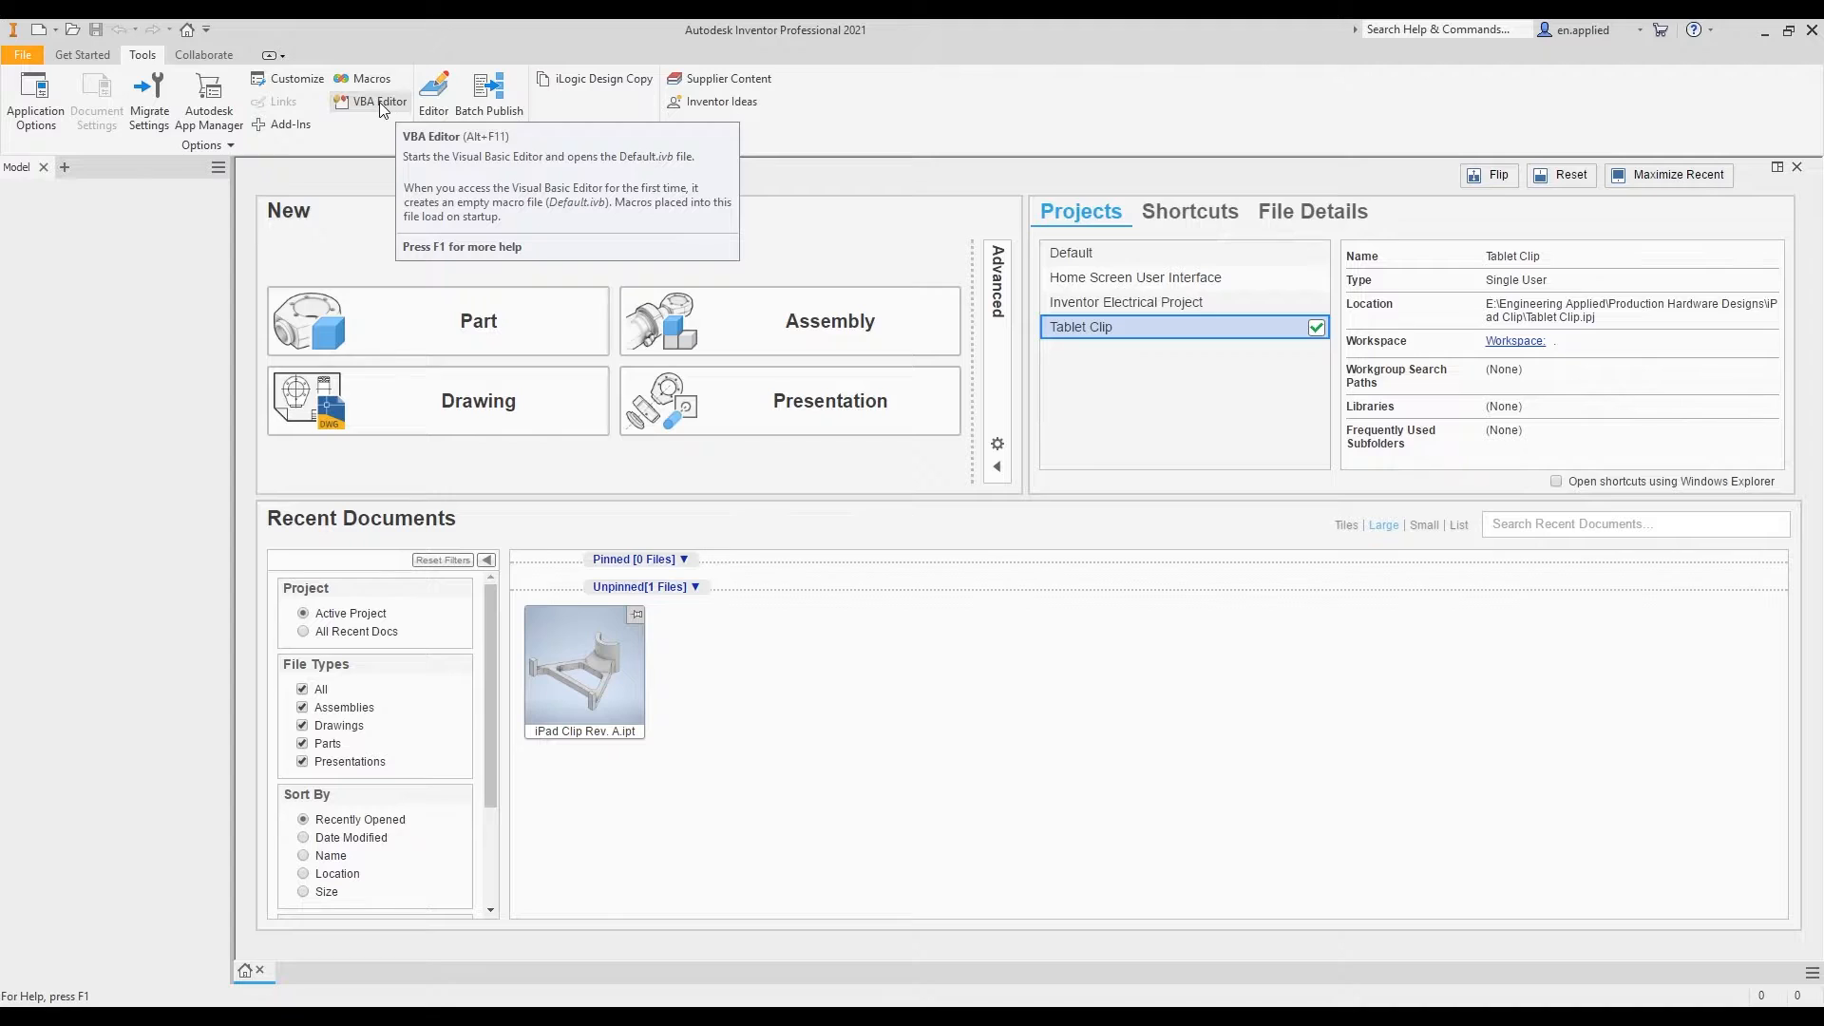
mouse_move(434, 95)
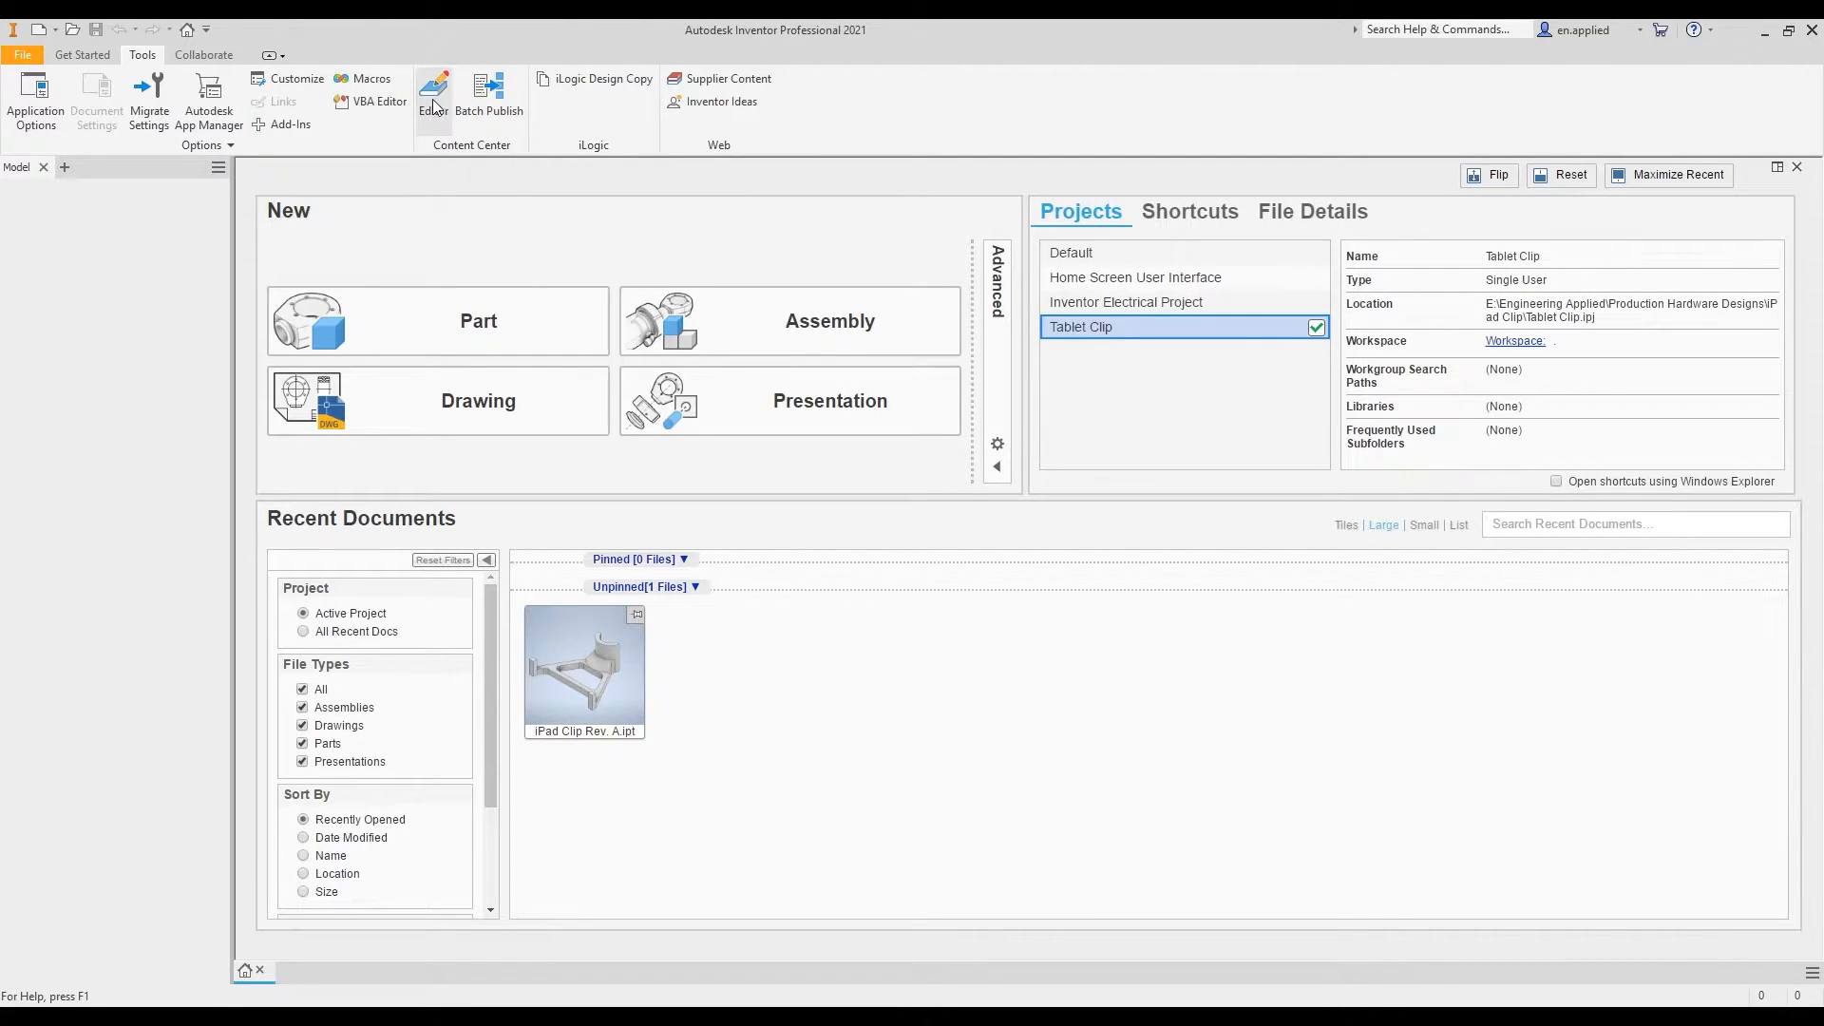
click(433, 95)
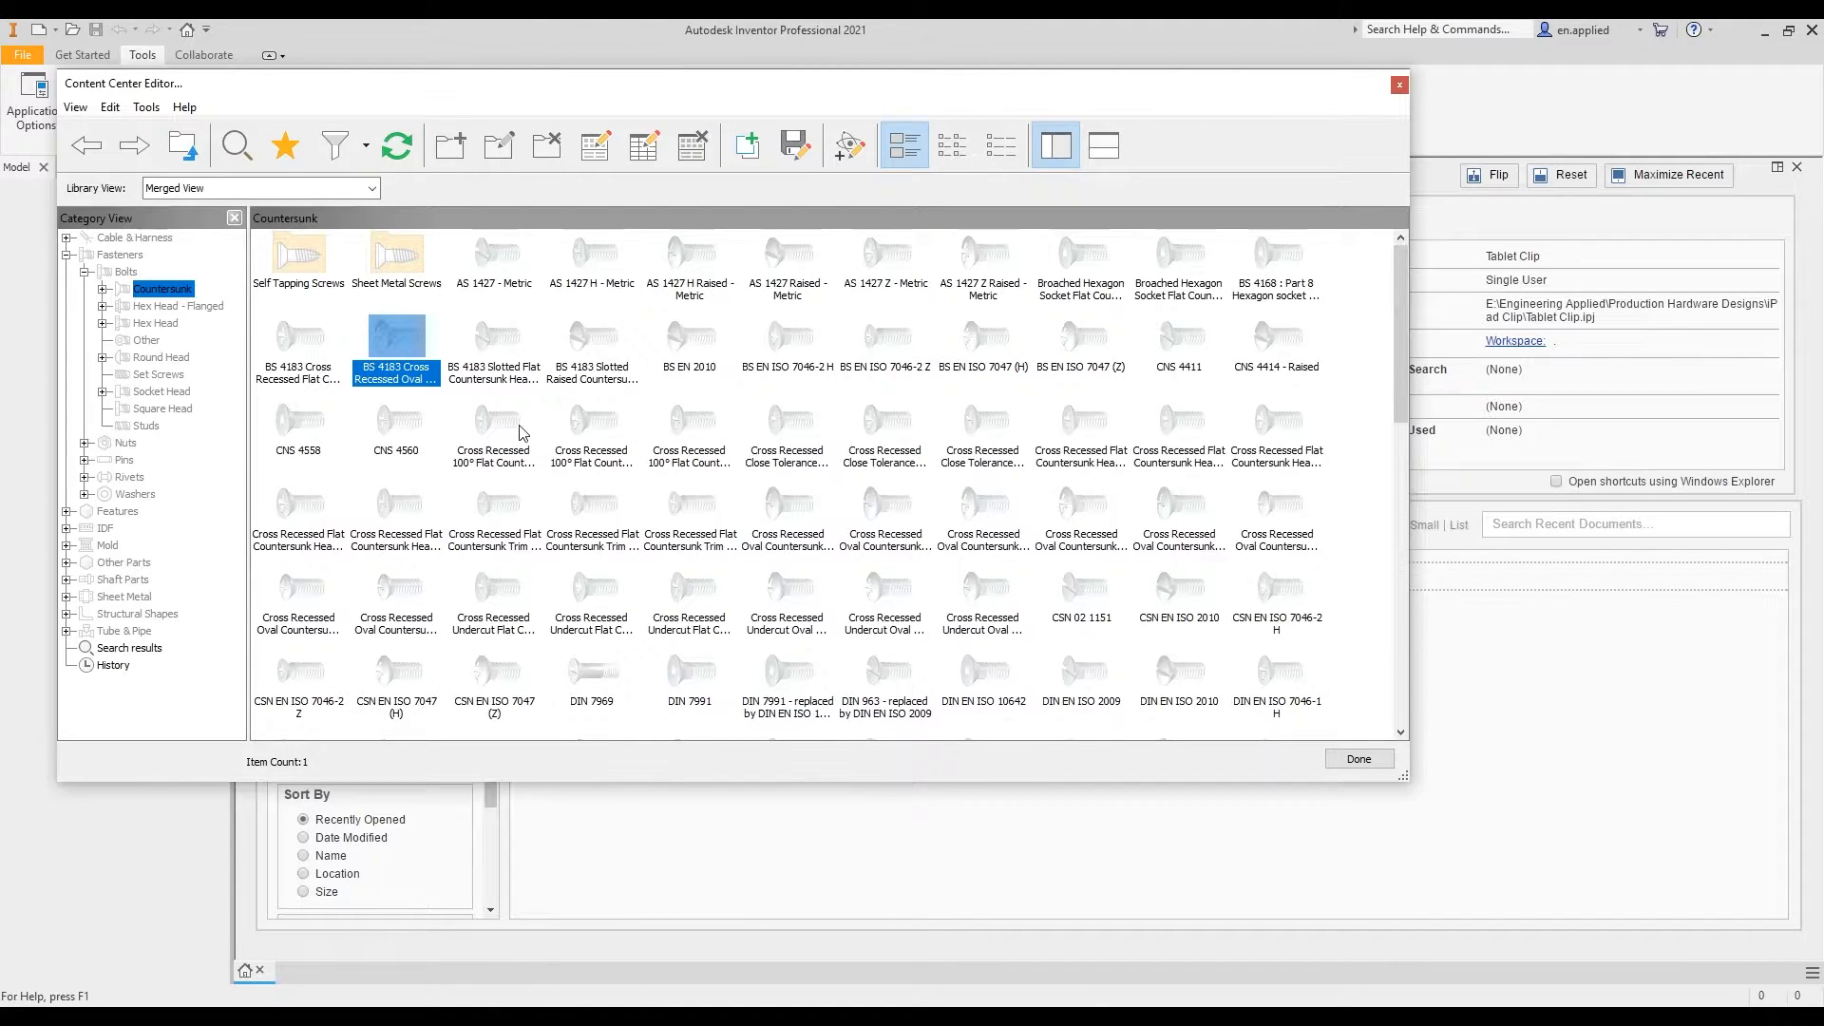
mouse_move(505, 439)
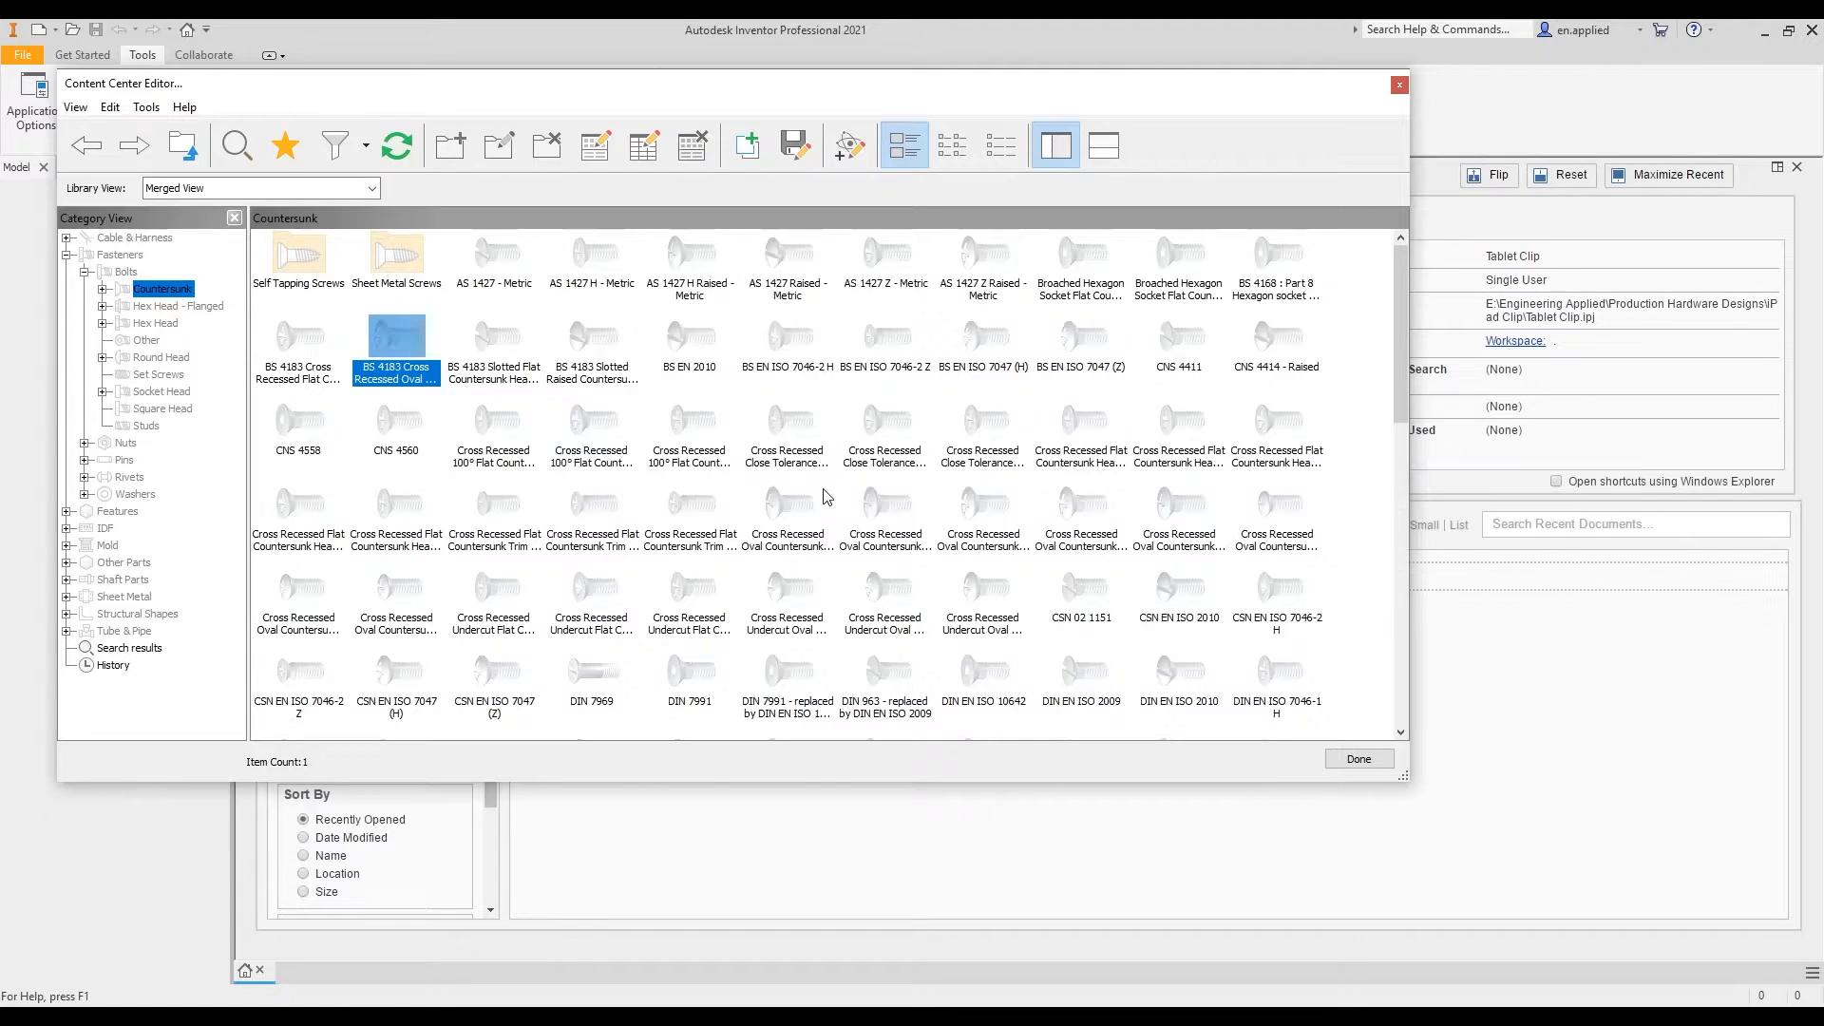
mouse_move(1243, 707)
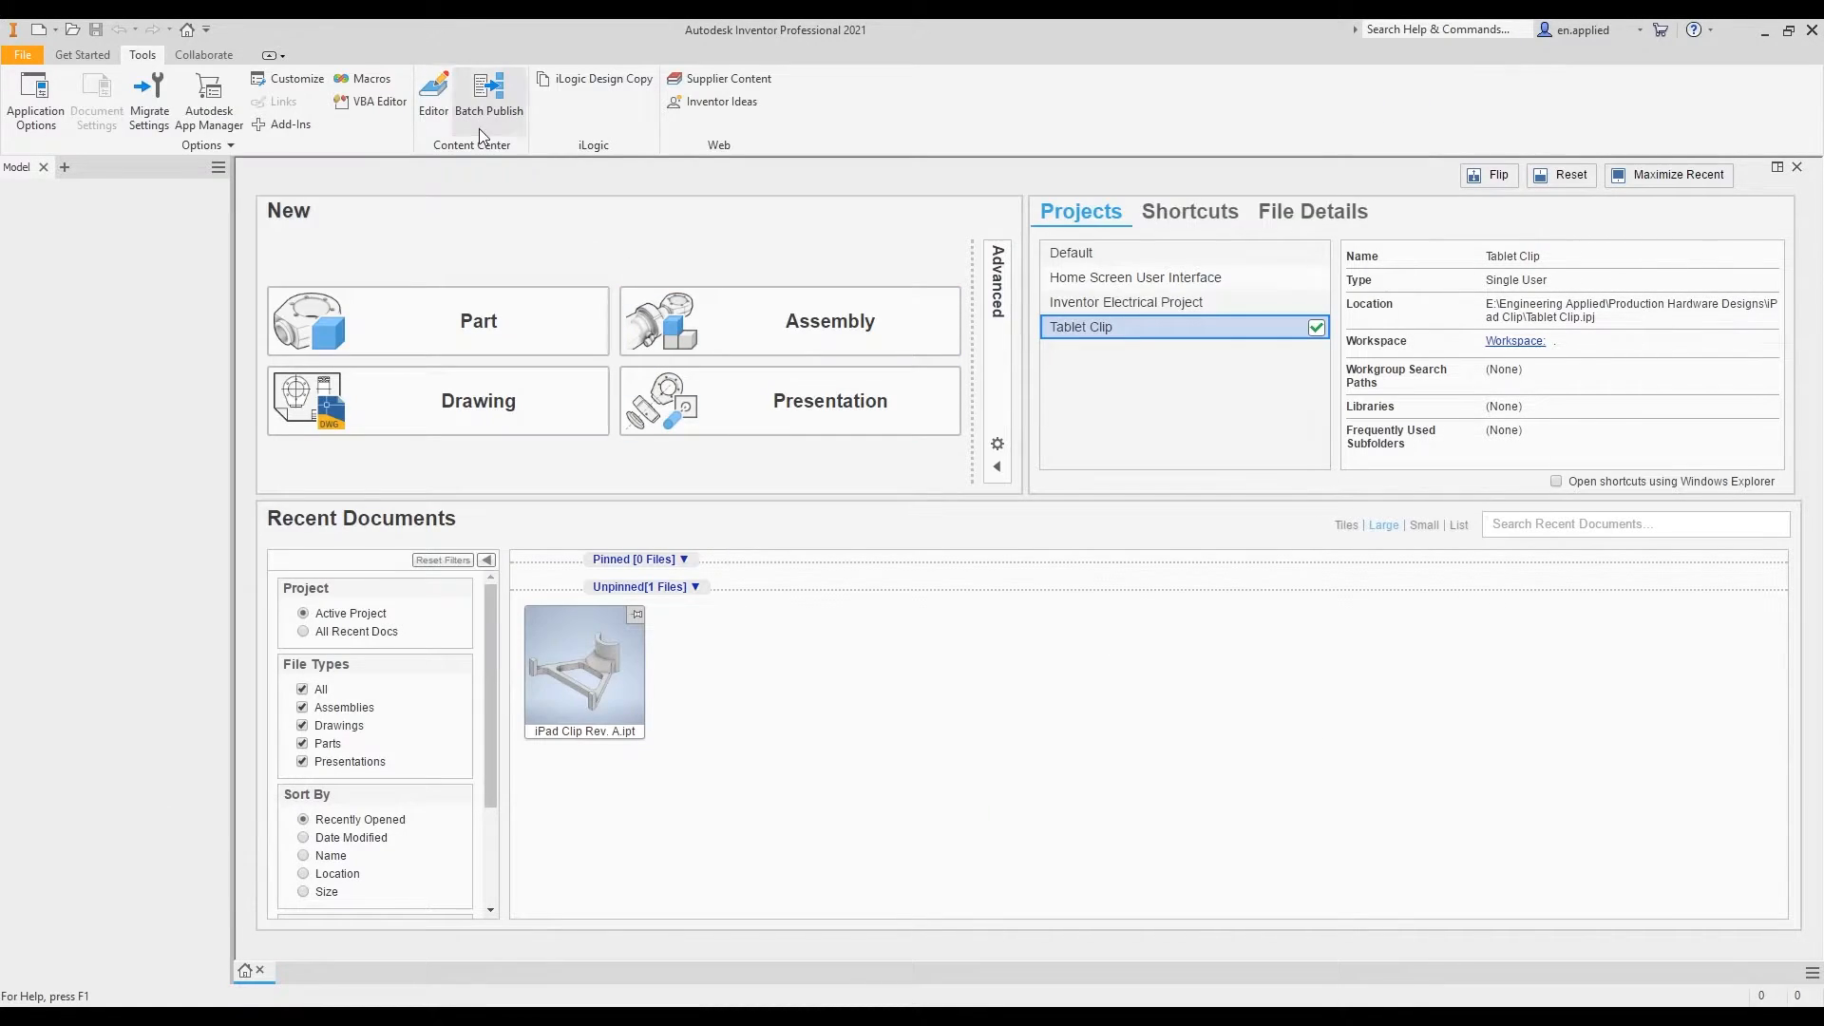
mouse_move(488, 101)
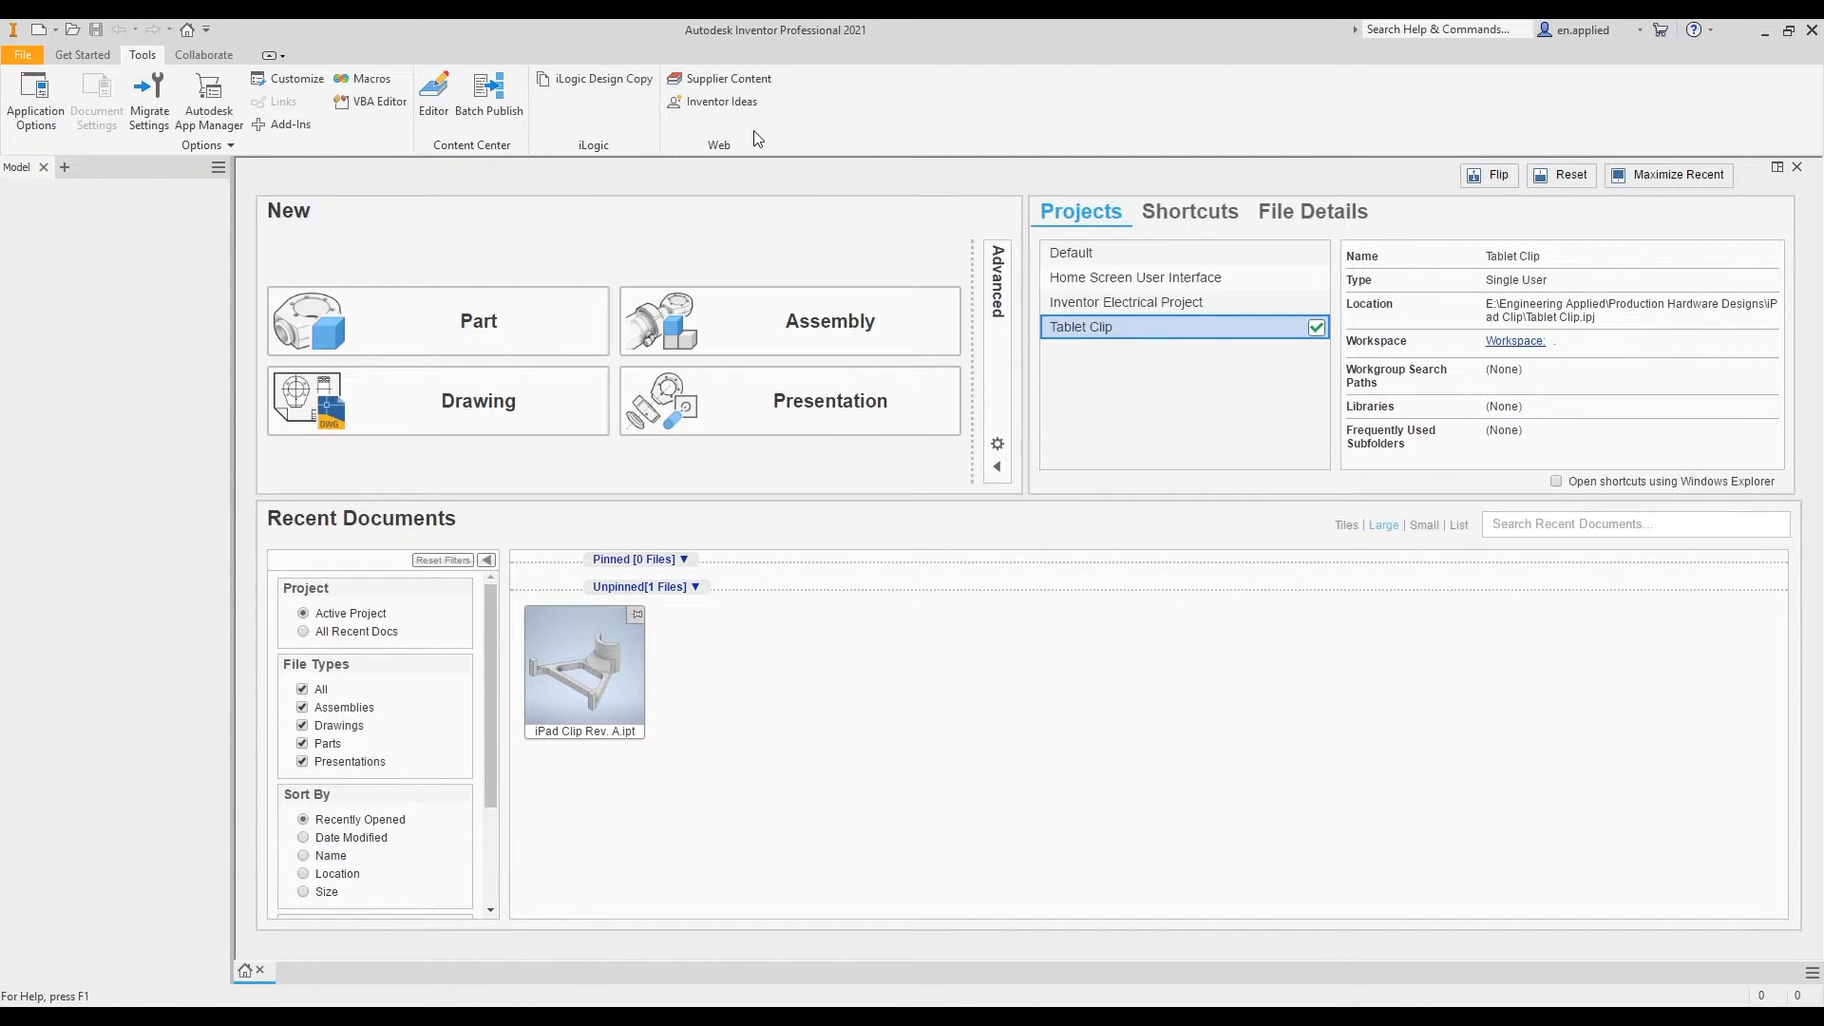
mouse_move(711, 160)
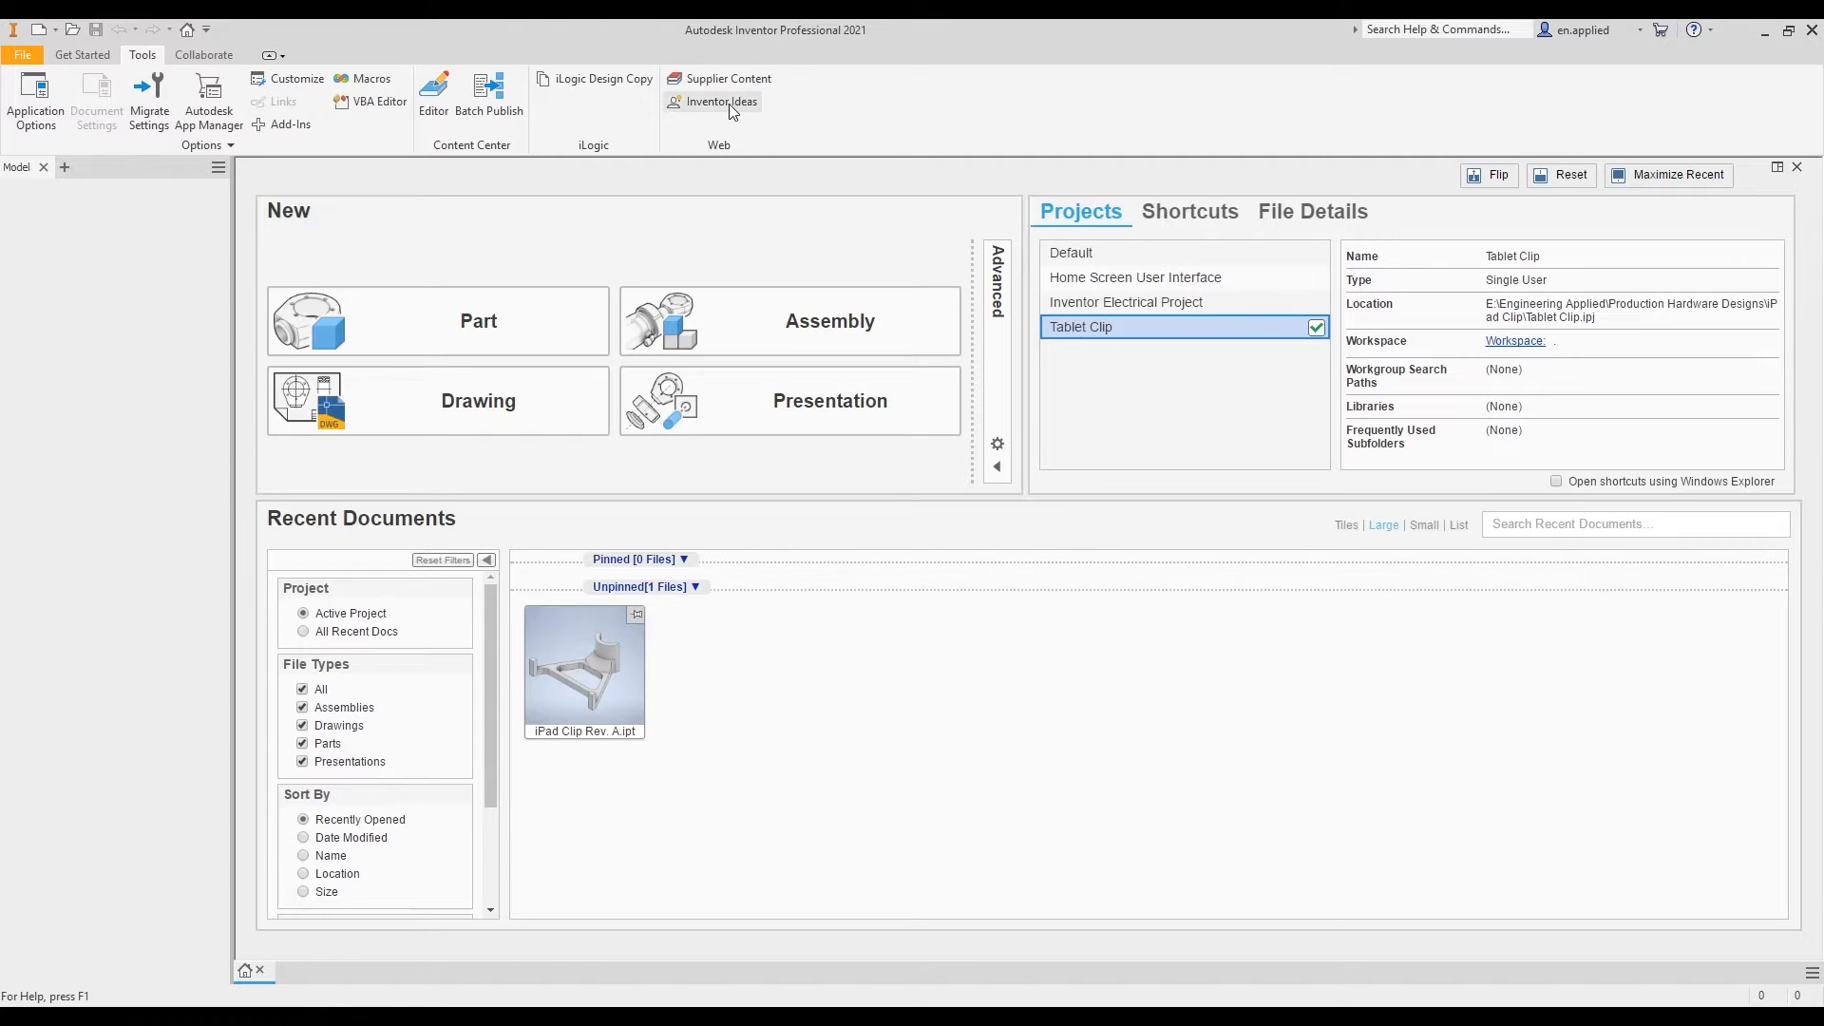
mouse_move(722, 102)
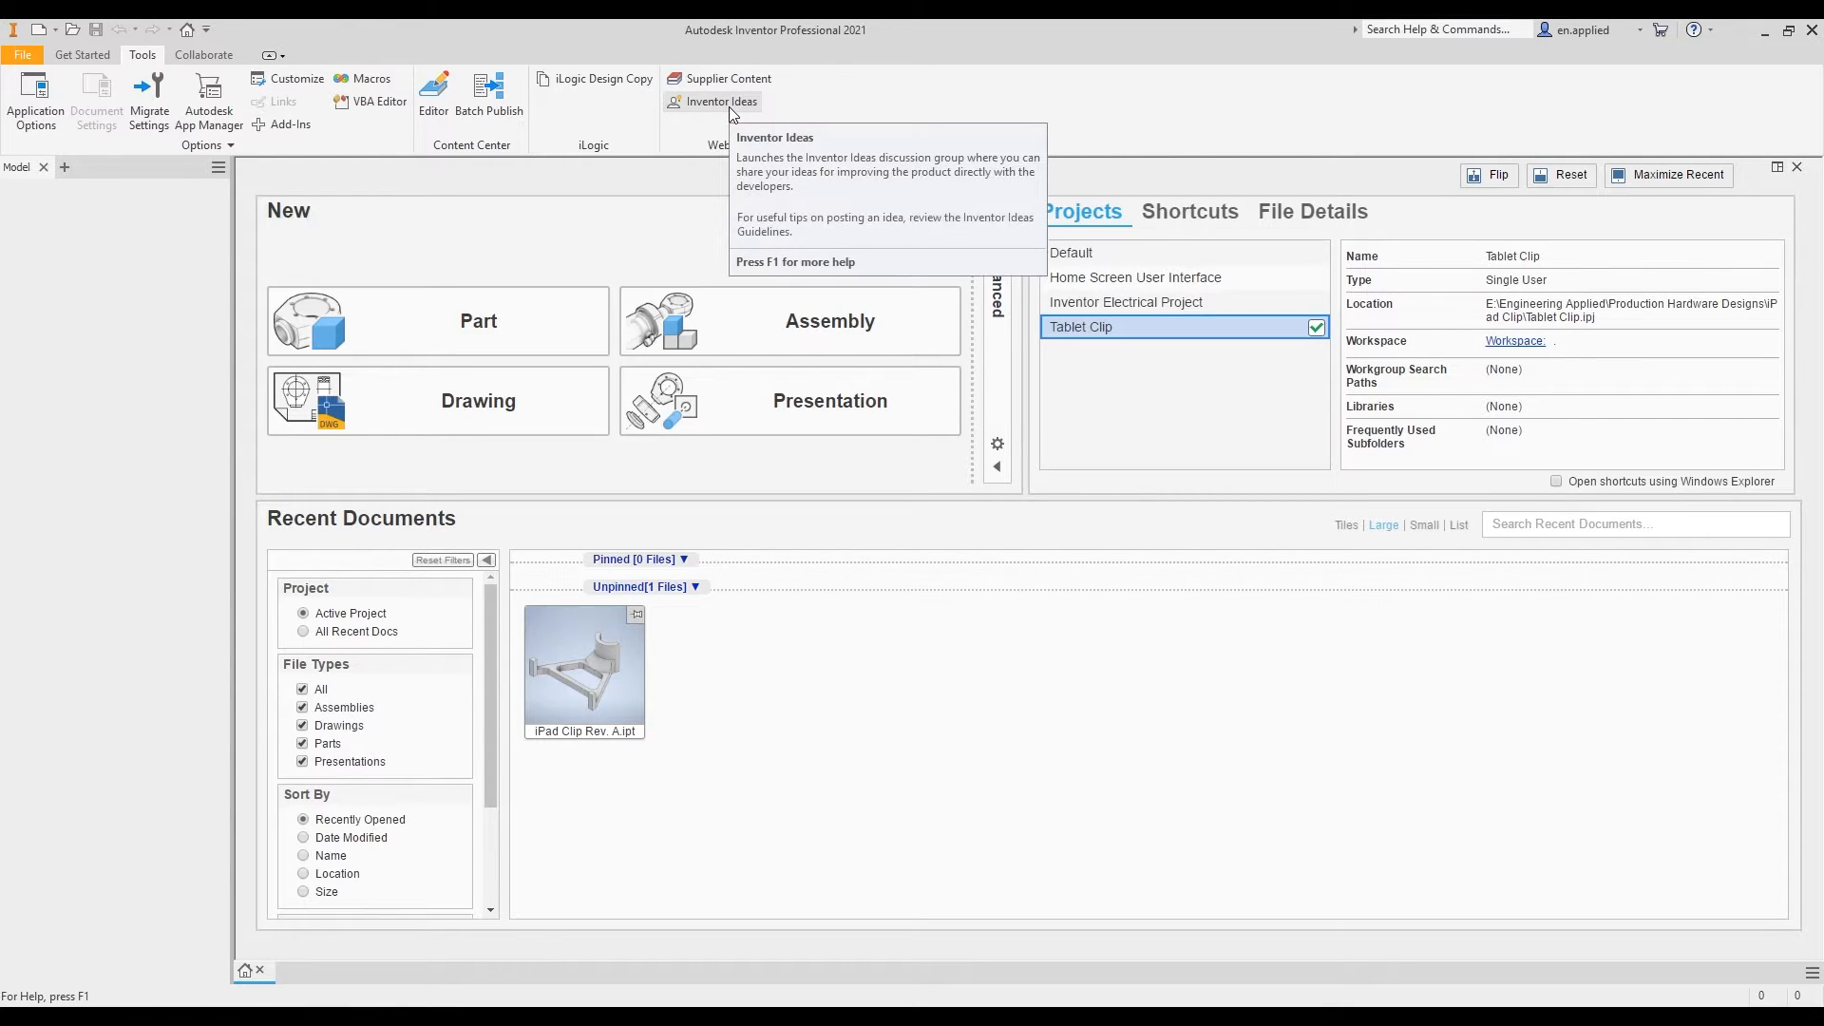
mouse_move(728, 109)
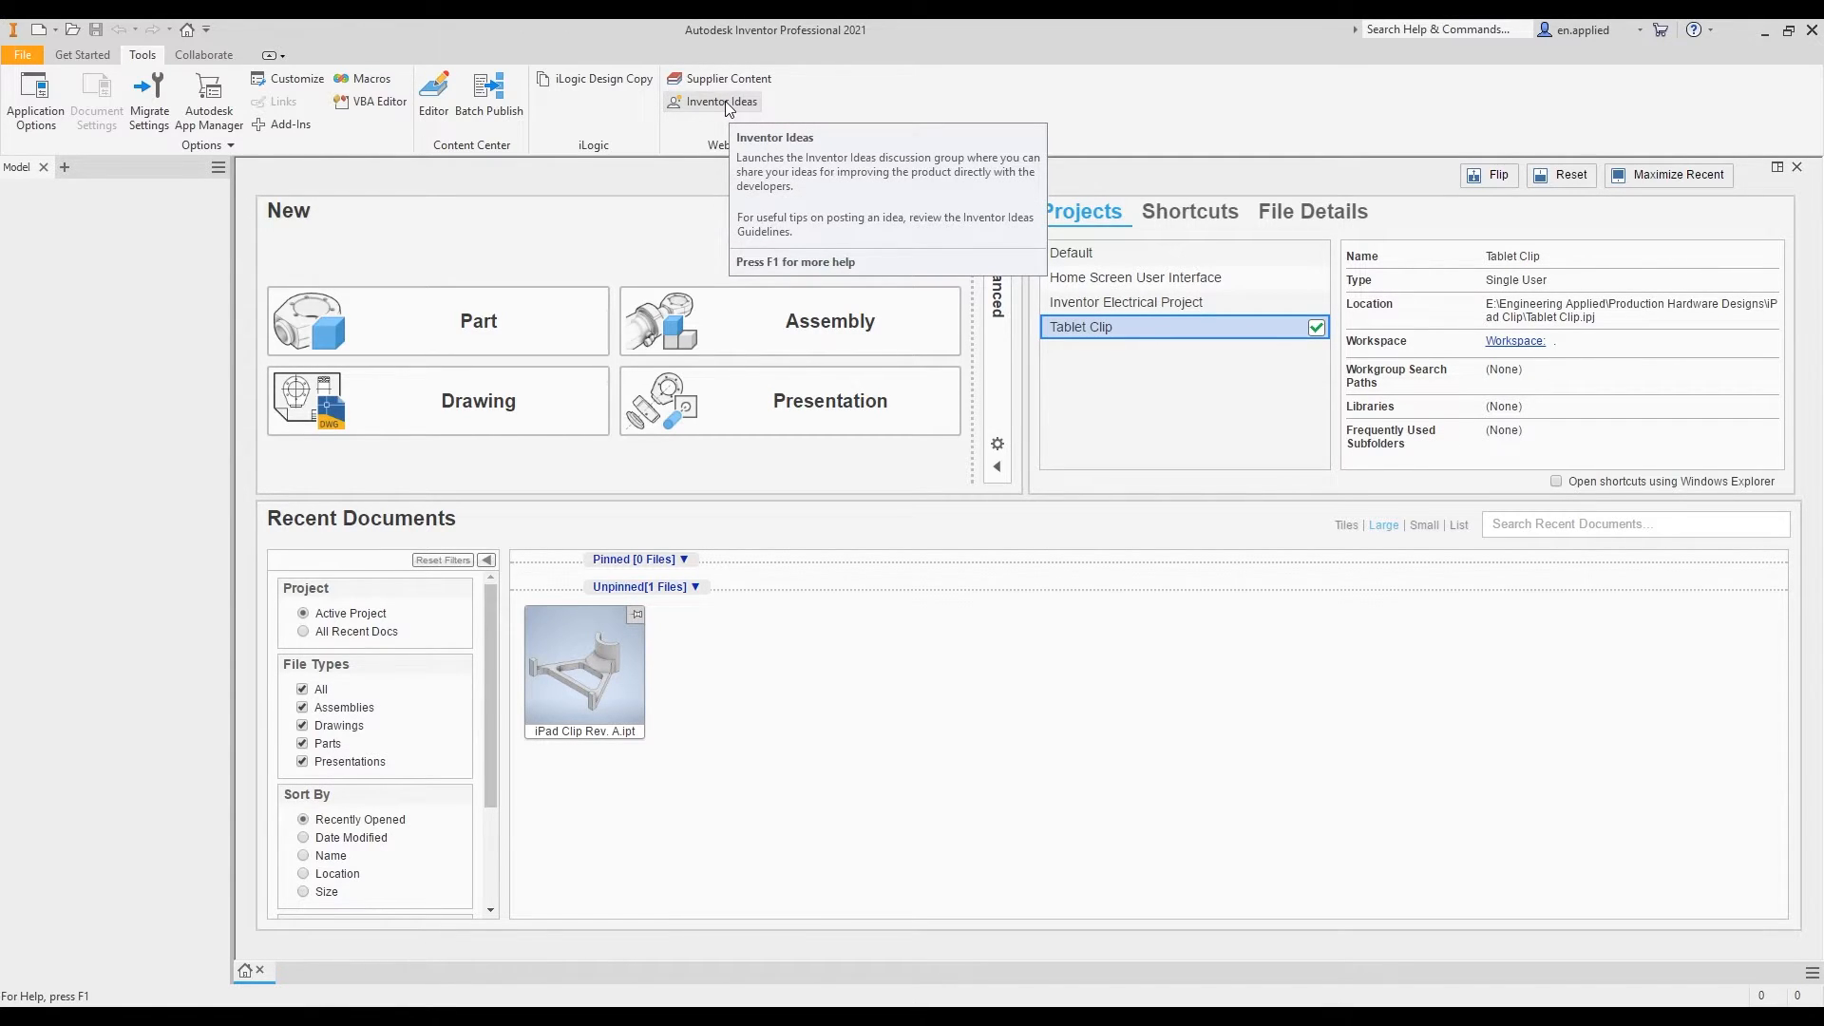
mouse_move(730, 152)
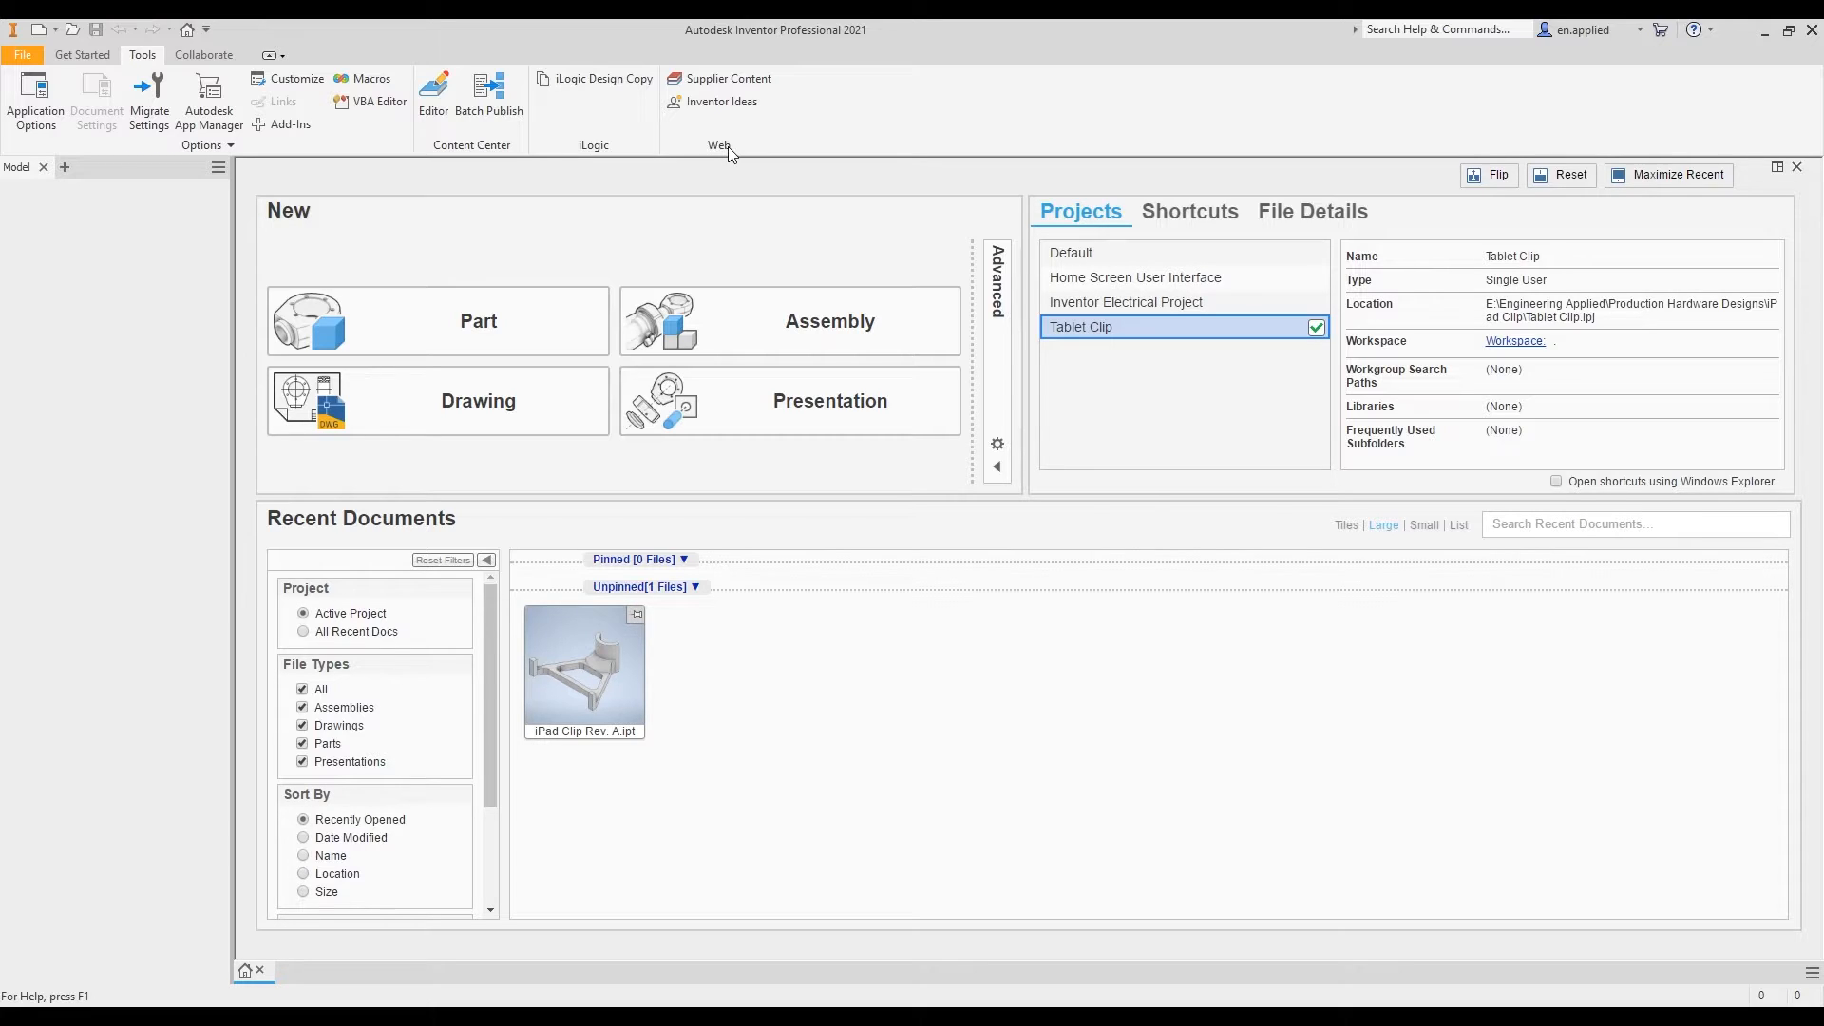
mouse_move(730, 137)
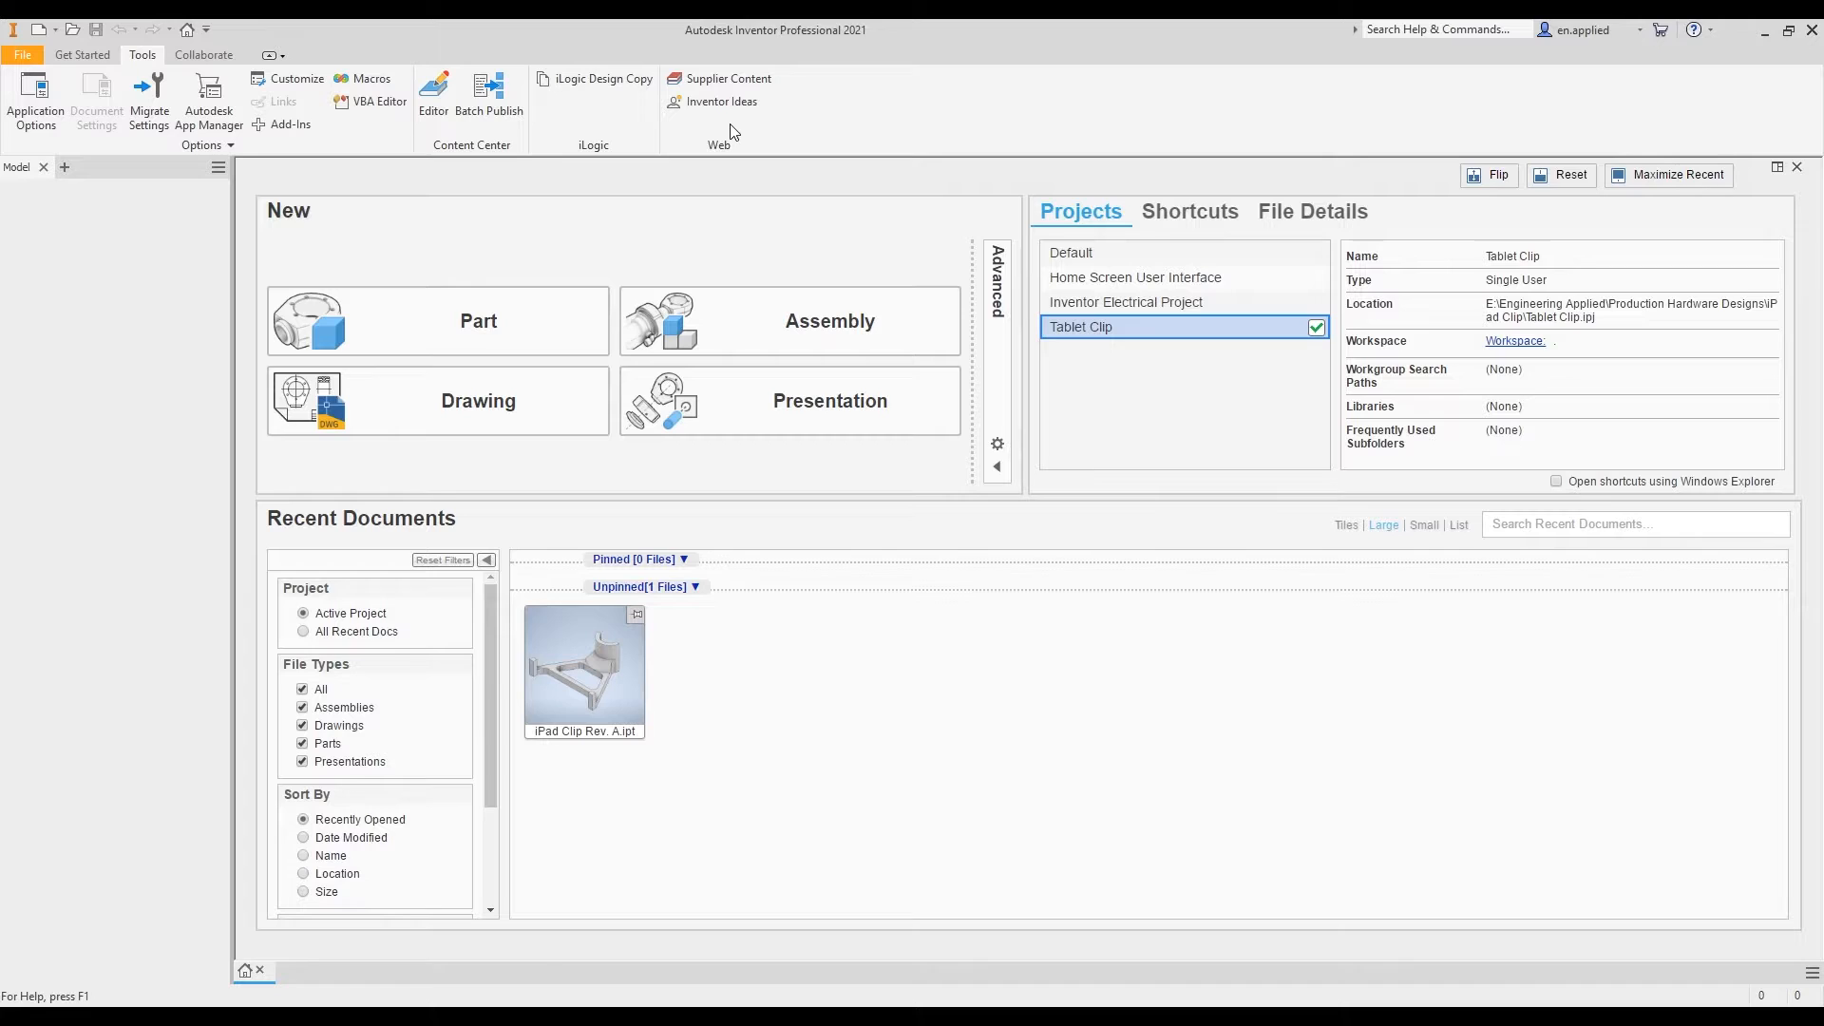
mouse_move(1014, 146)
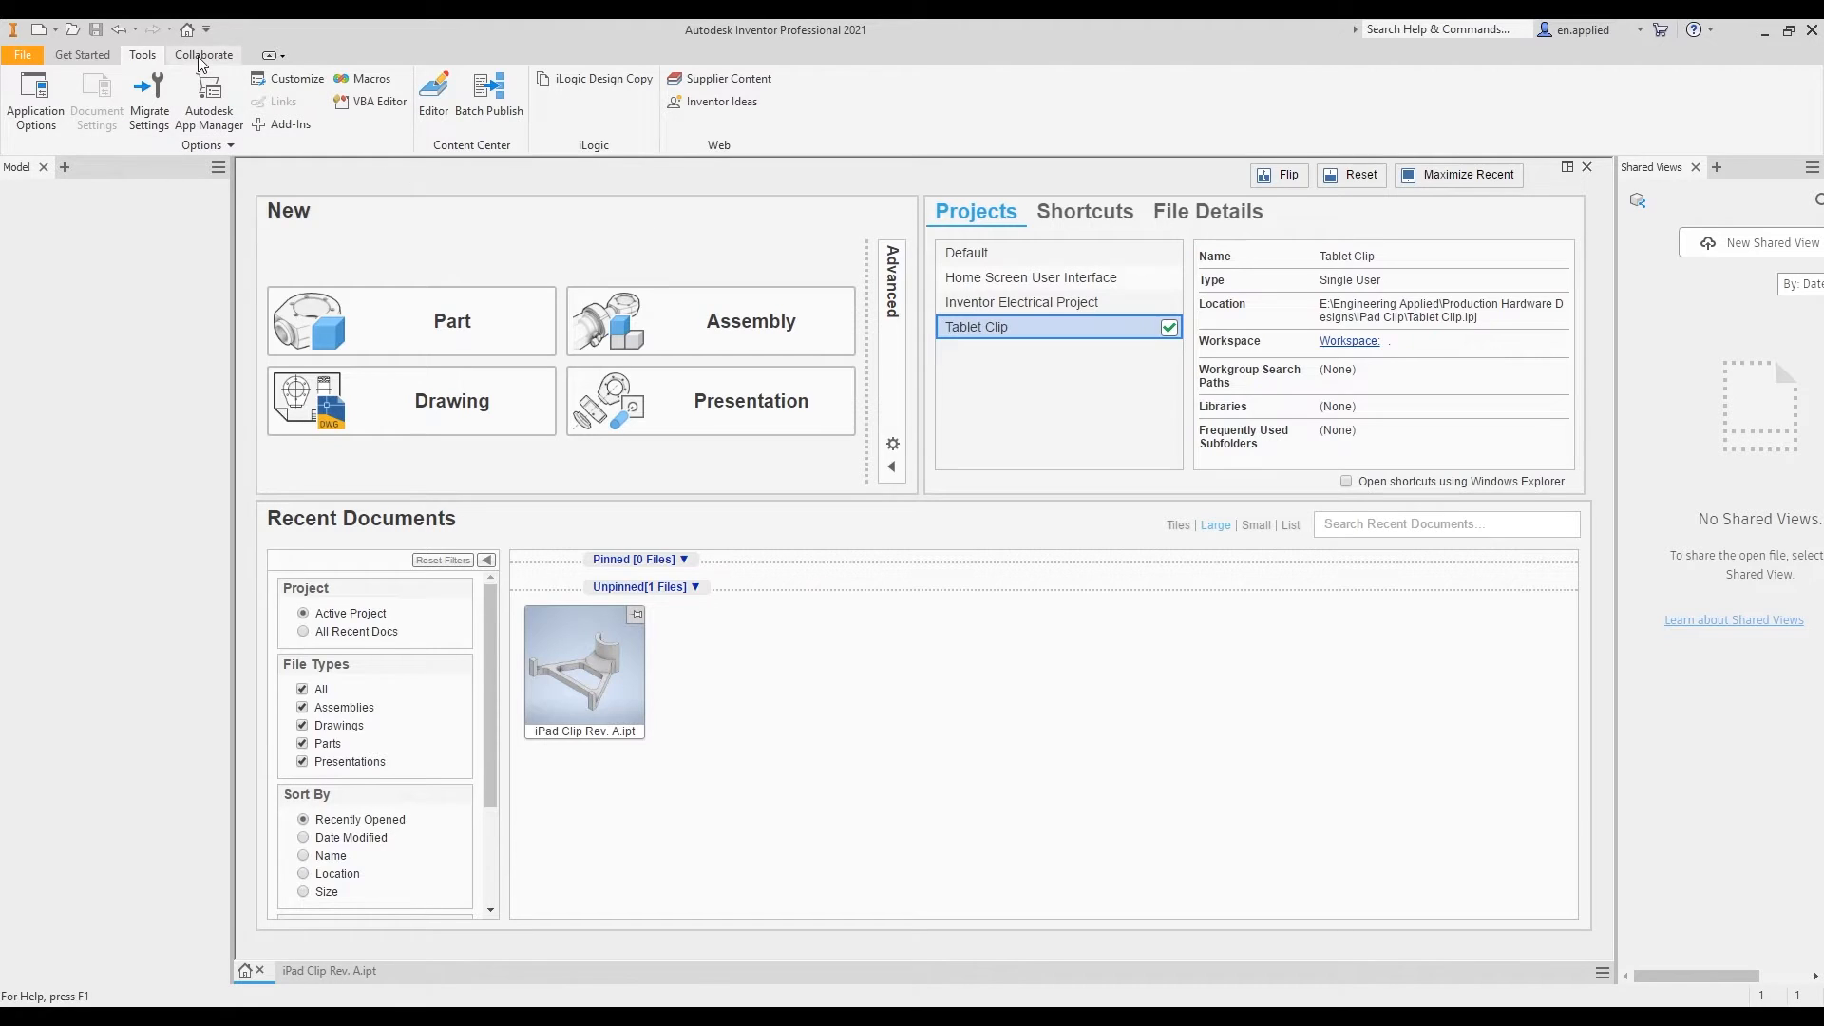
- Show the Collaborate ribbon commands with the Shared Views panel open
click(204, 55)
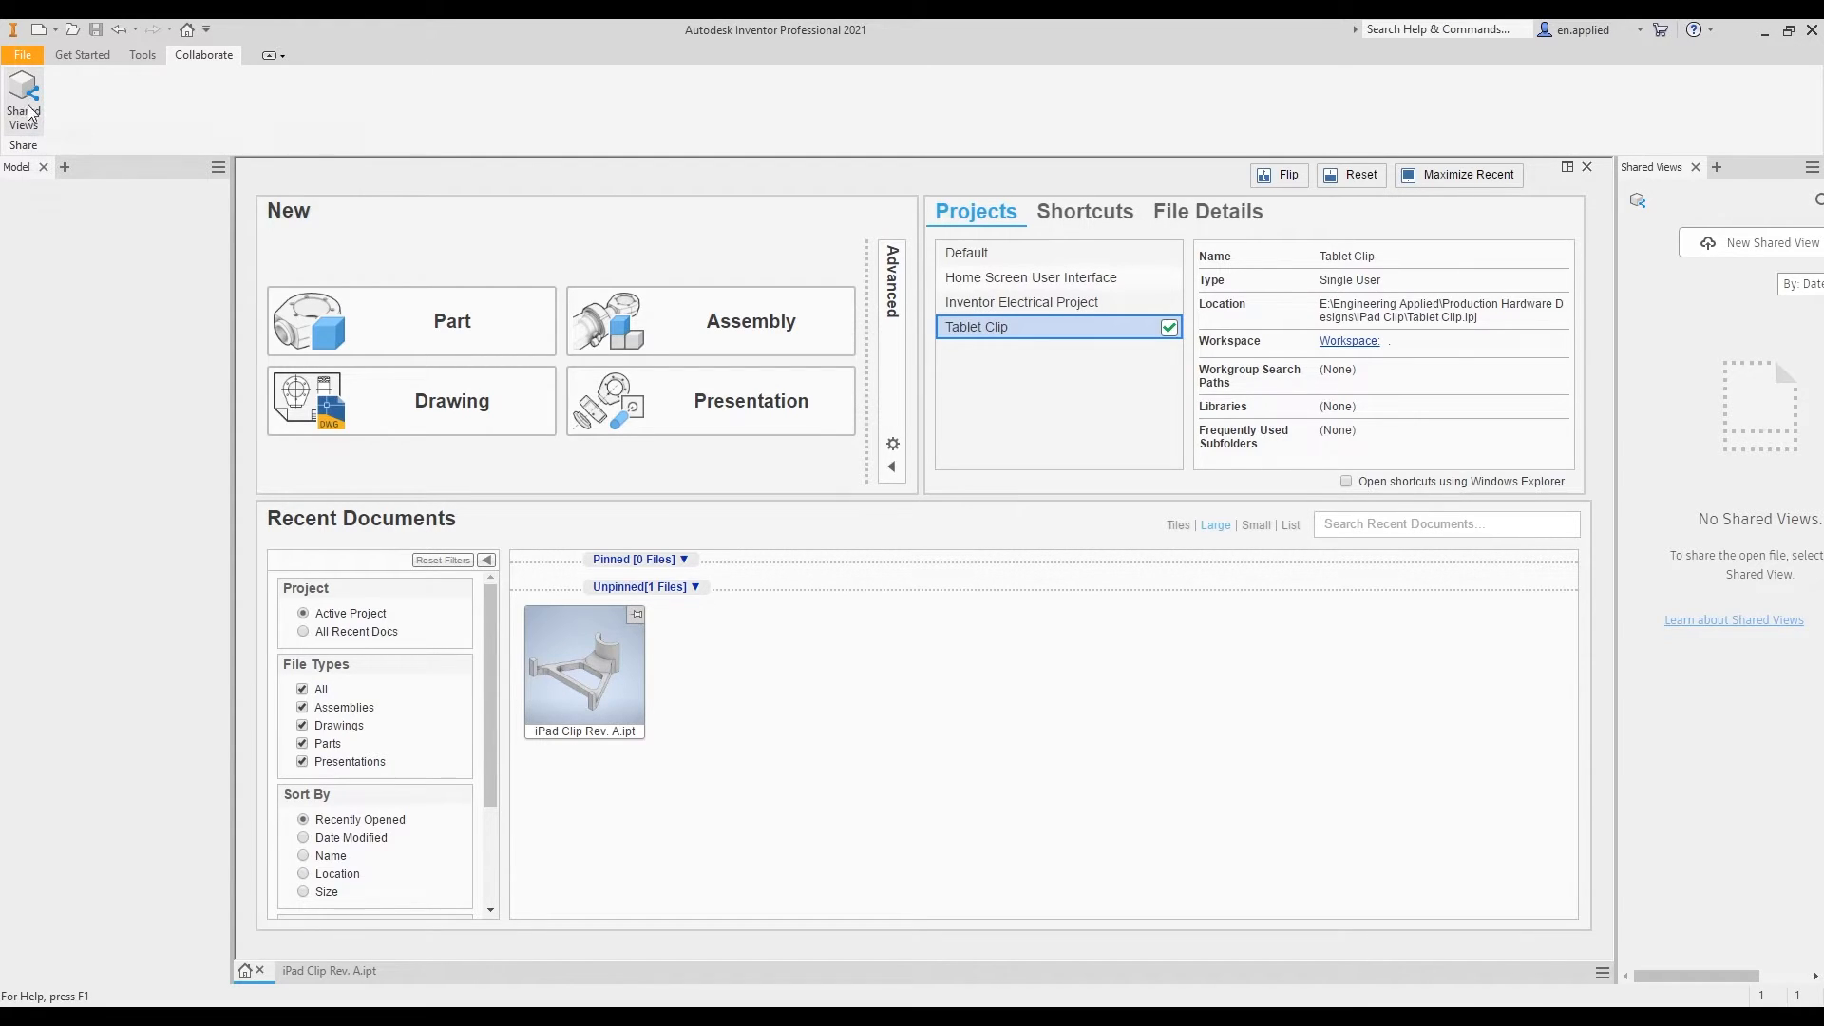
mouse_move(32, 106)
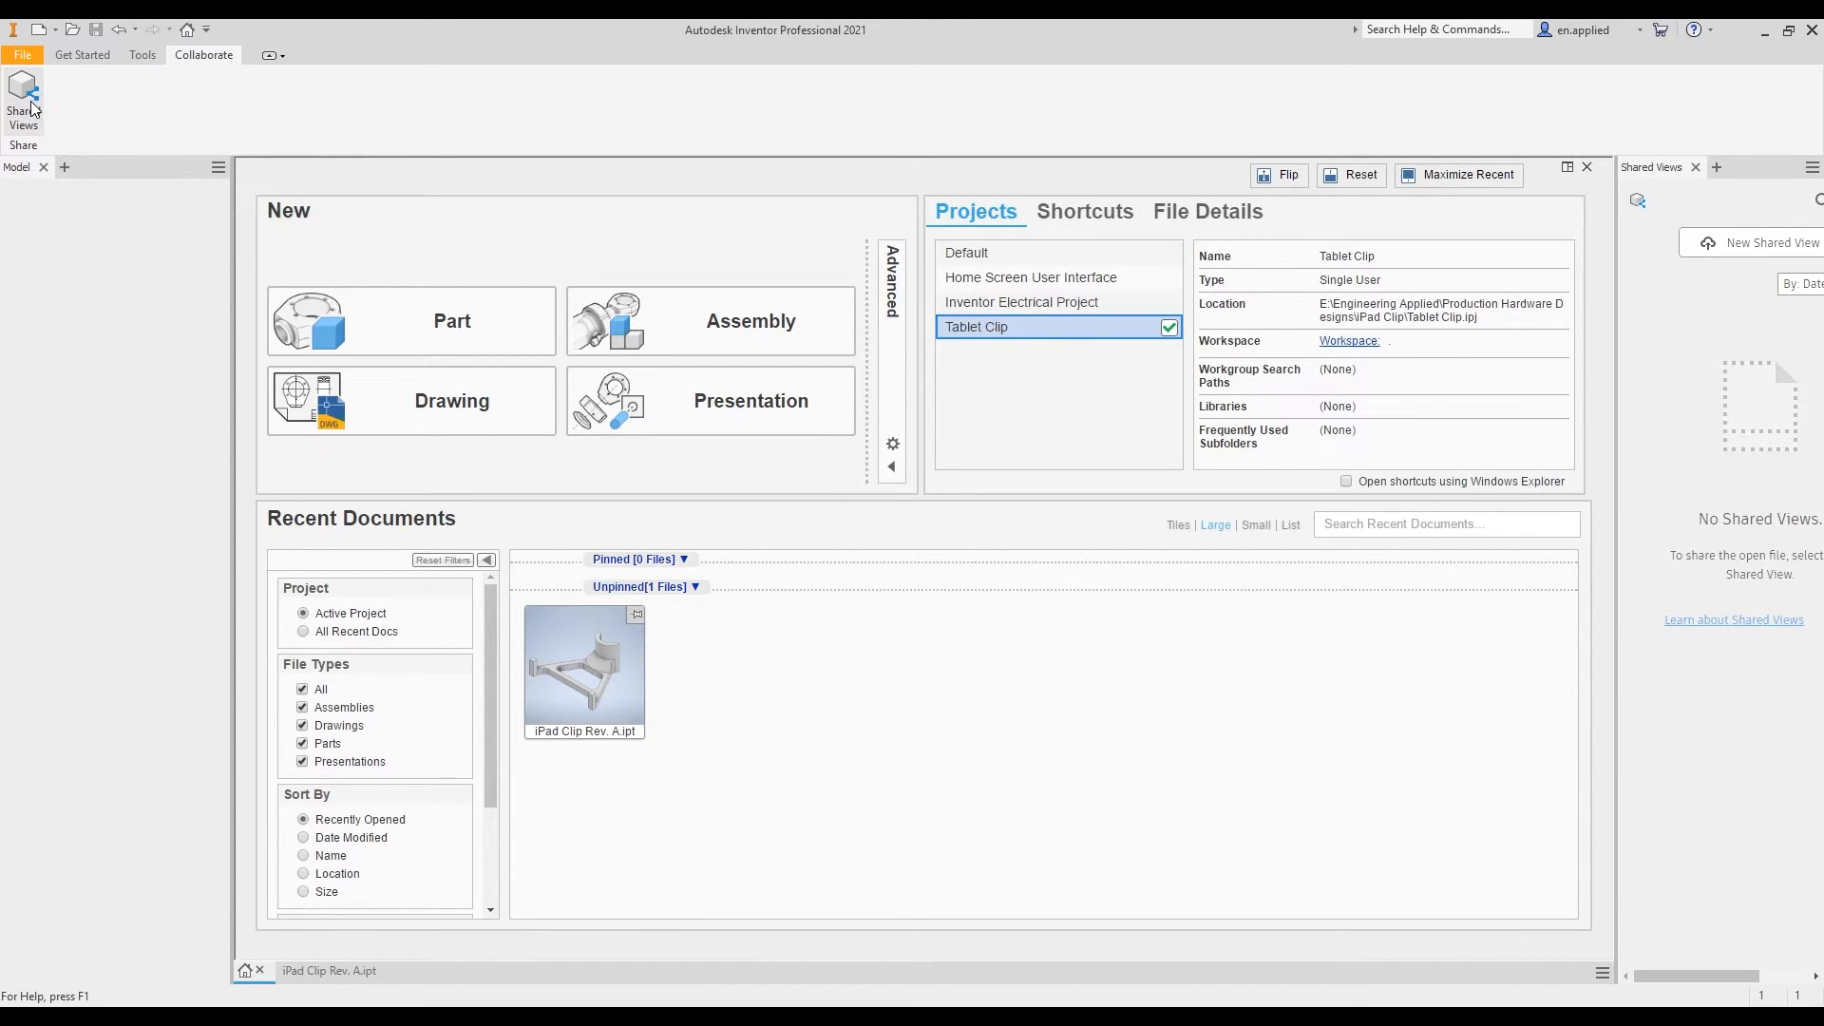
mouse_move(23, 99)
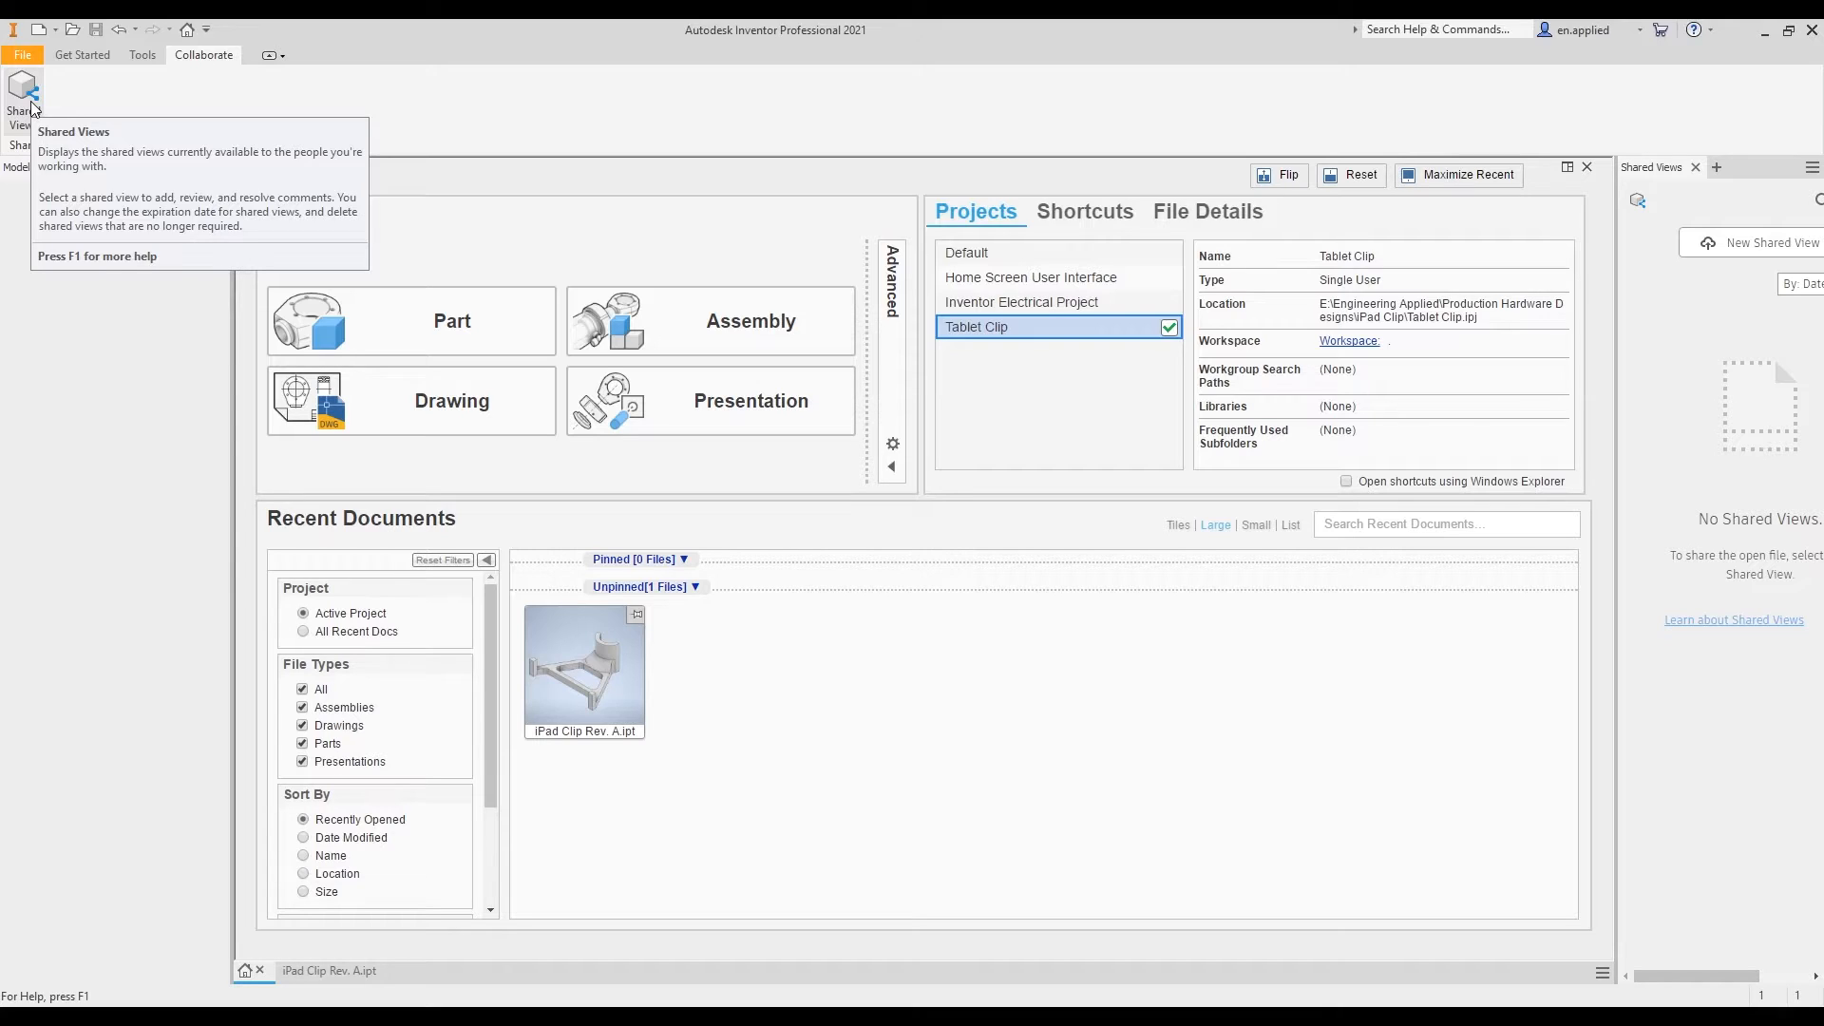
mouse_move(46, 102)
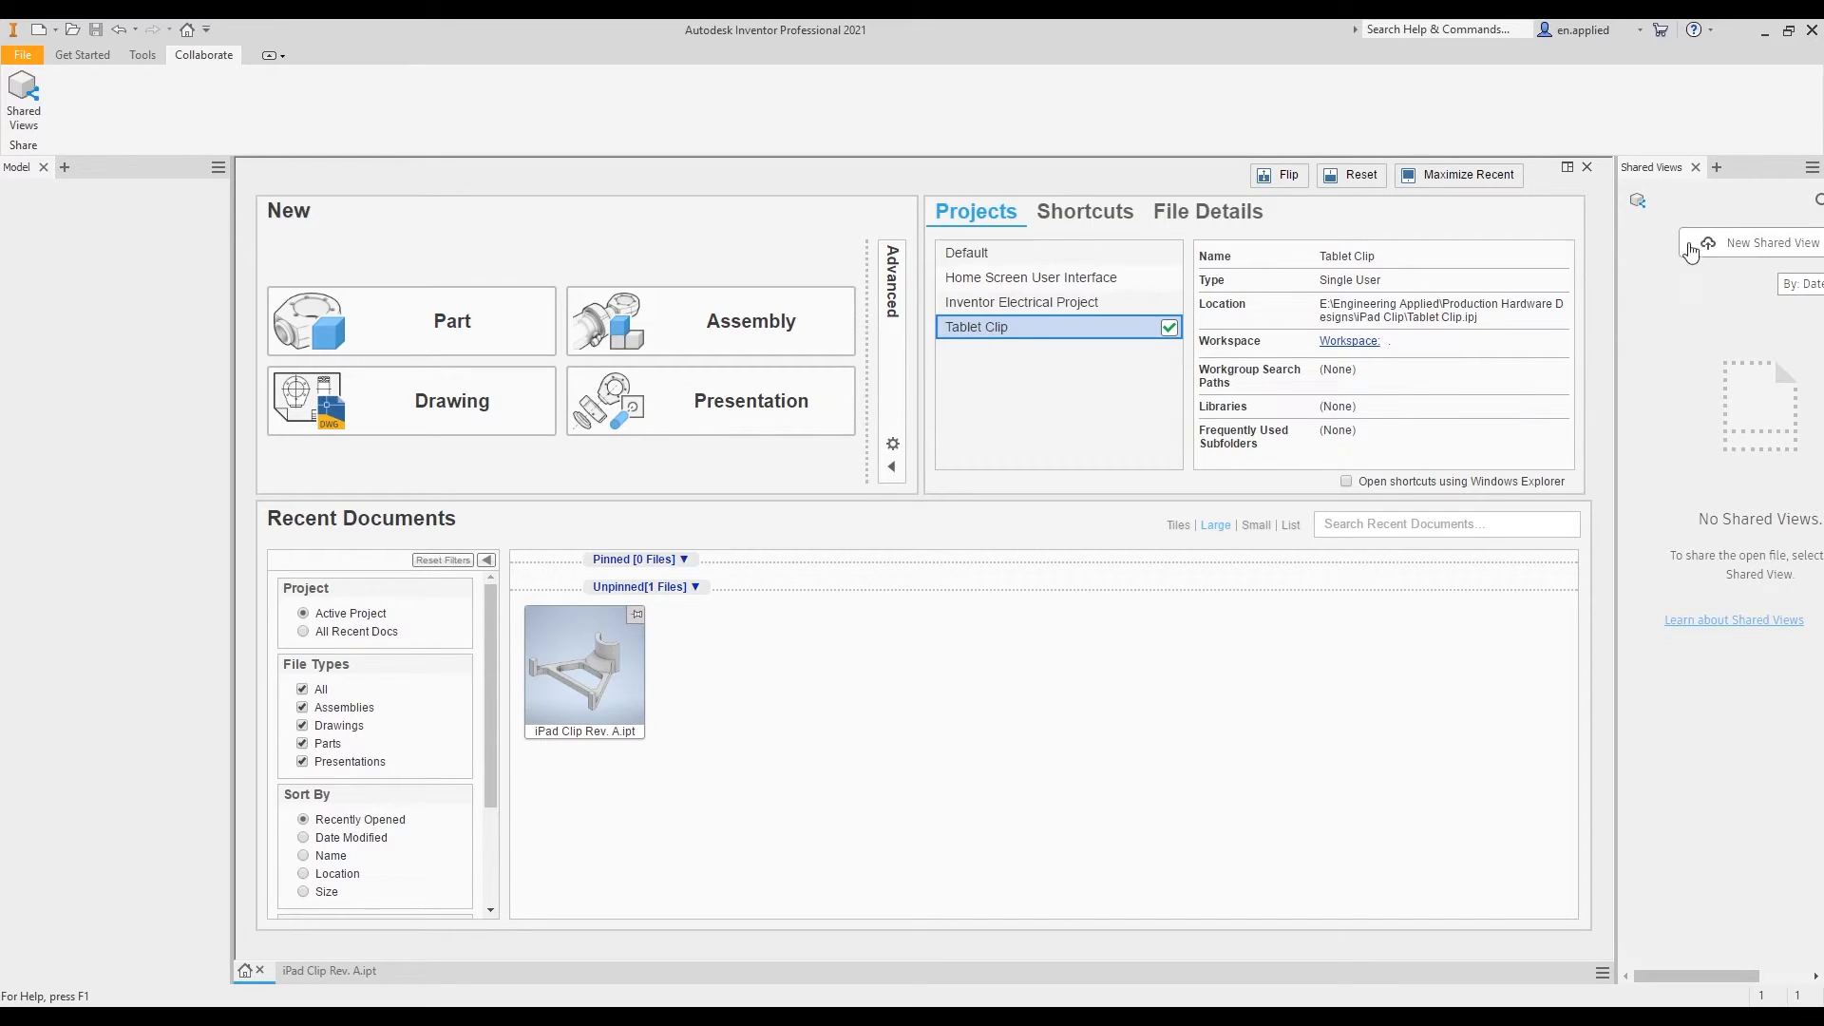
mouse_move(1617, 301)
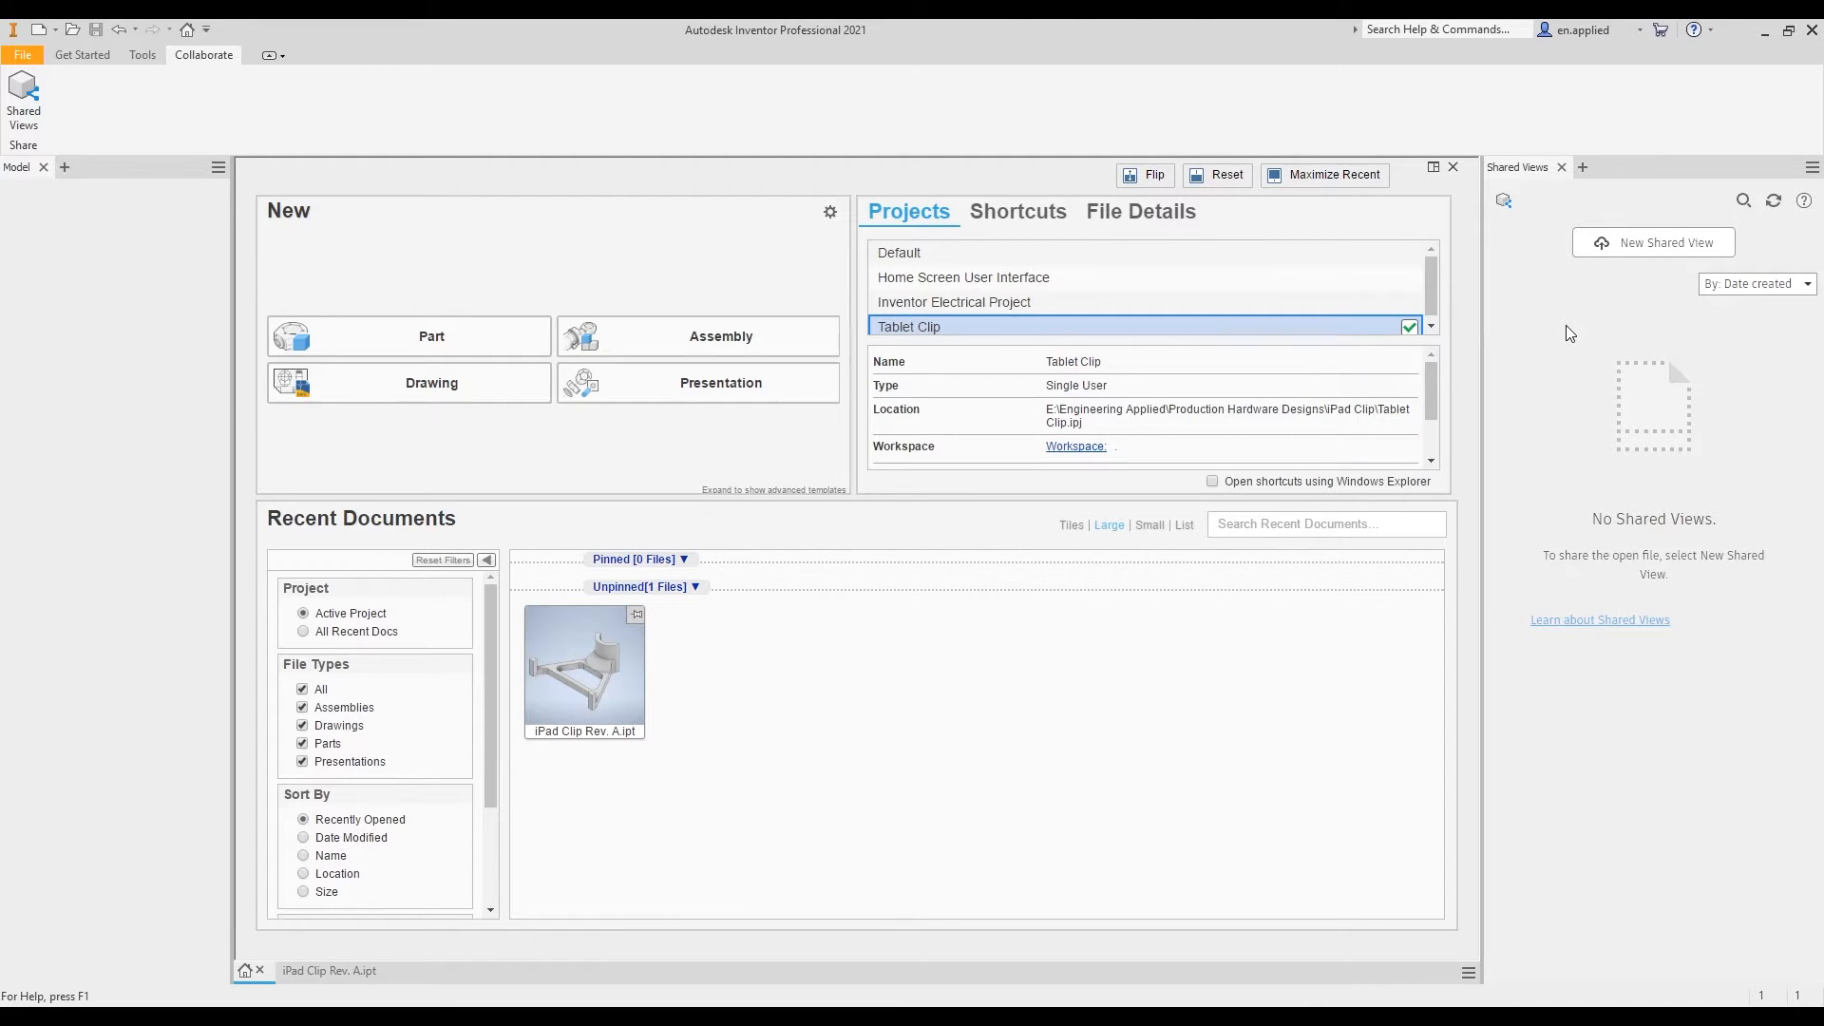
mouse_move(1682, 259)
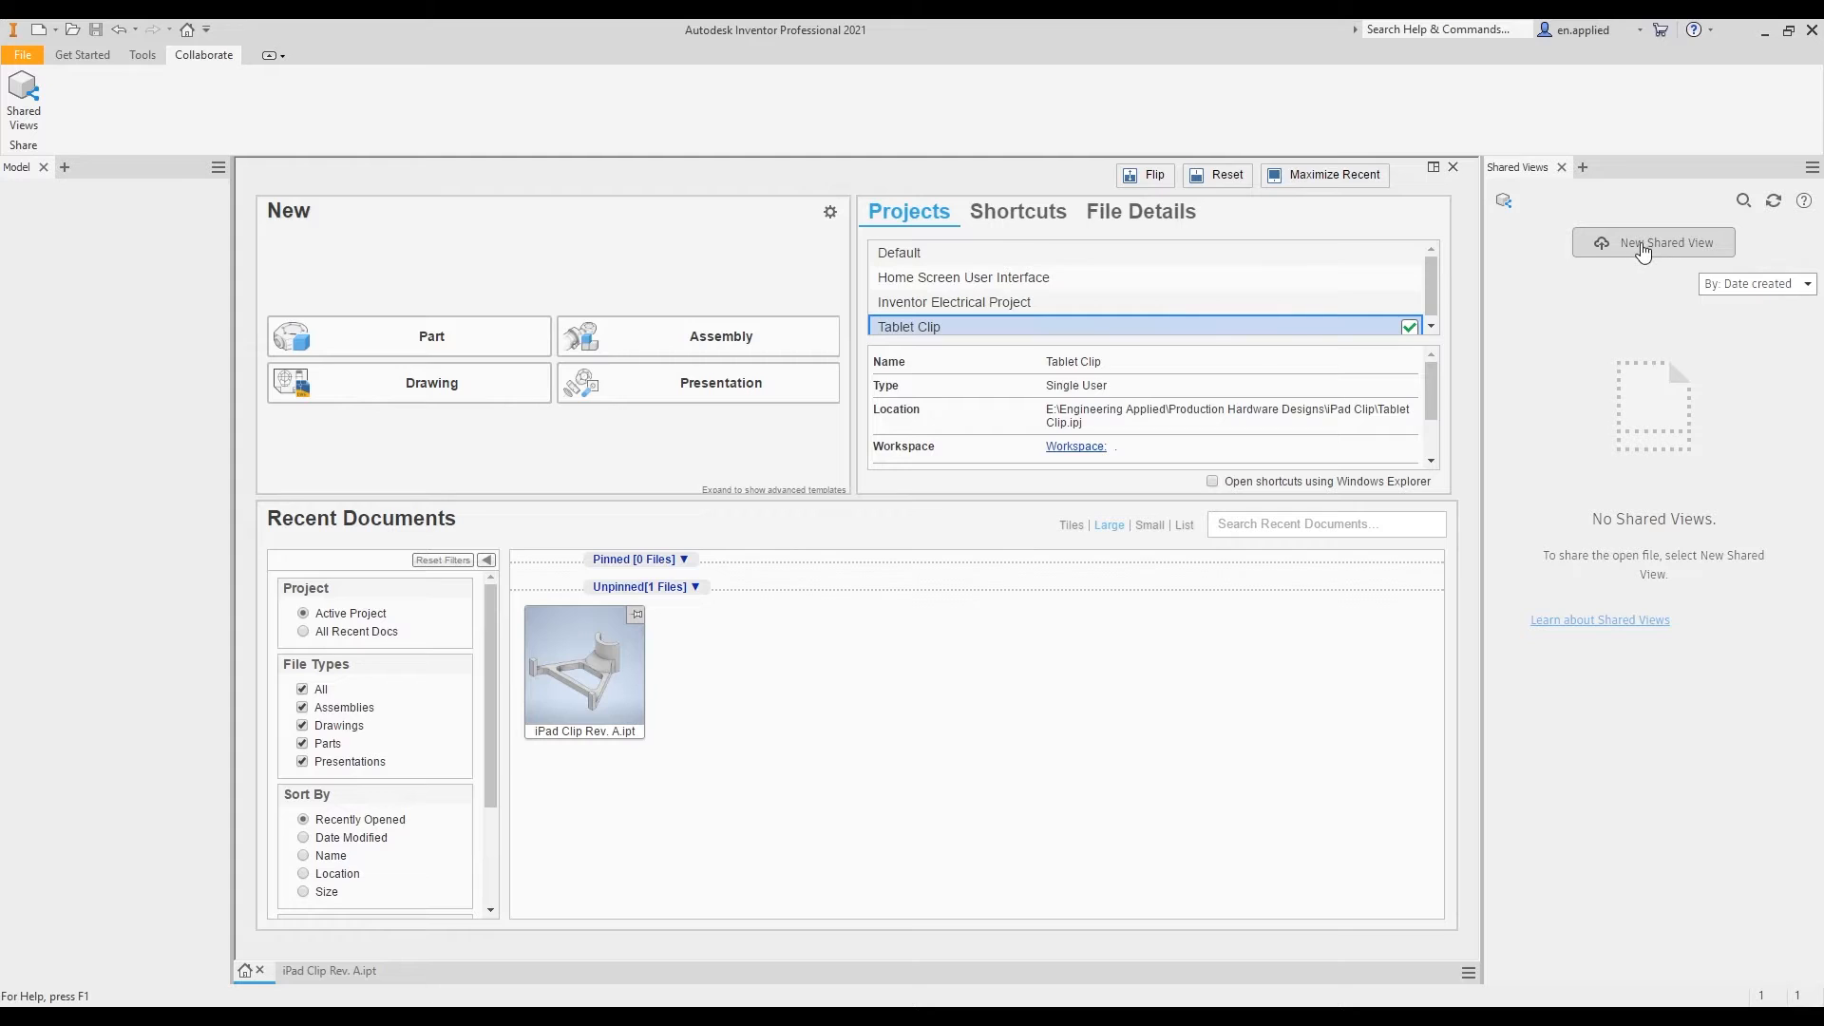
click(1653, 242)
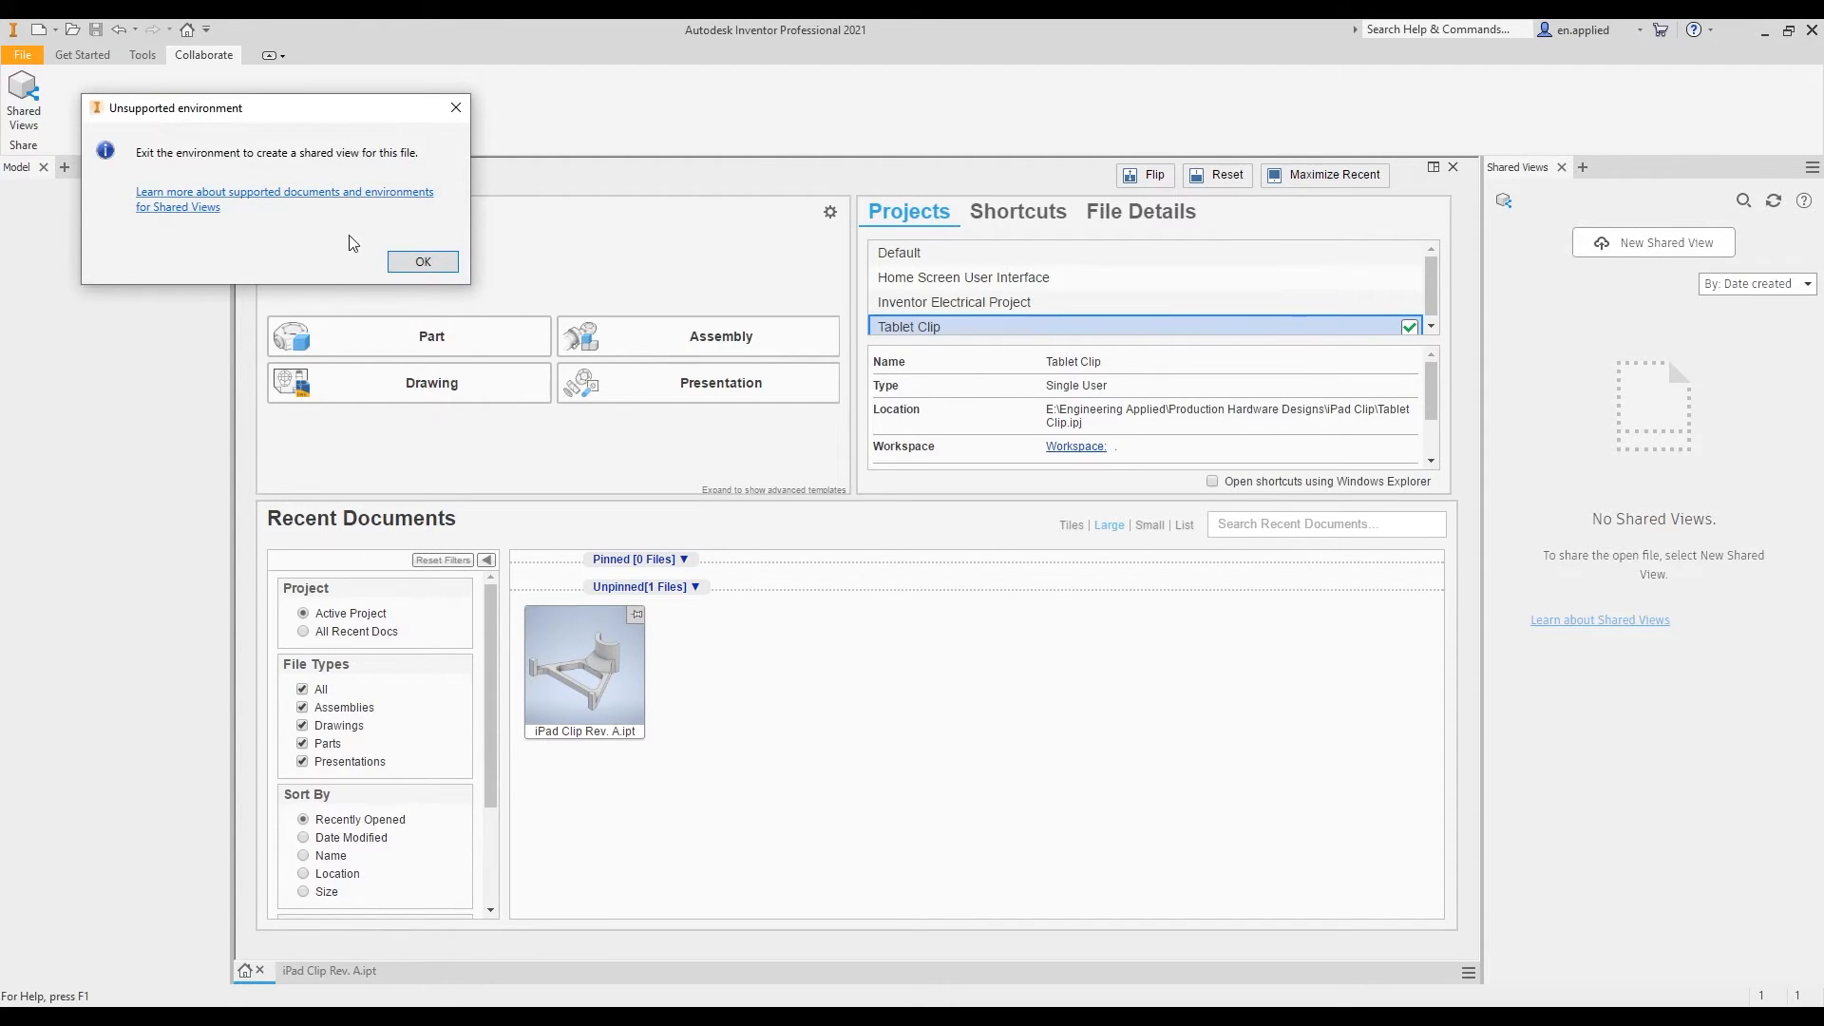
mouse_move(167, 170)
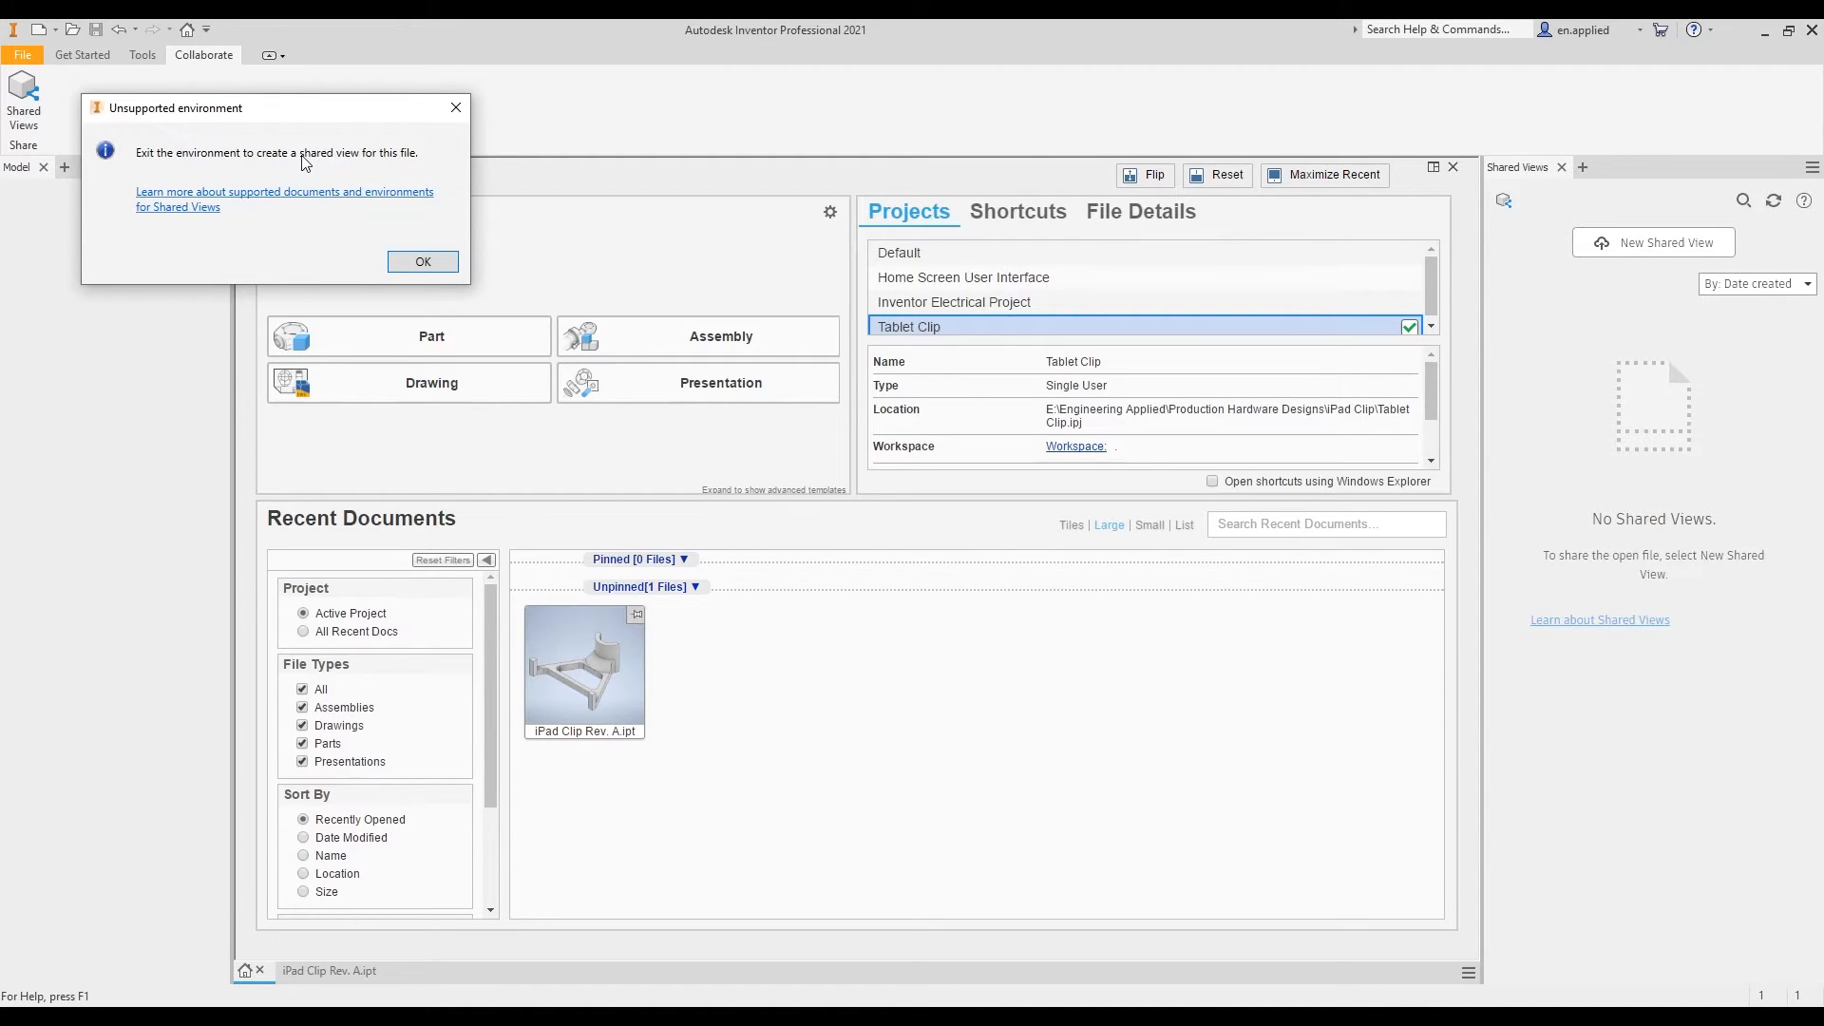
click(421, 260)
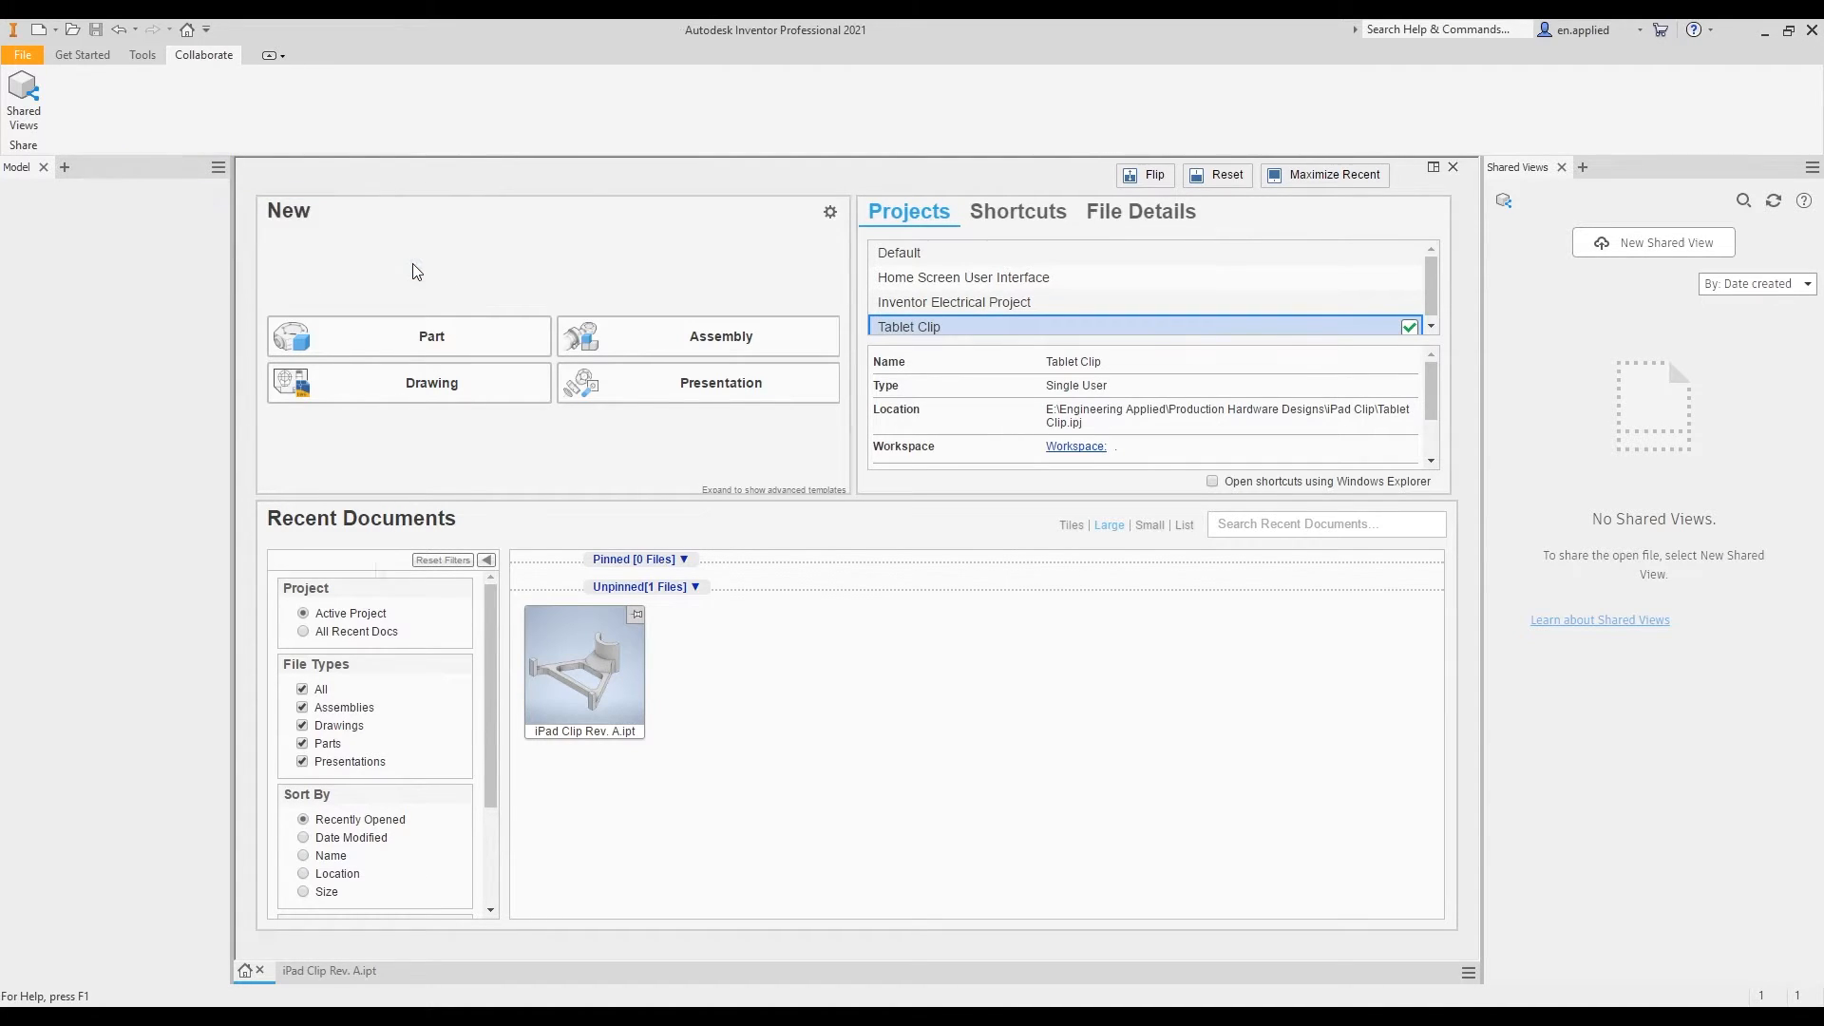
- Open the iPad Clip Rev. A.ipt part from Recent Documents and start a new shared view
double_click(583, 667)
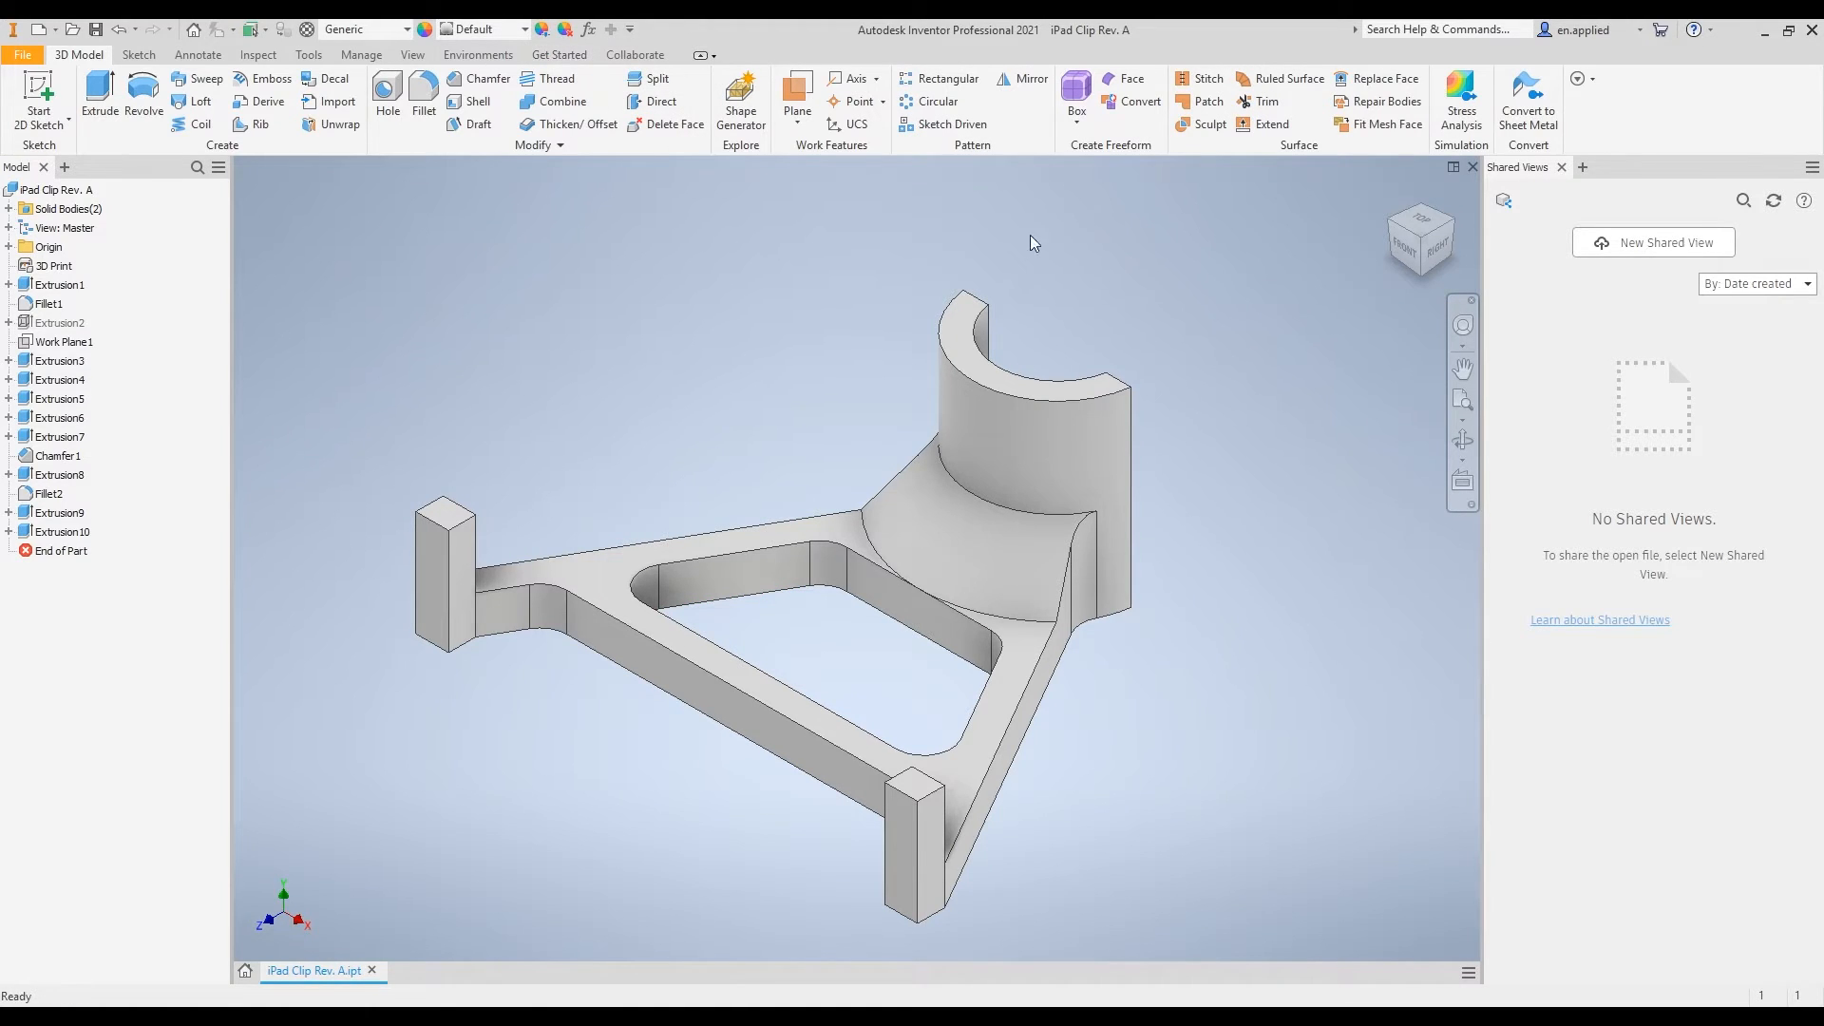
mouse_move(1622, 312)
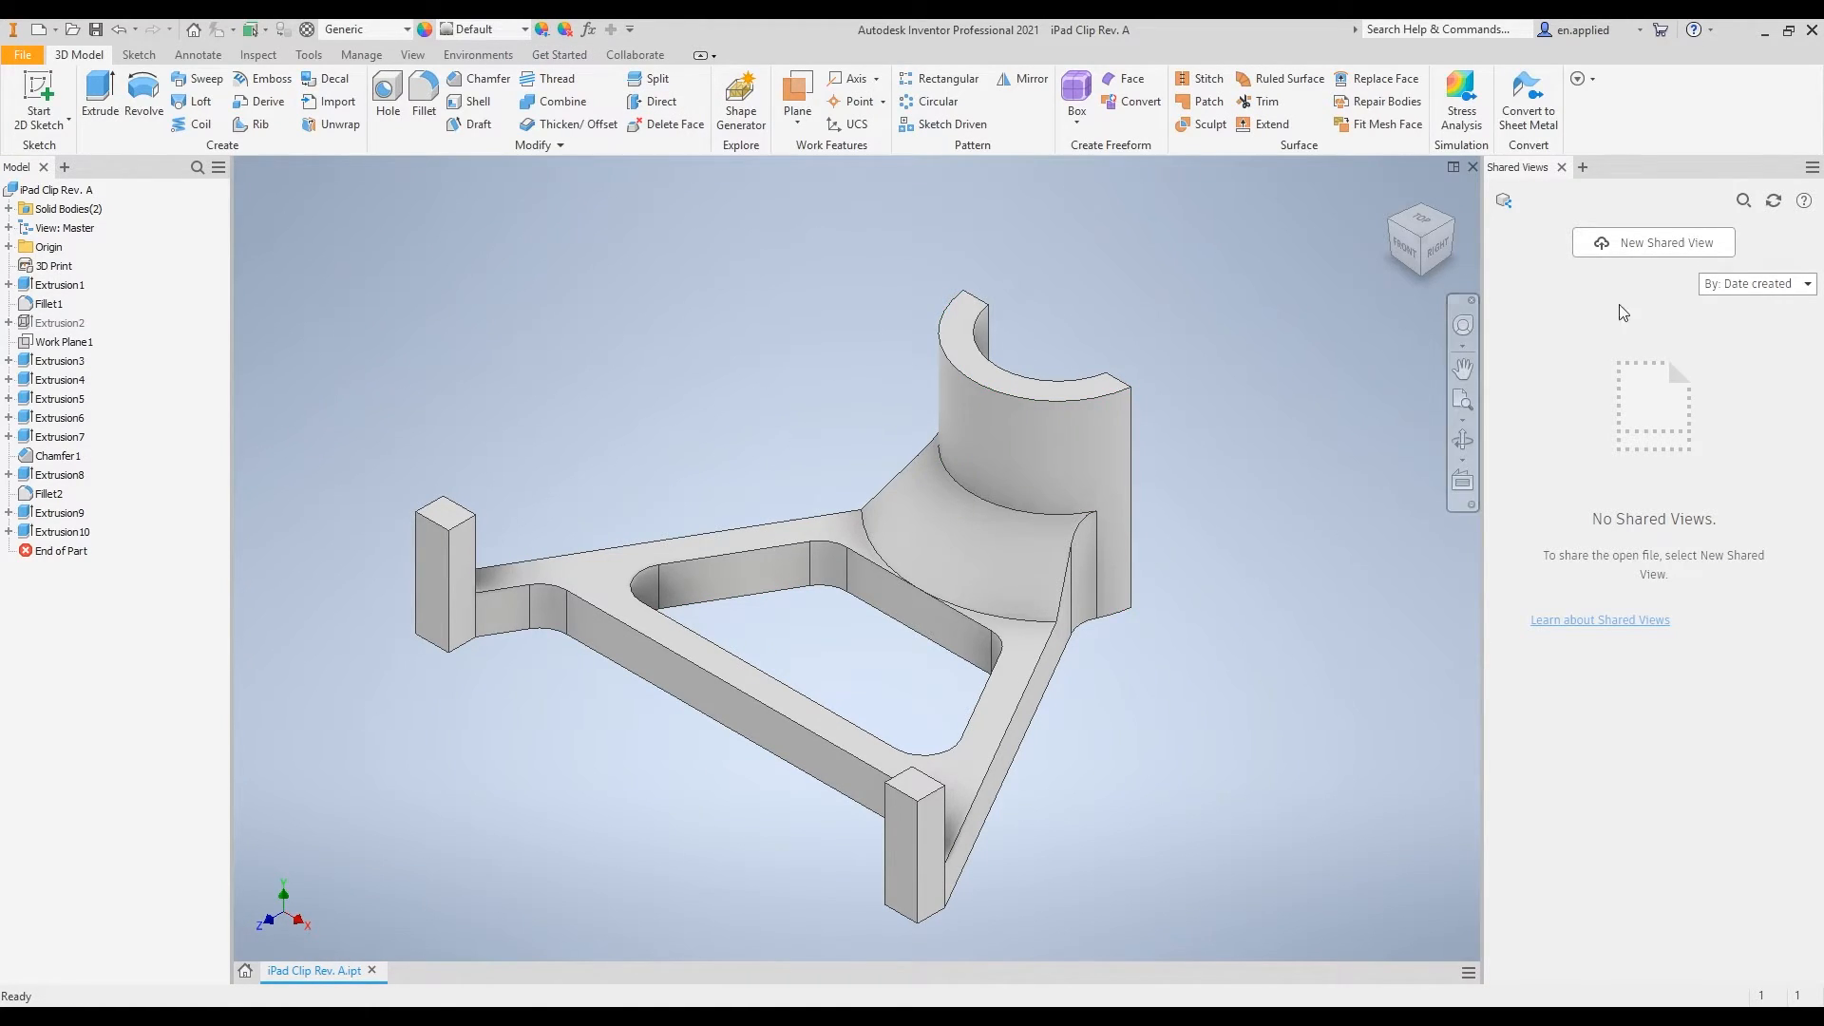
click(1653, 242)
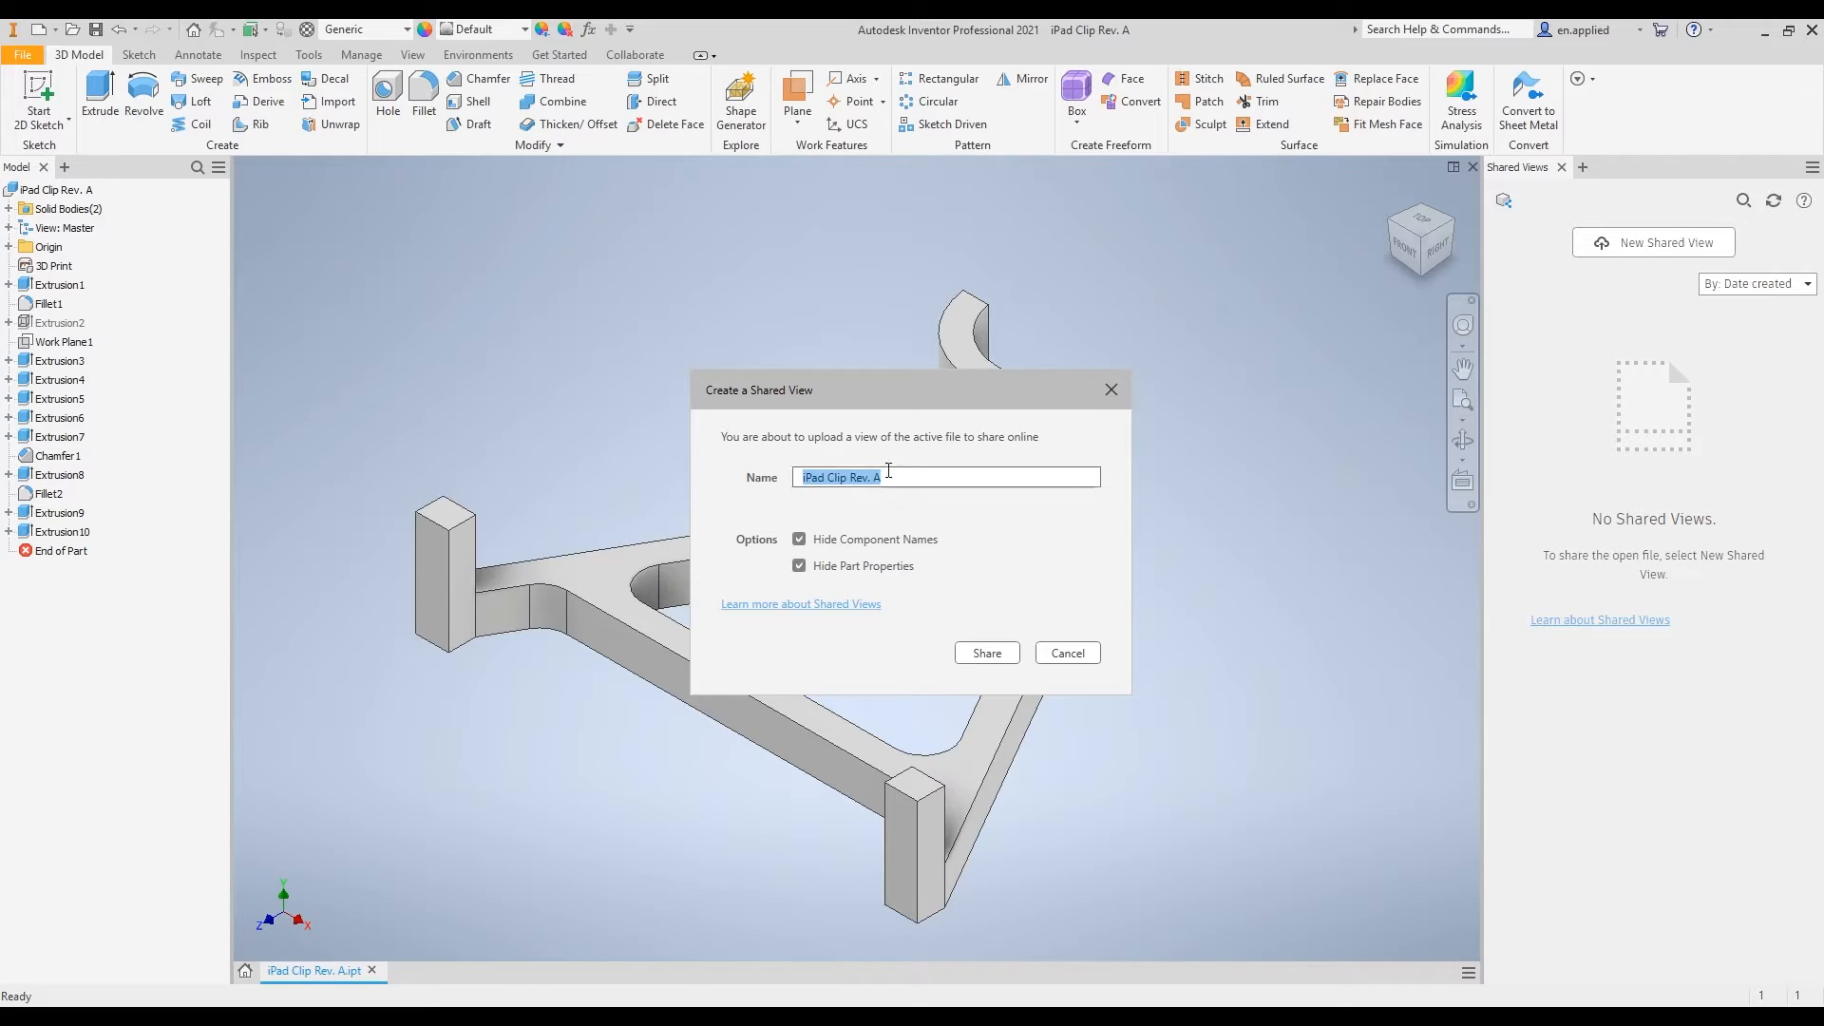
mouse_move(920, 530)
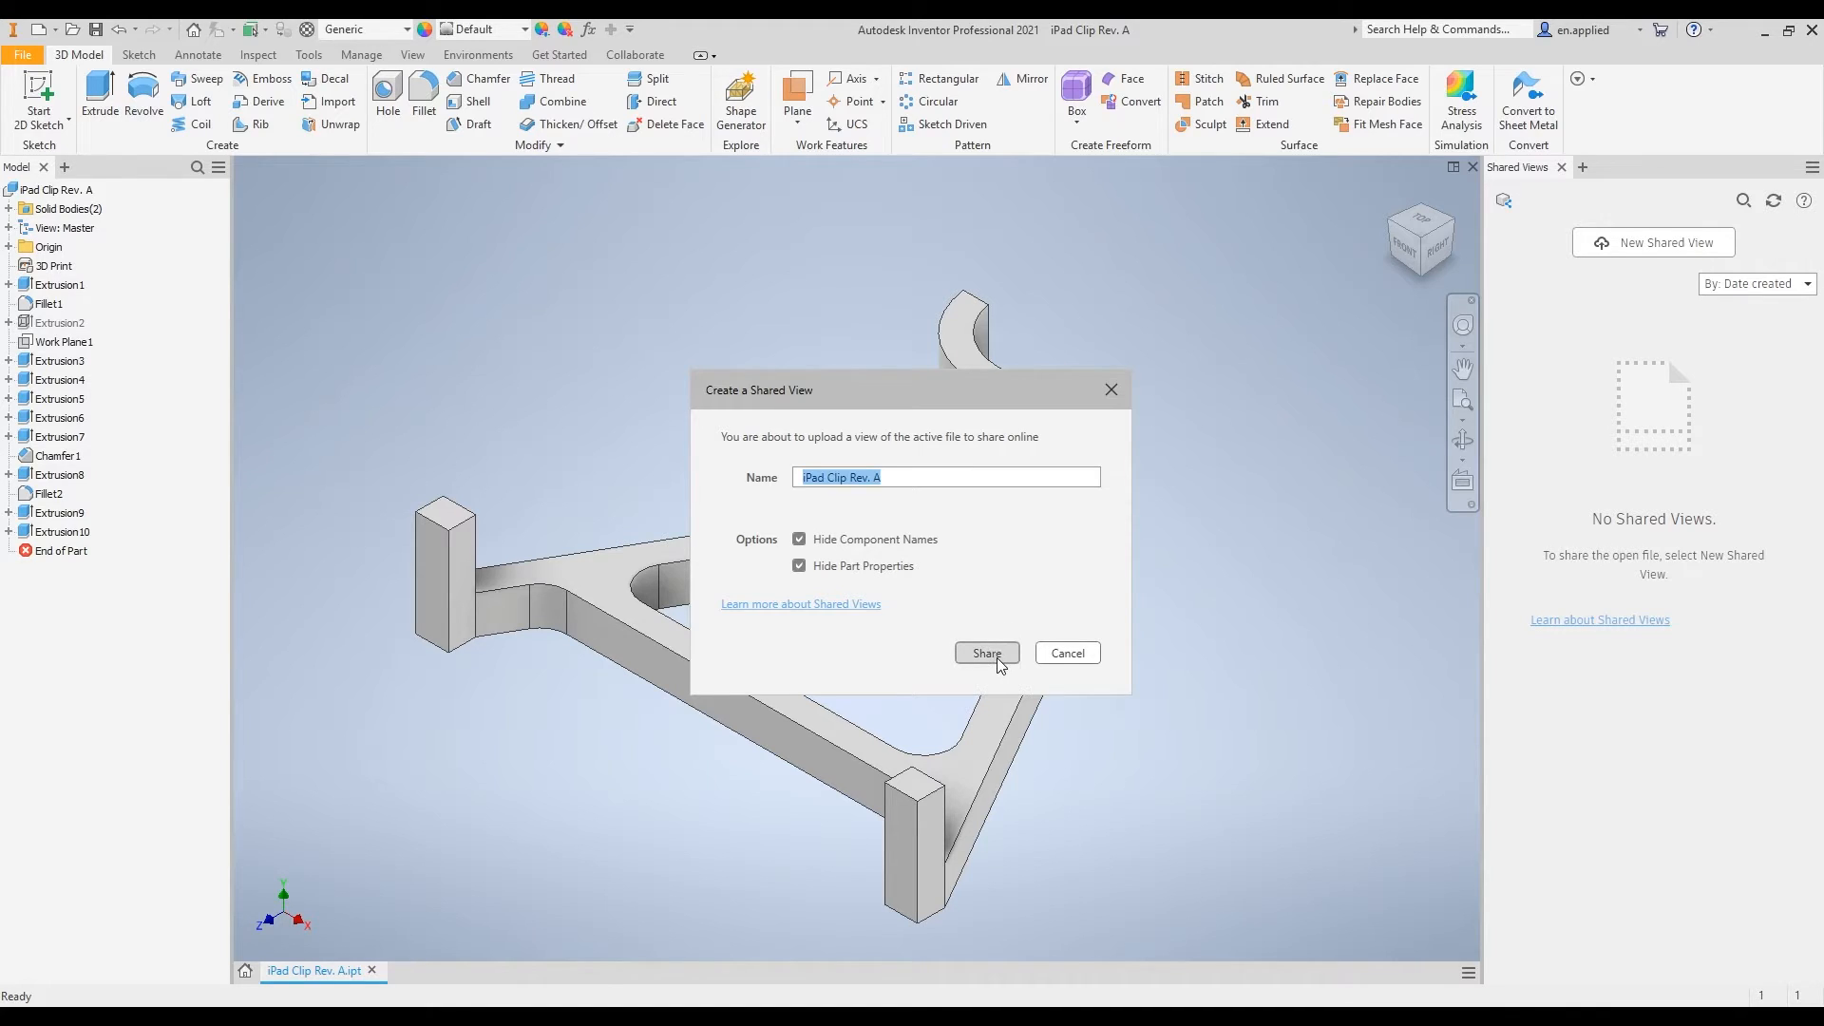
- Upload the part as the shared view 'iPad Clip Rev. A', expiring in 30 days
click(986, 652)
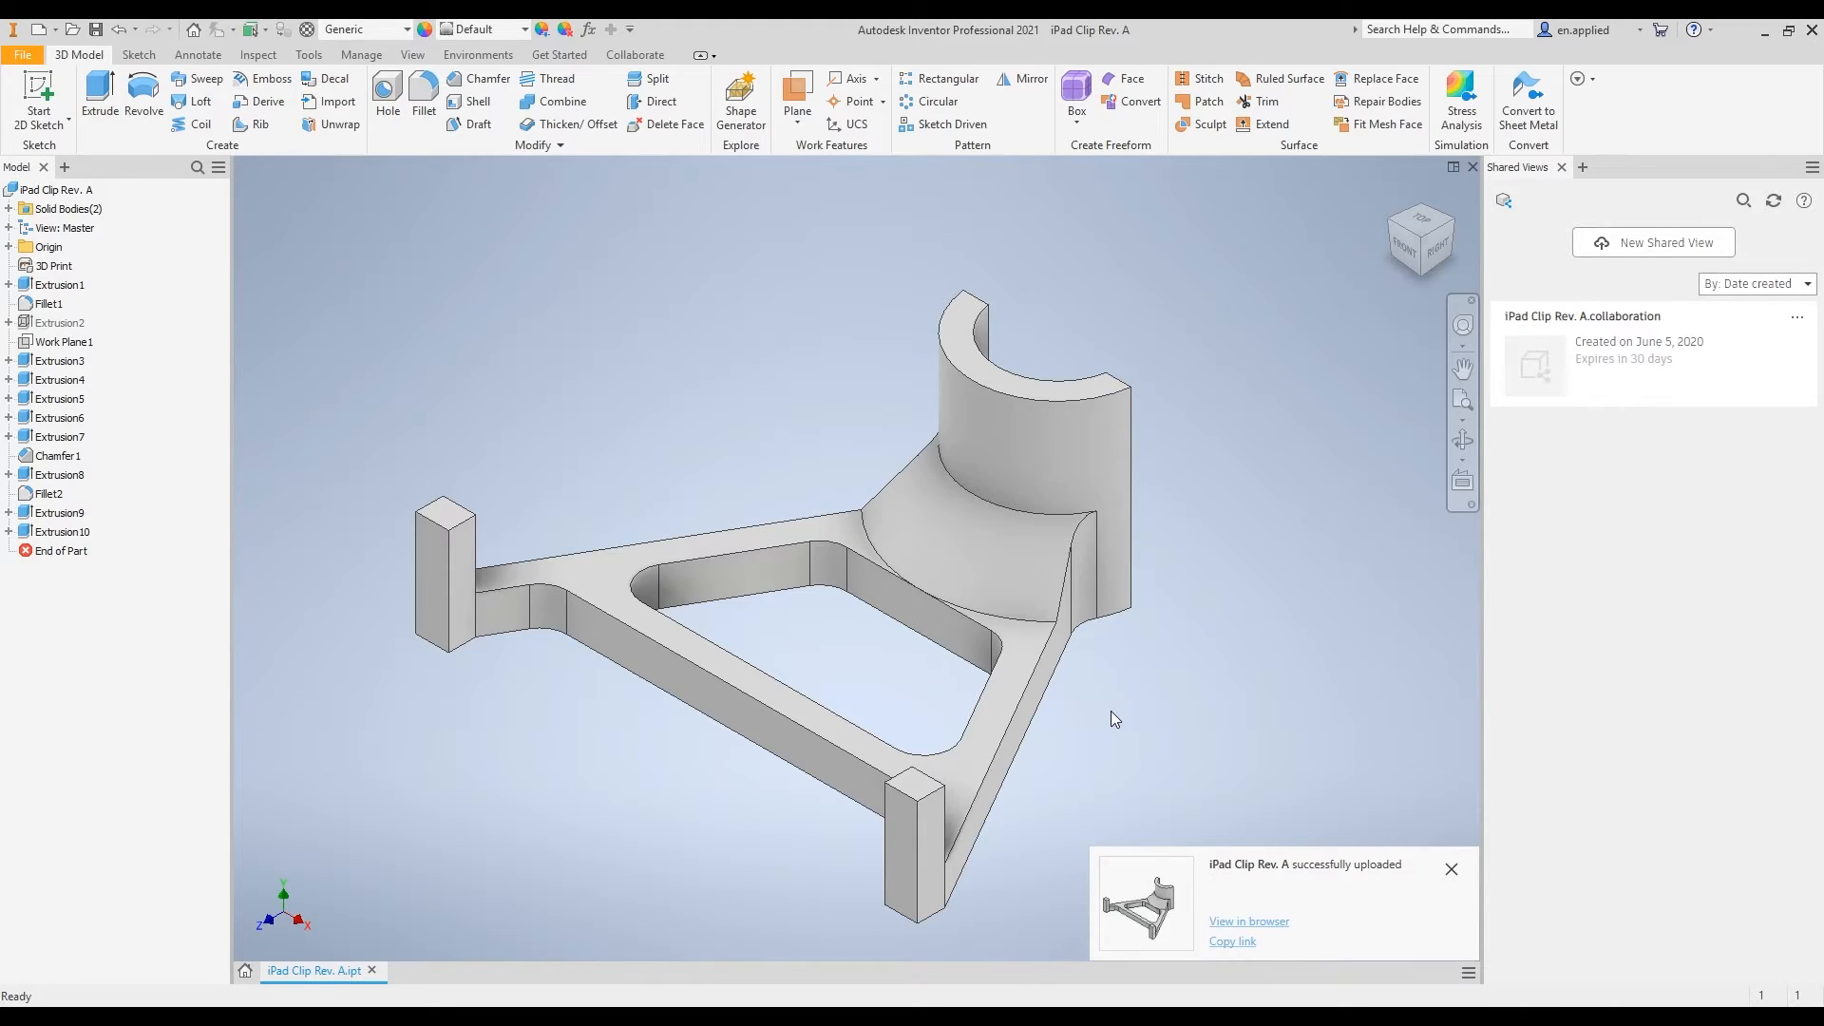
mouse_move(1622, 353)
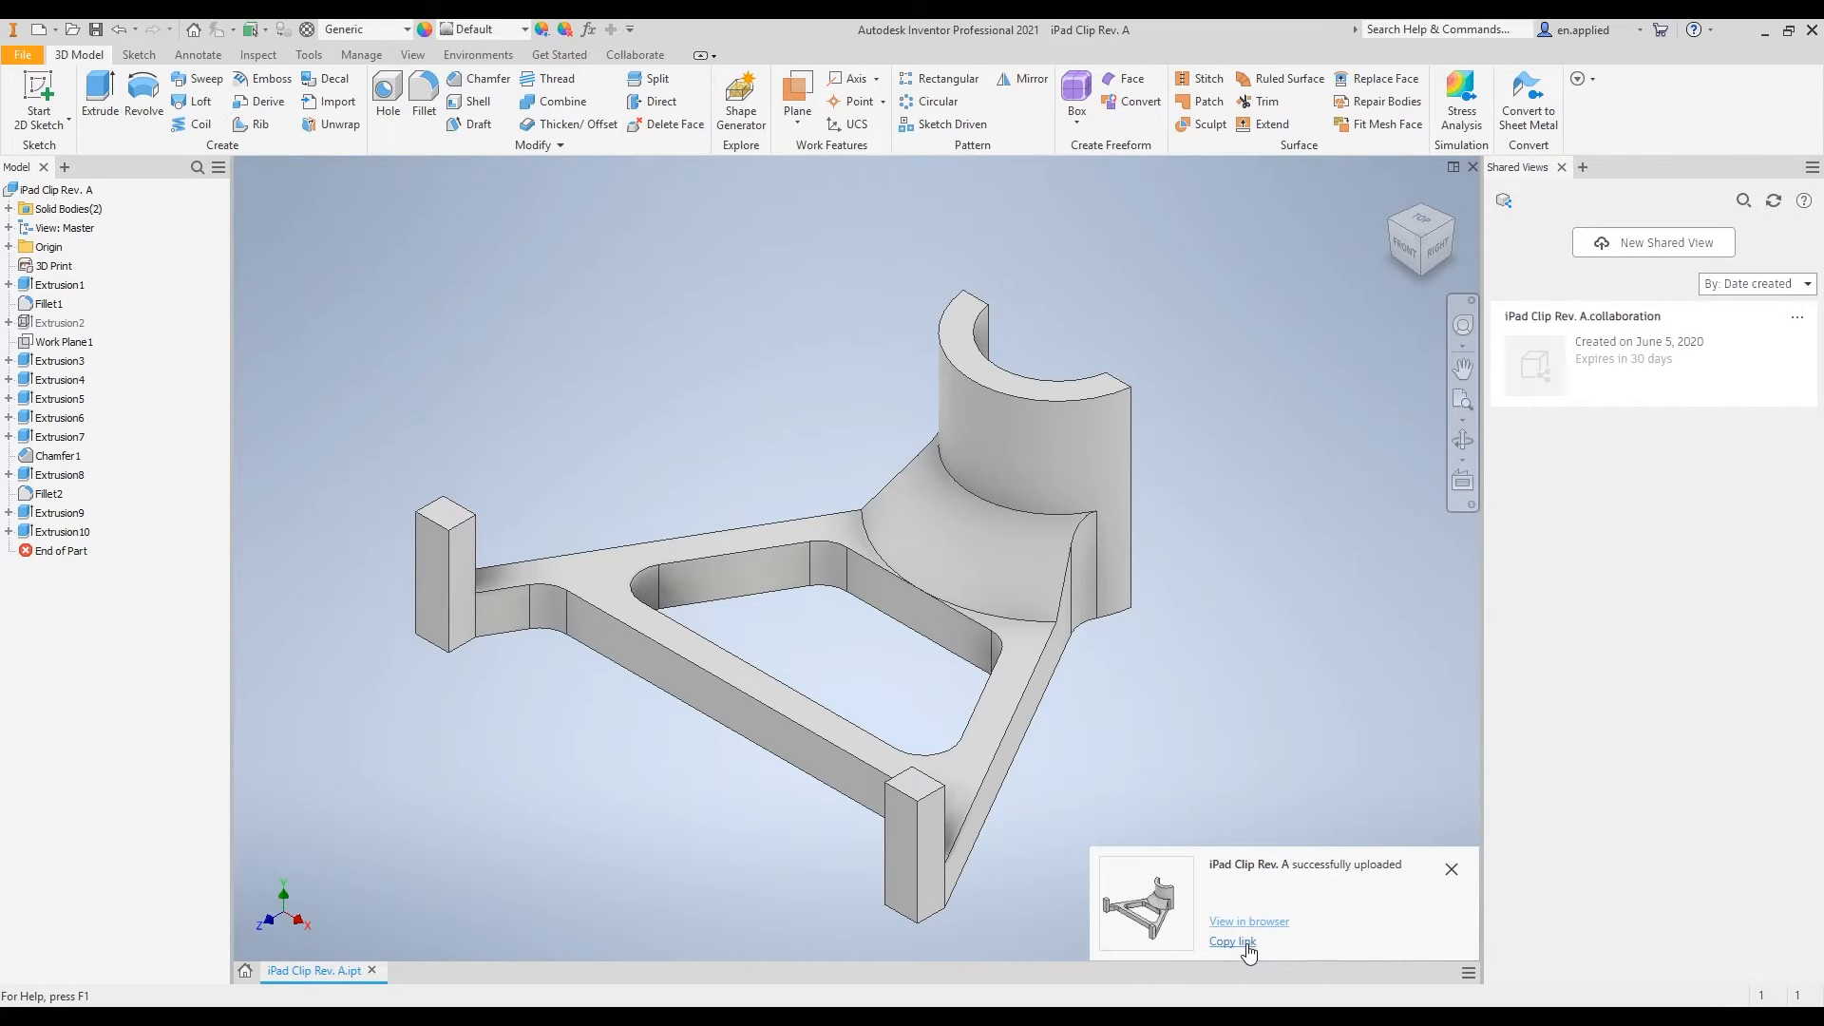
- Copy the shared-view link and load it in Chrome to show the model in Autodesk Viewer
click(1231, 941)
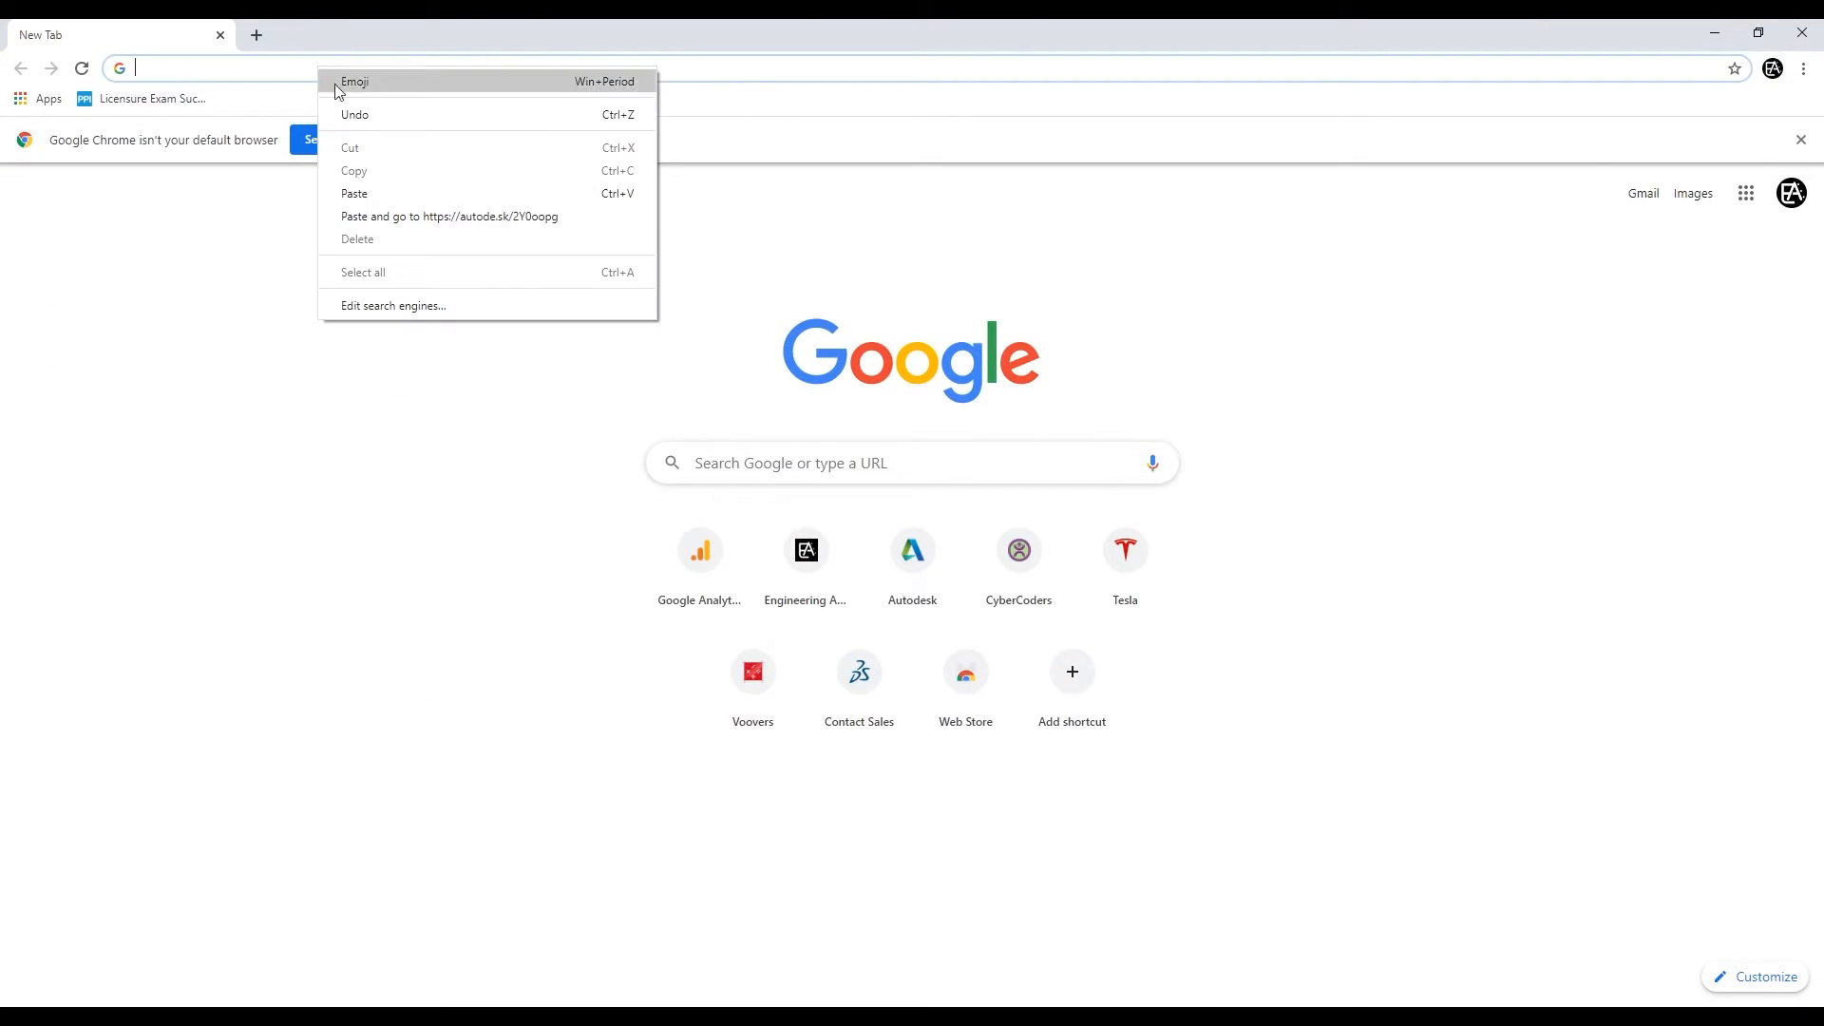
click(448, 217)
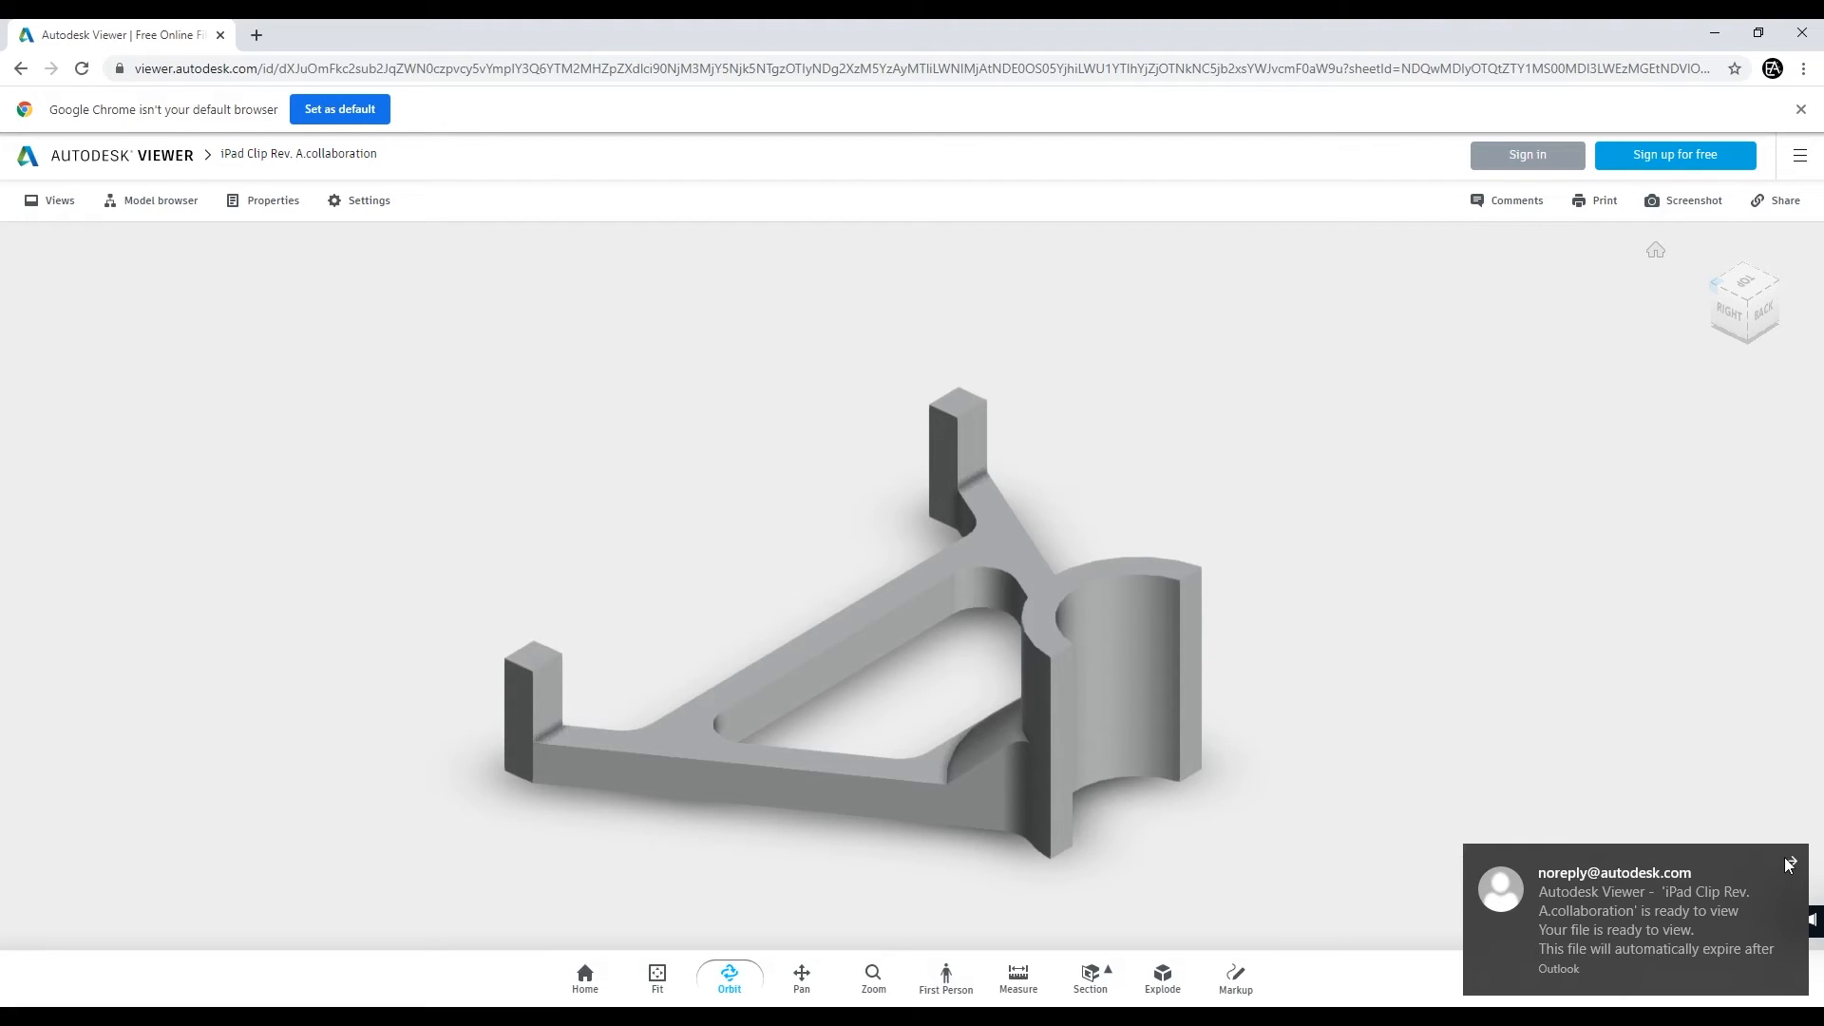
- Dismiss the file-ready notice and begin a markup around the clip's cylindrical end
click(1790, 864)
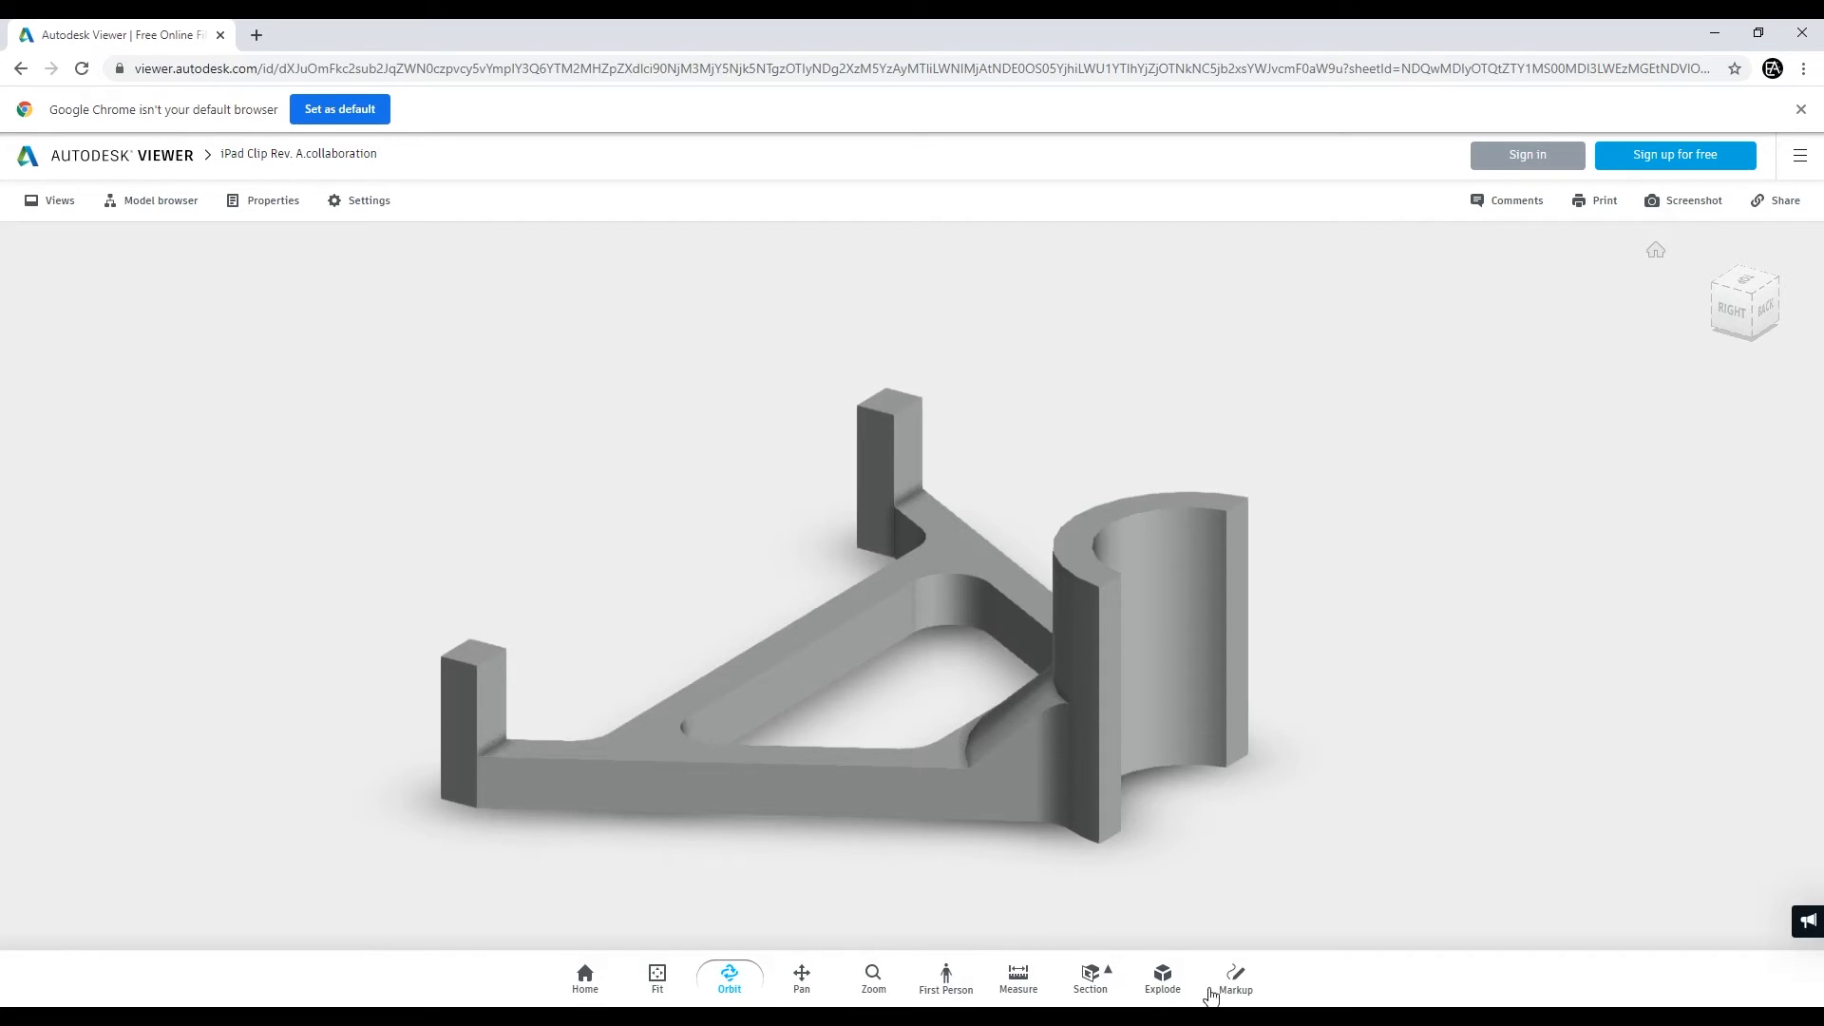
click(1235, 976)
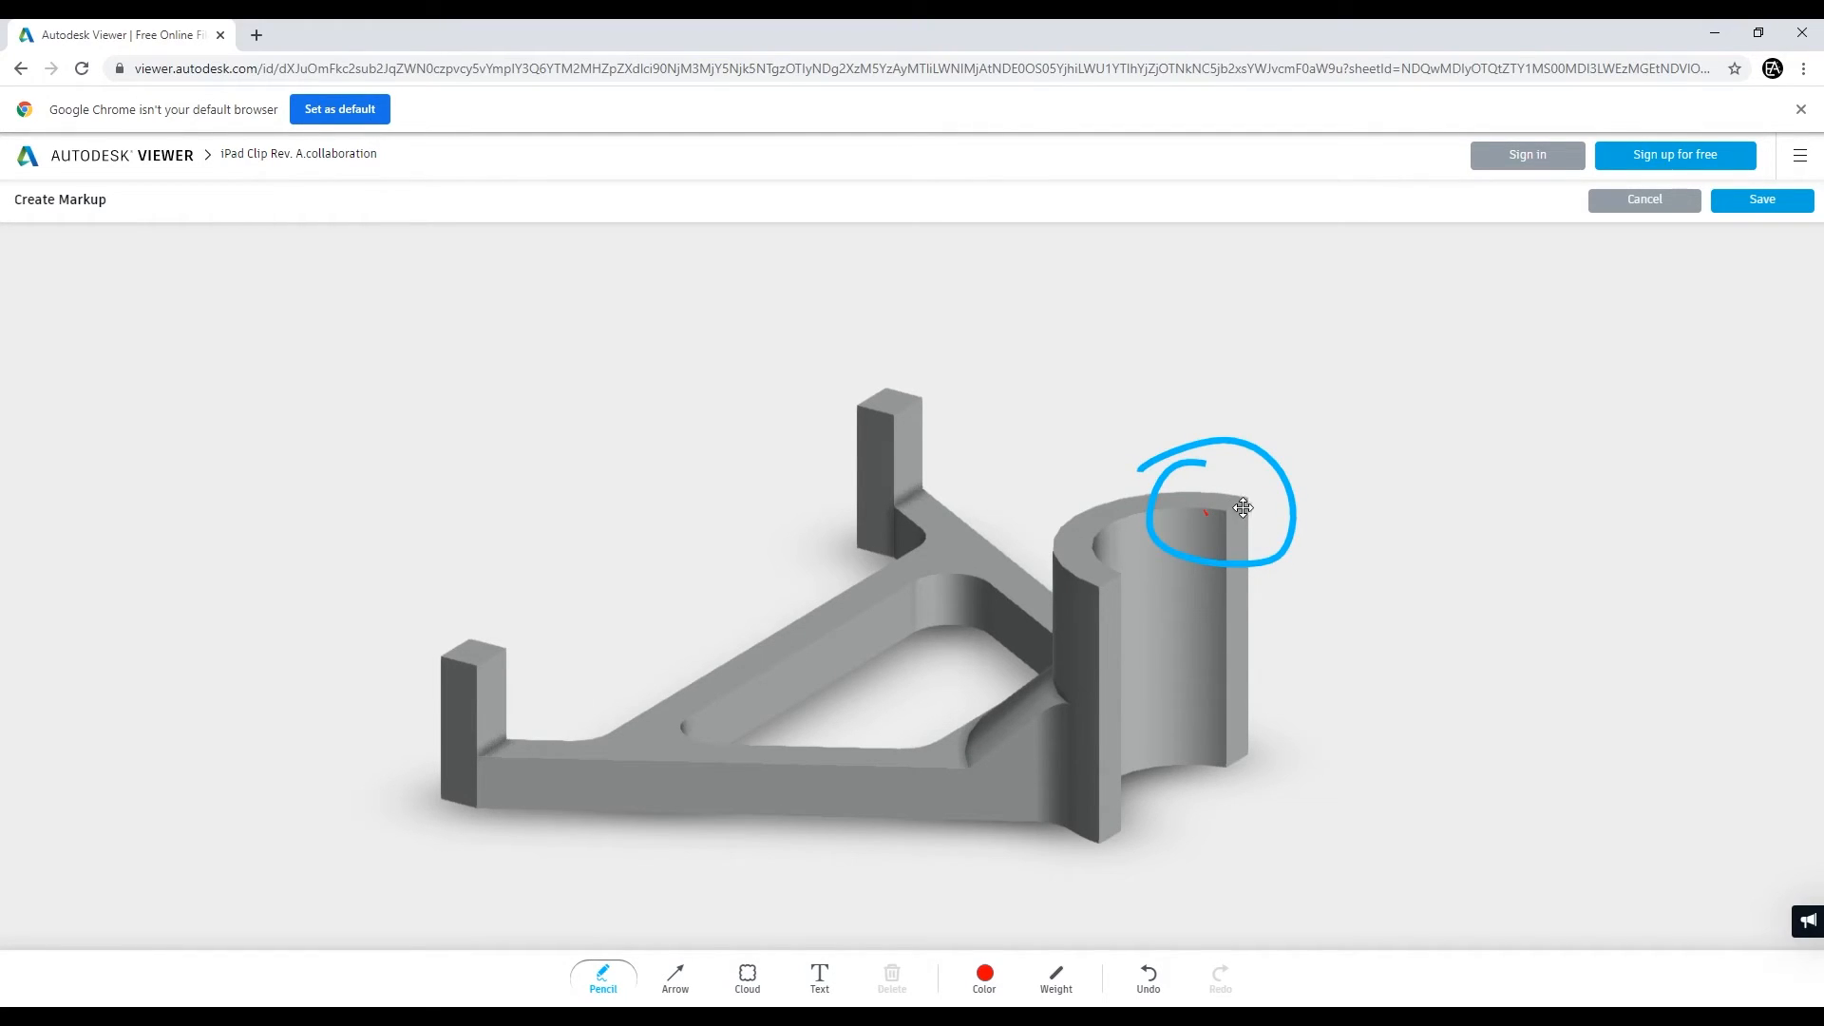
- Colour the pencil markup circle red, then return to the iPad Clip part in Inventor
click(983, 973)
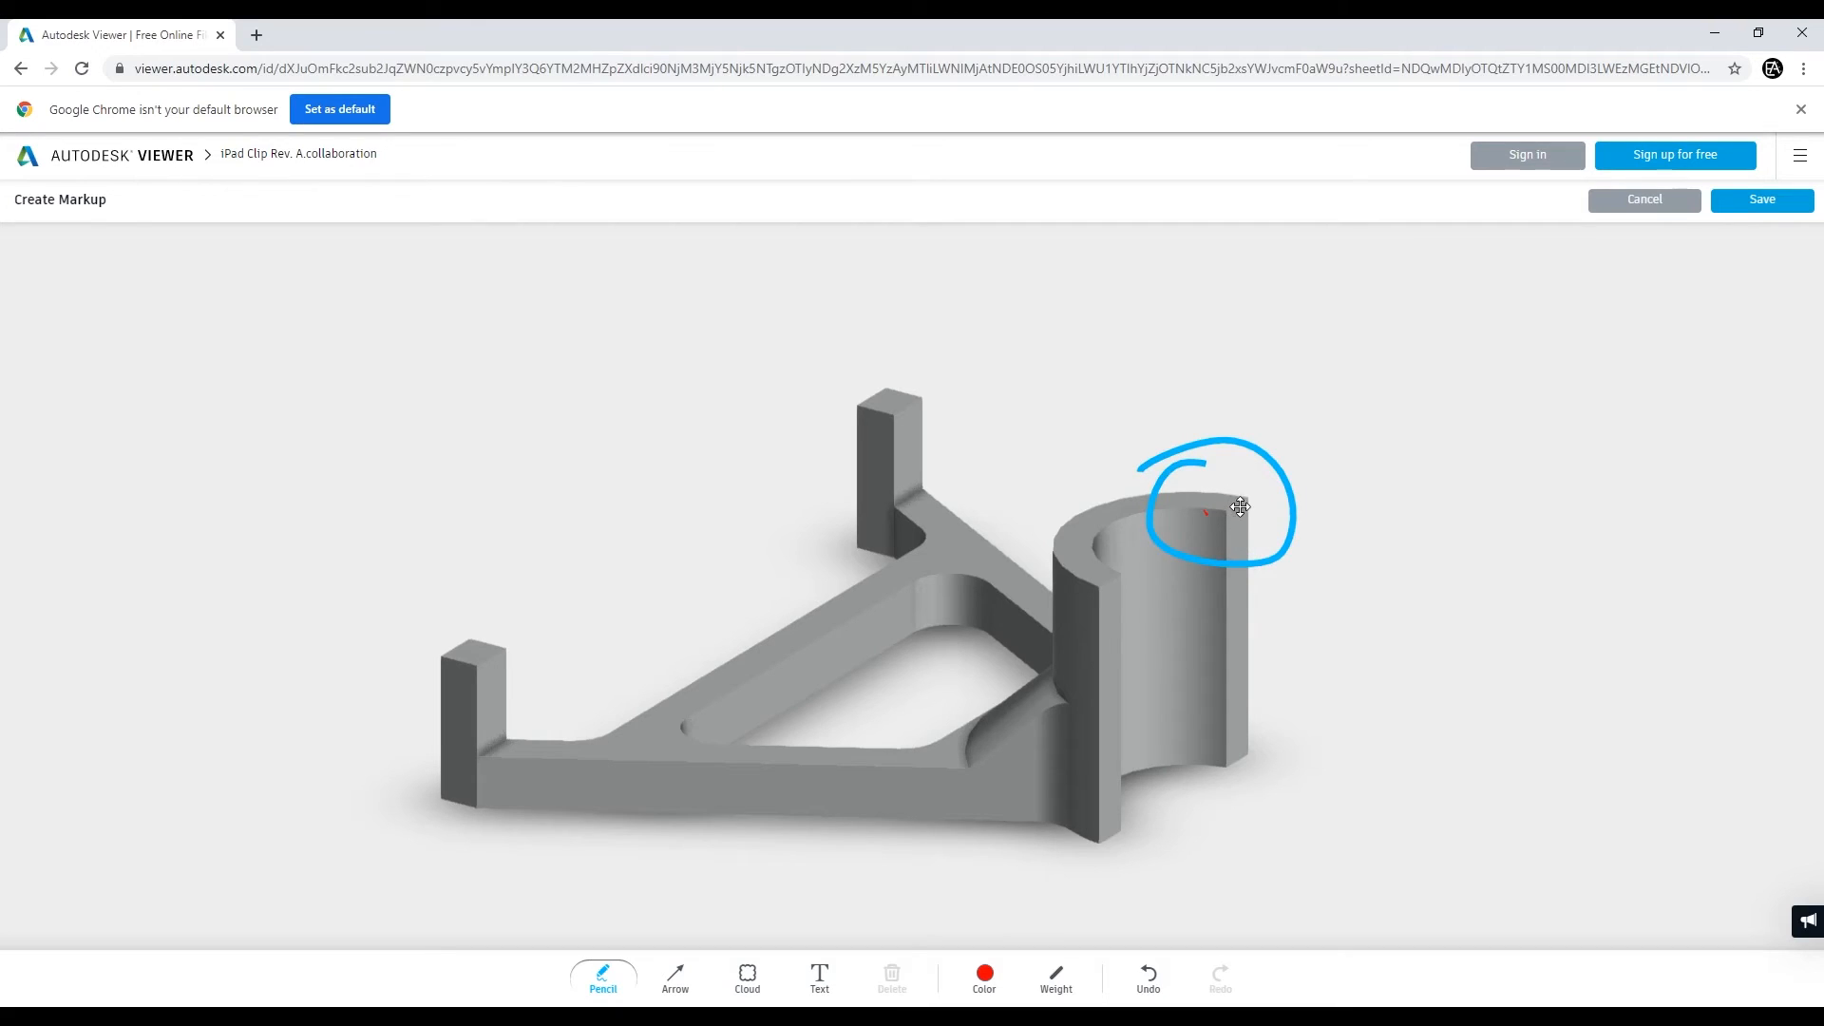
mouse_move(1222, 490)
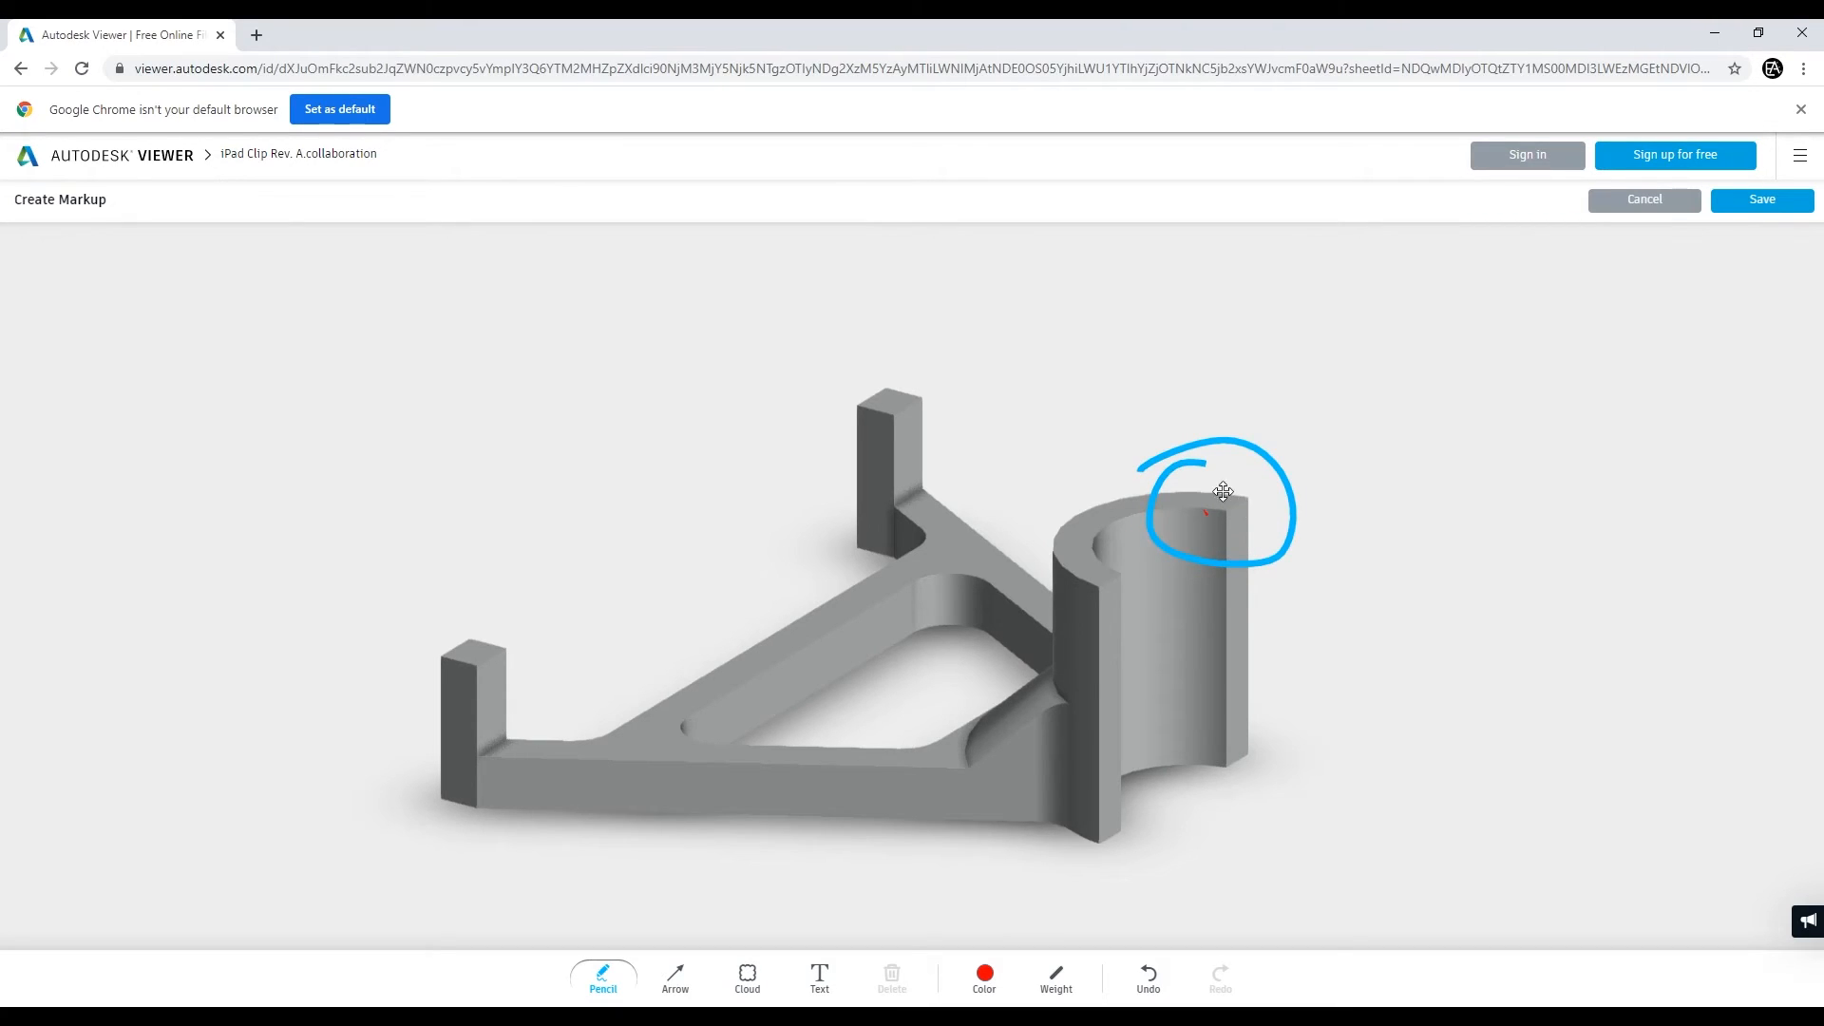
click(983, 971)
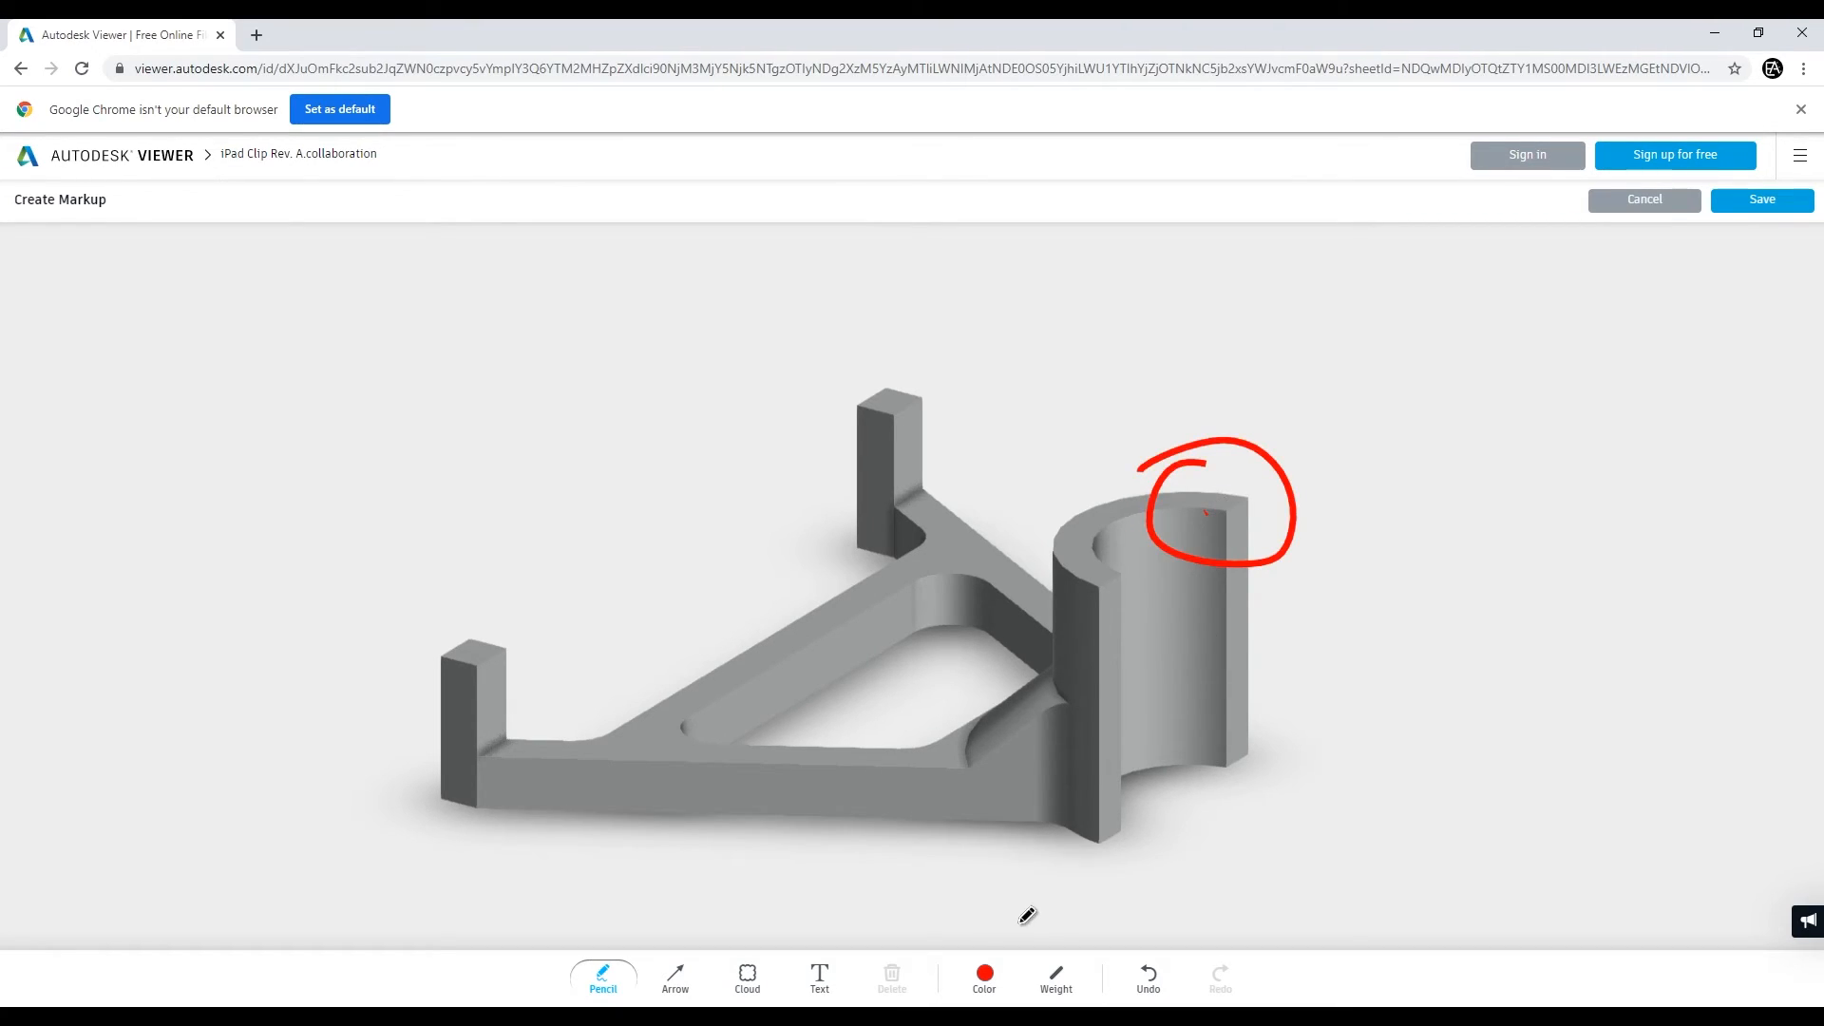
mouse_move(982, 646)
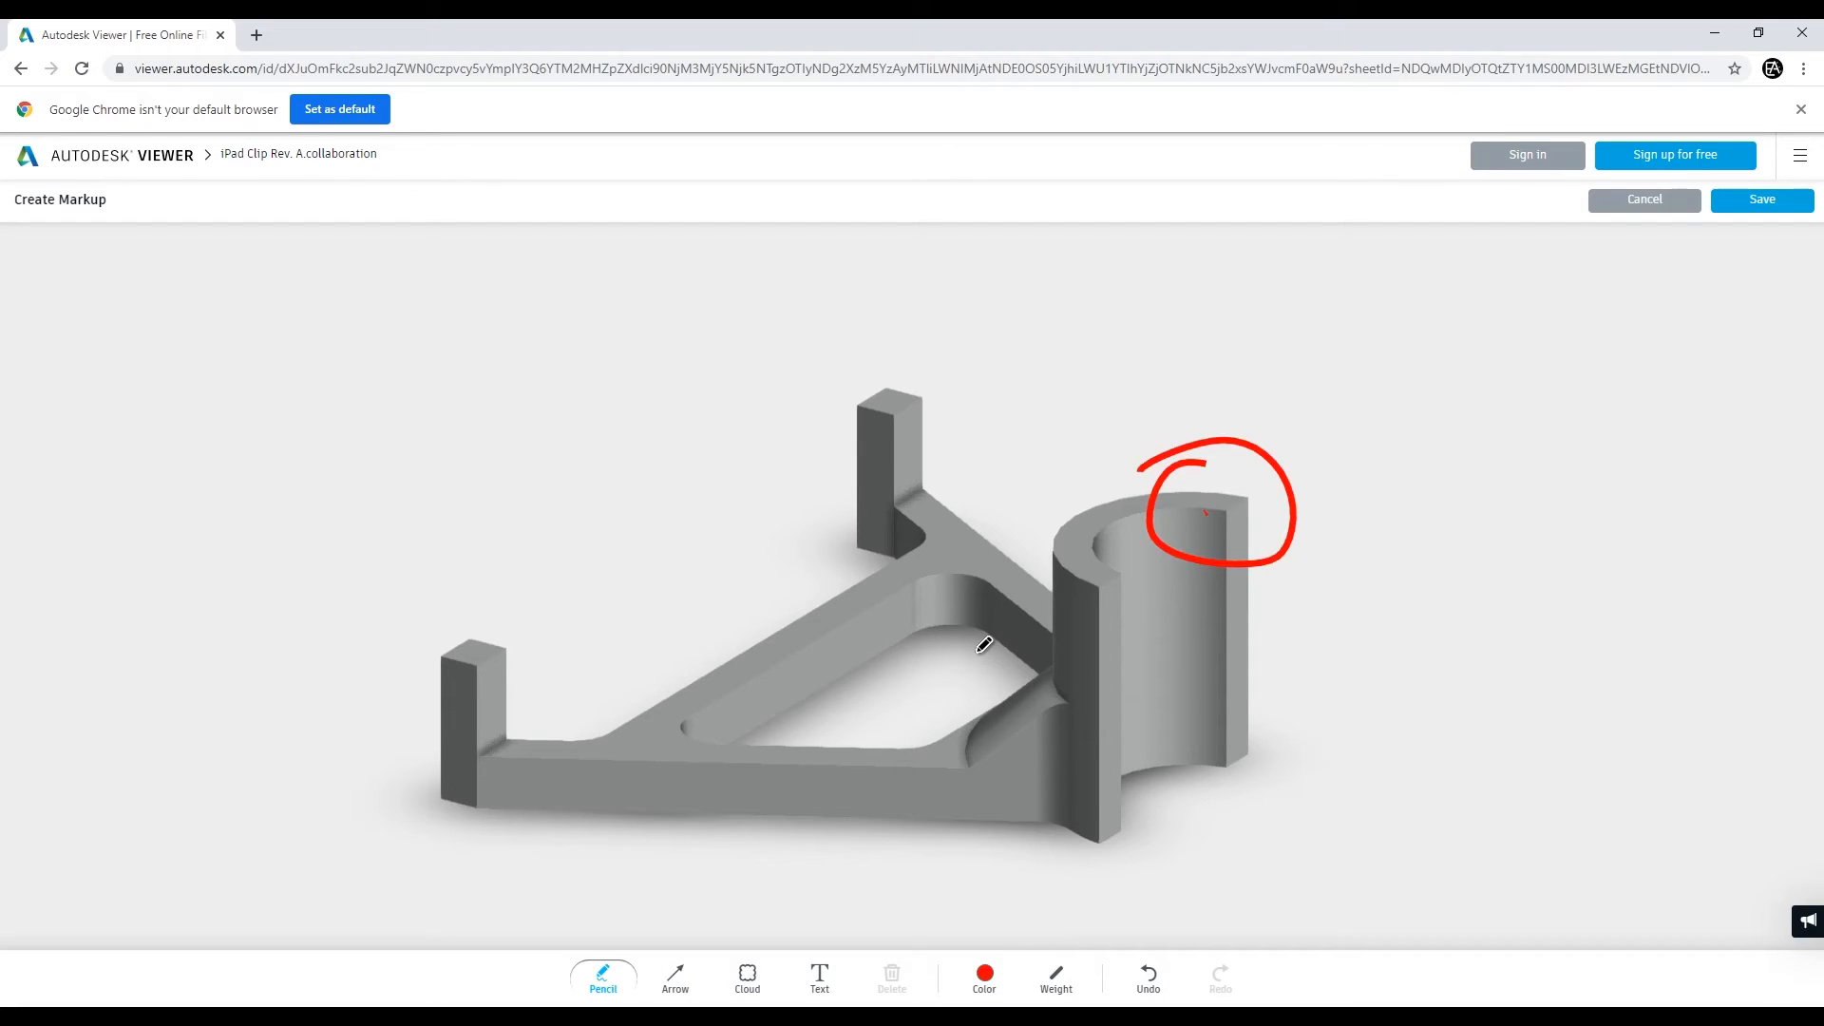
mouse_move(1315, 437)
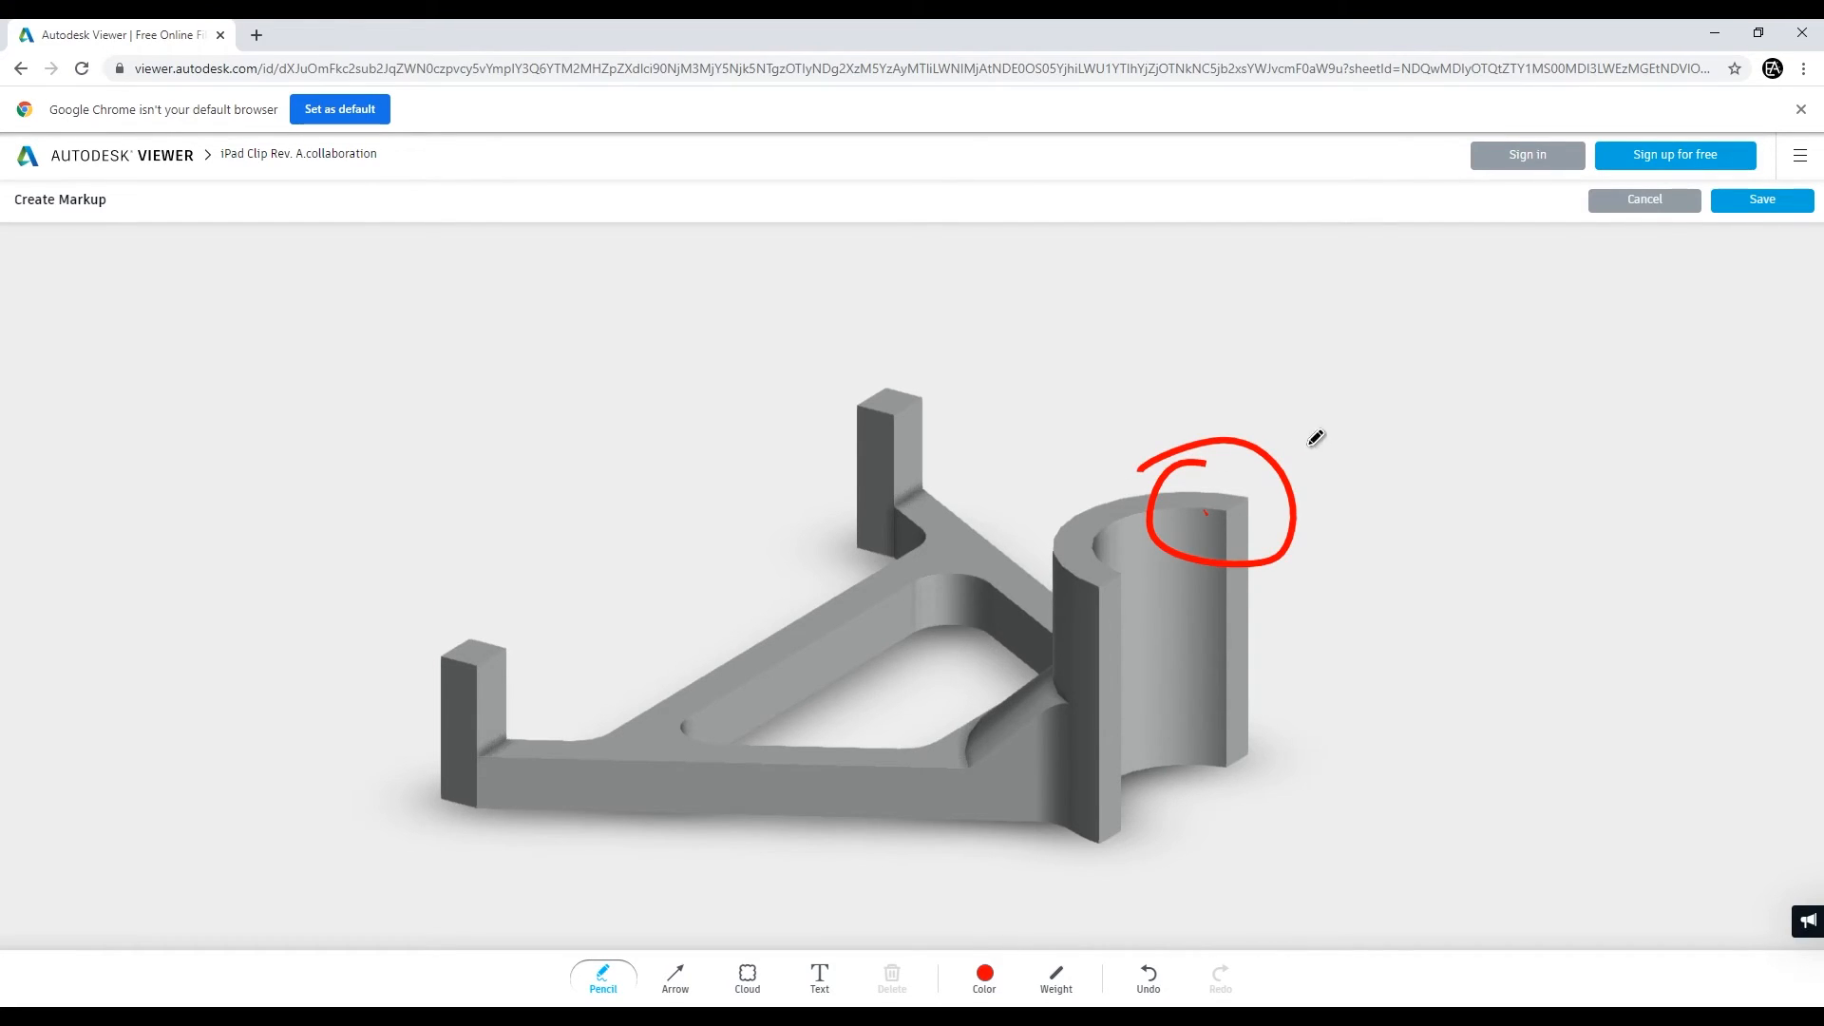
click(1643, 200)
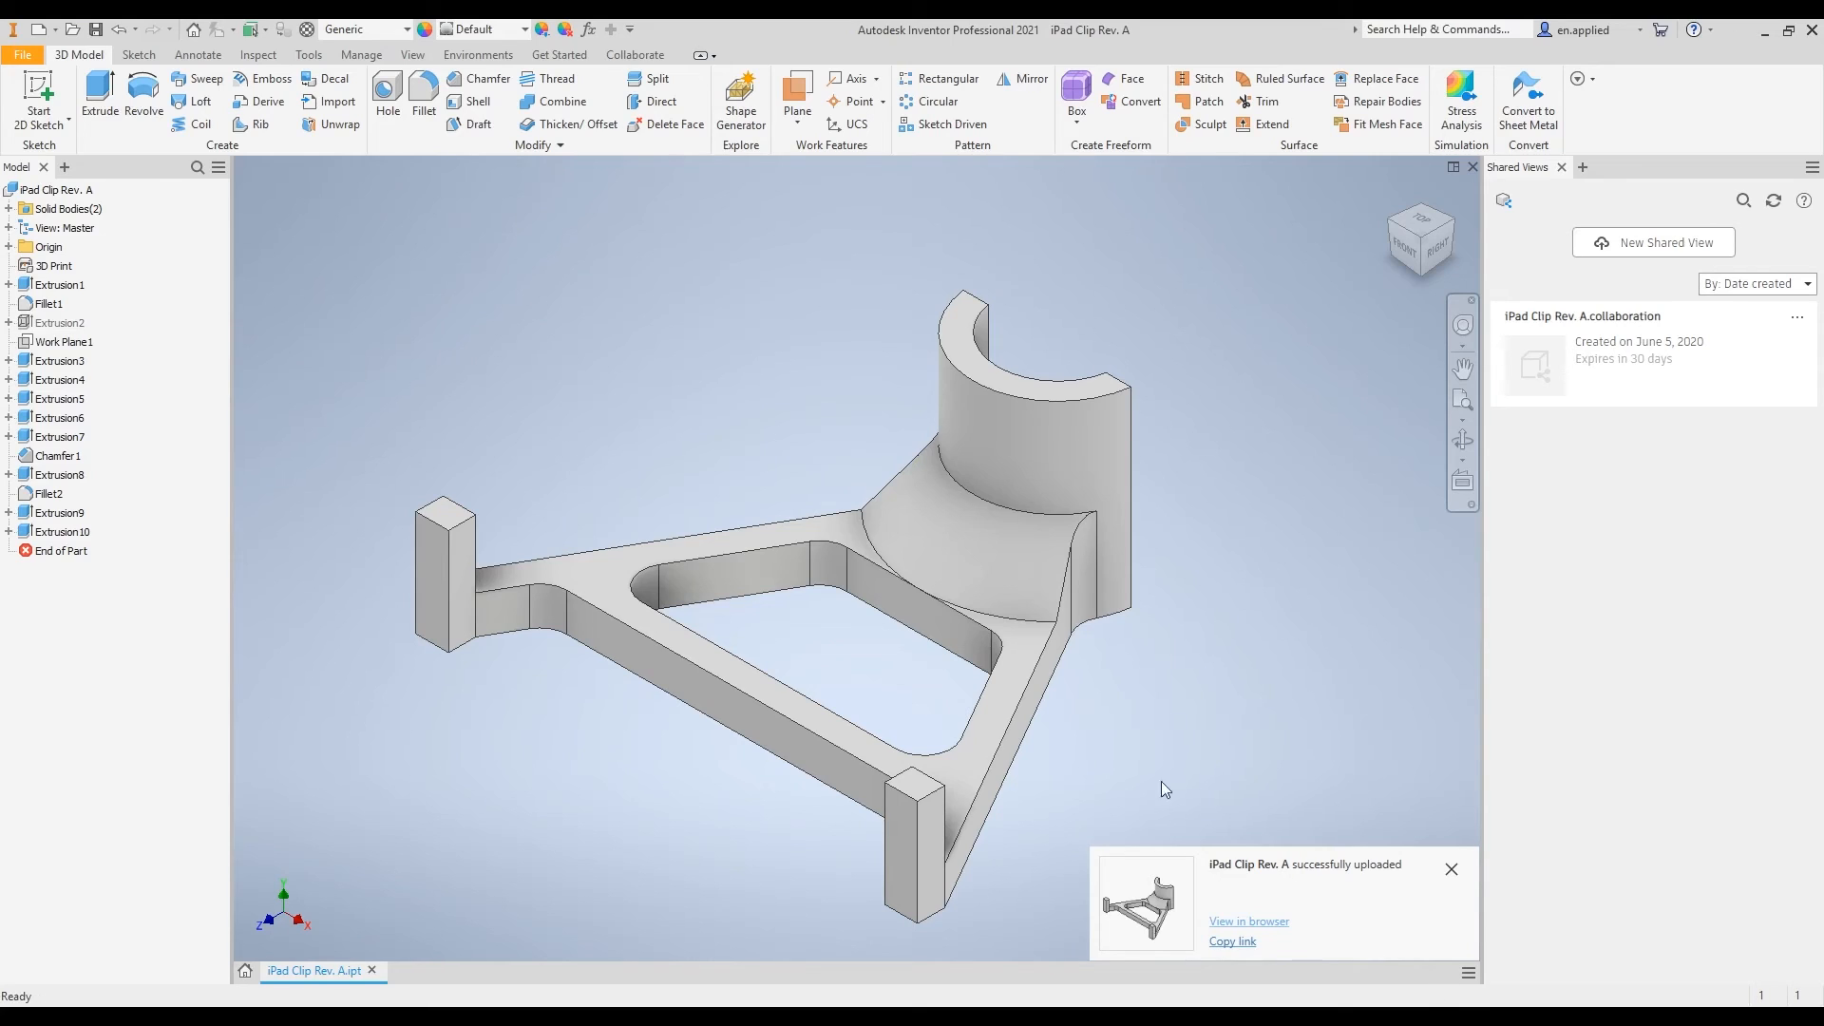
- Dismiss the upload notice, close the Shared Views panel and return to the home screen
click(1449, 869)
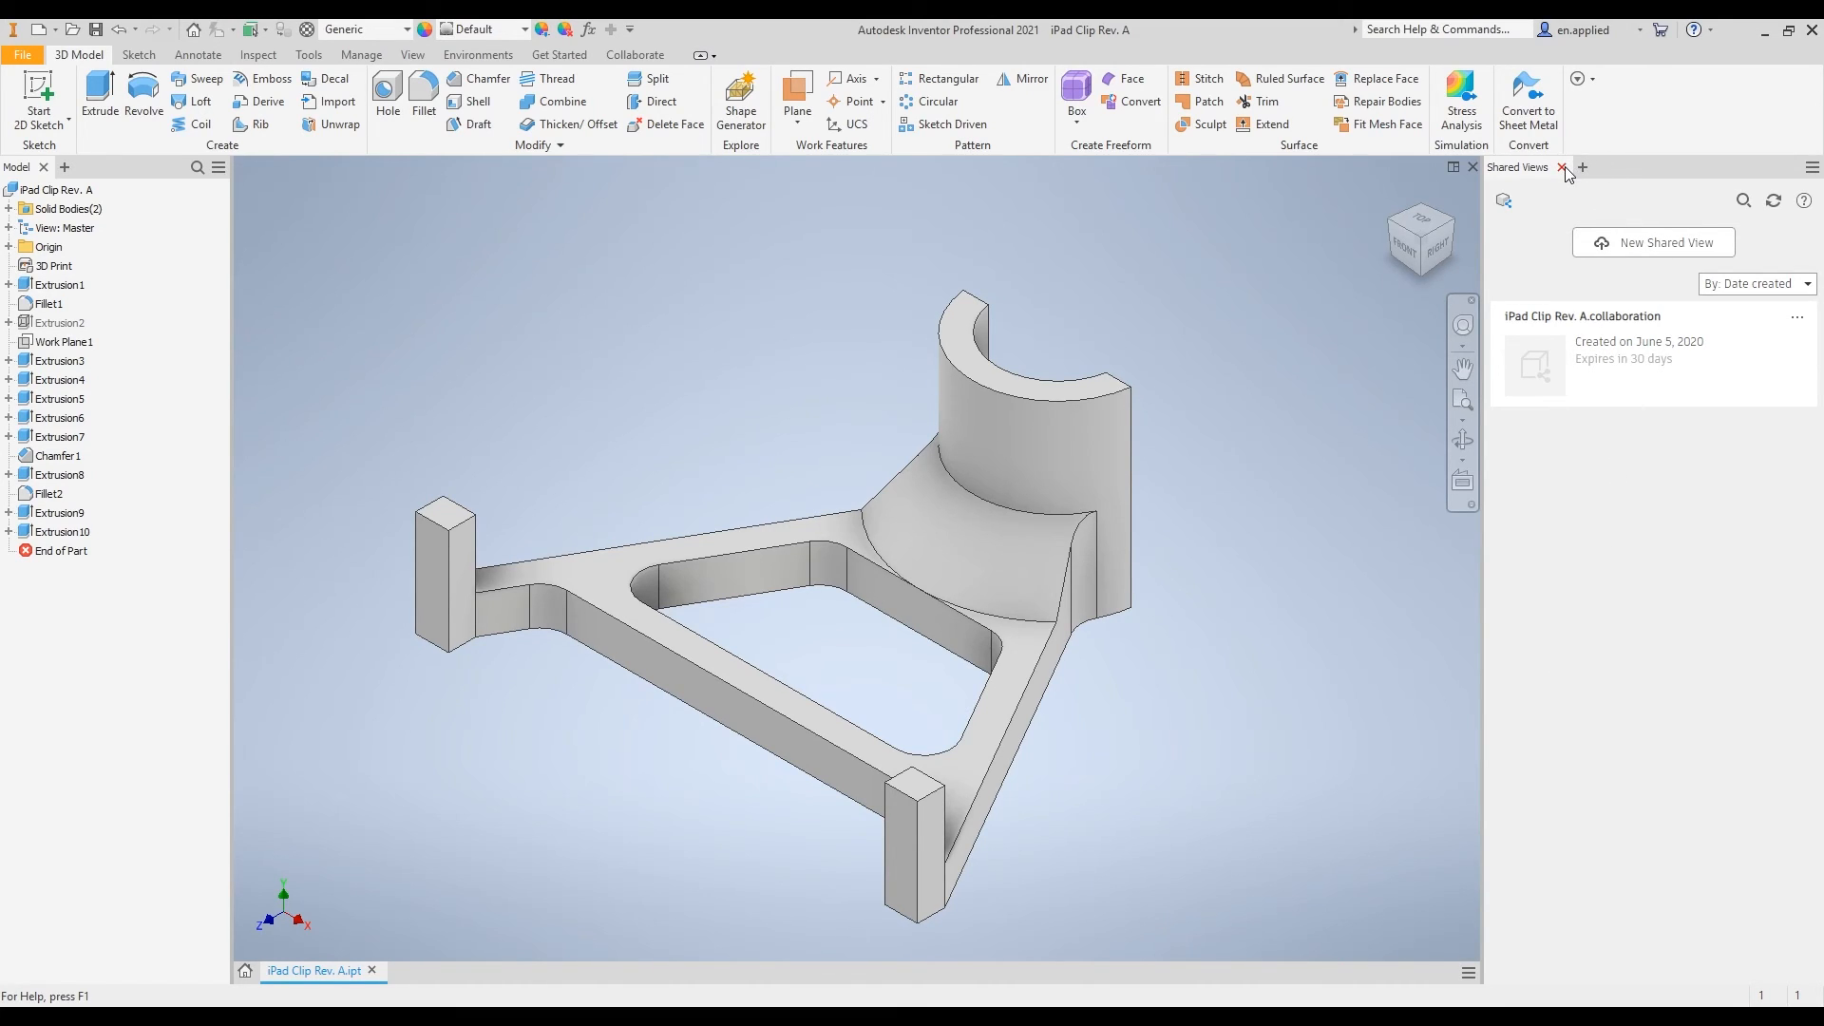
click(1562, 168)
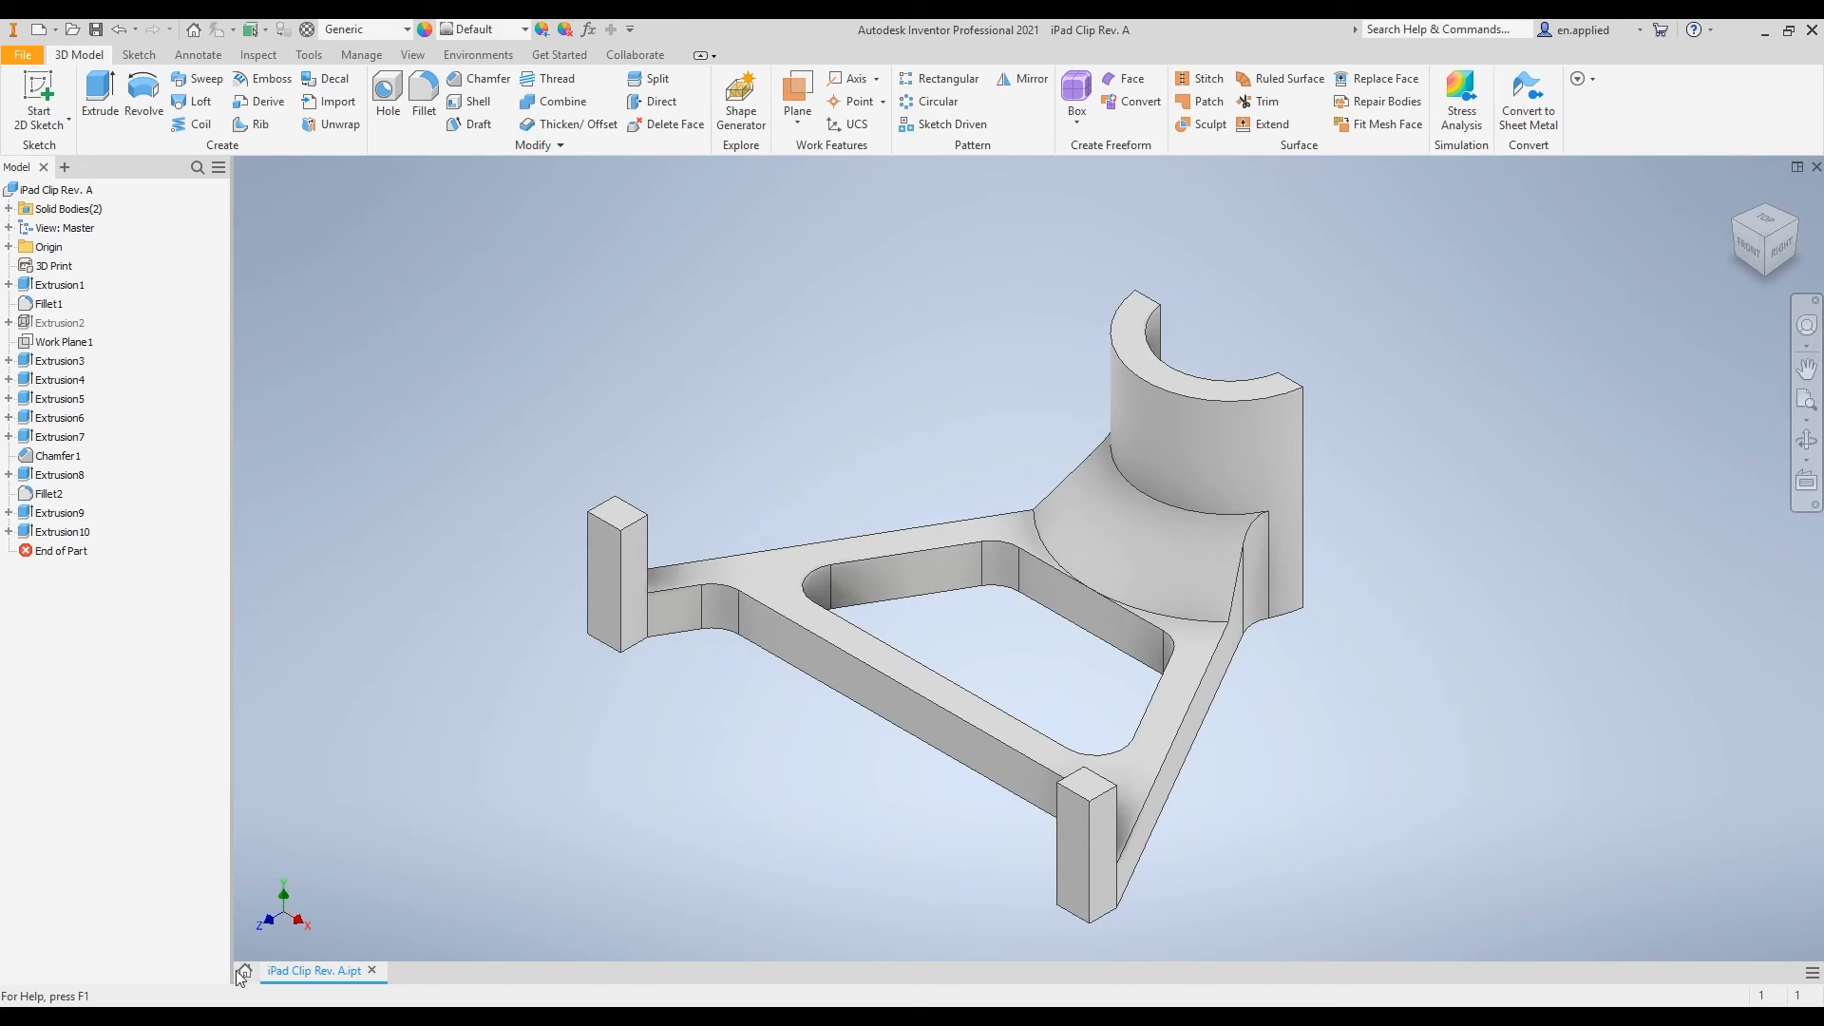
click(242, 973)
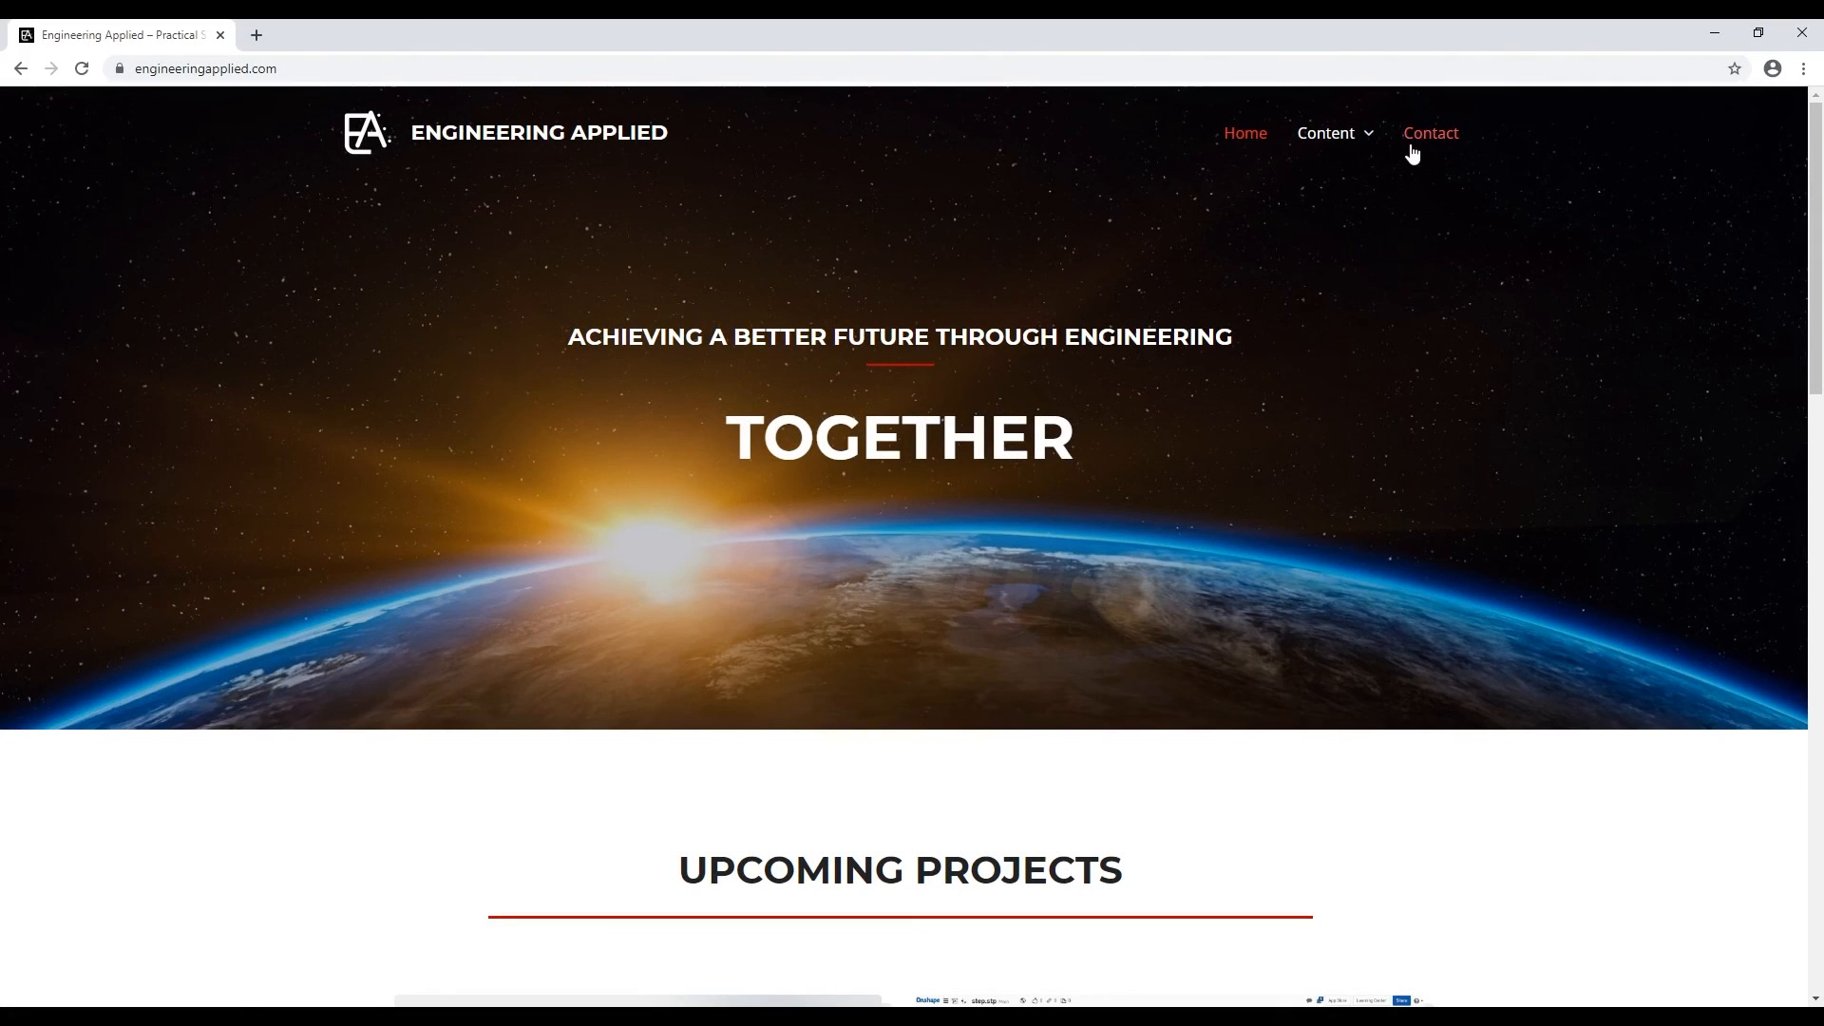
- Go to the Contact Us page of engineeringapplied.com
click(1429, 133)
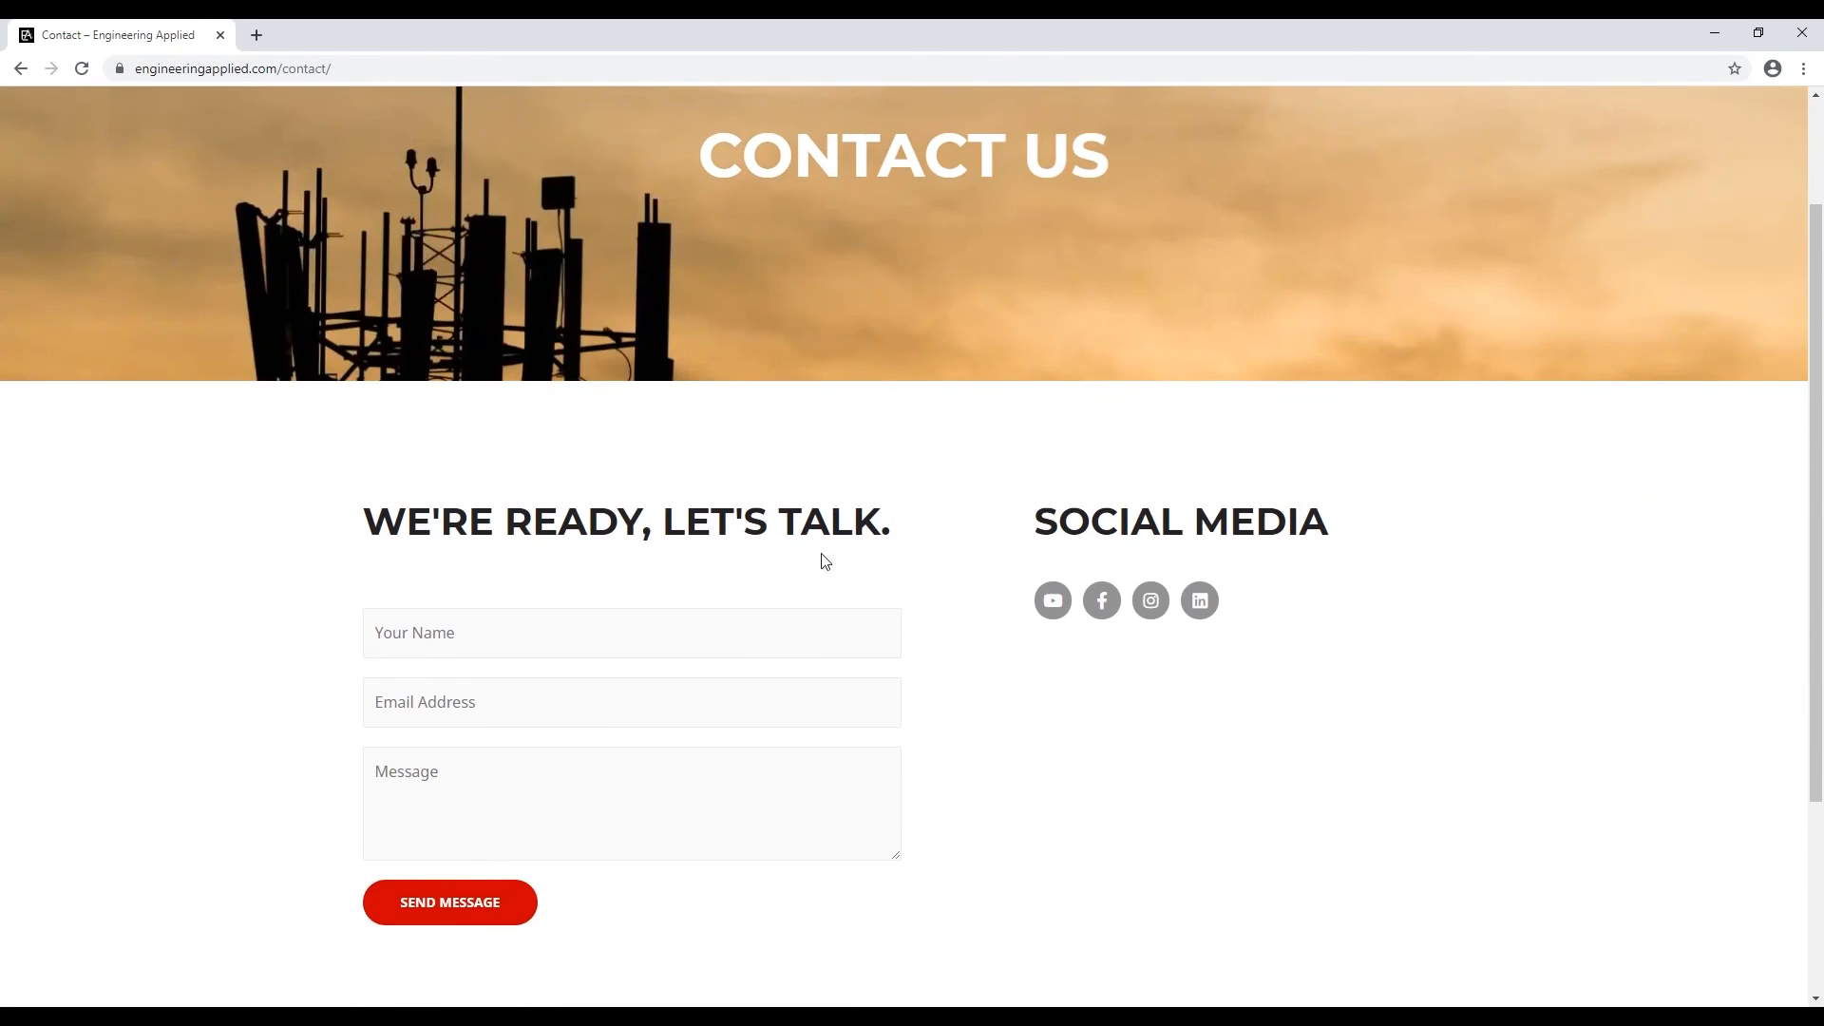